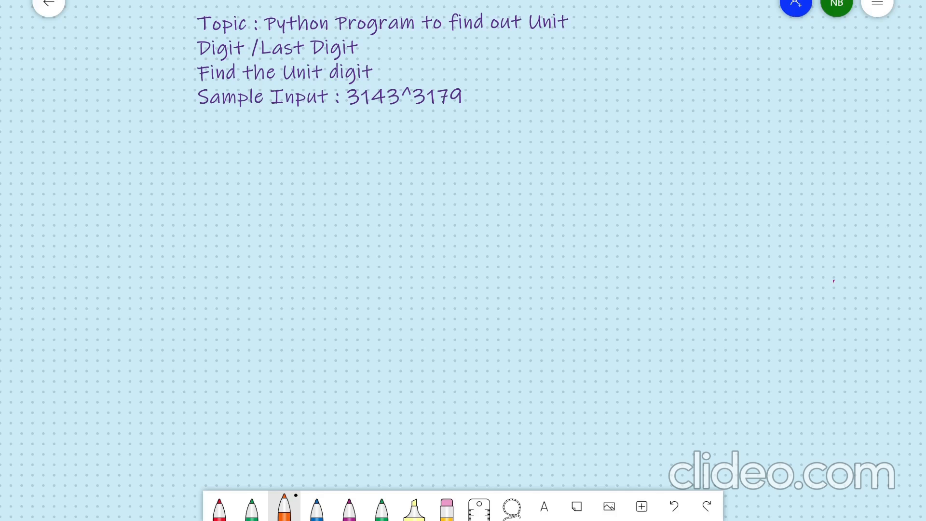
# Step: Underline the sample input and handwrite 3143^3179 = followed by a blank line in orange
pyautogui.moveTo(324, 119); pyautogui.dragTo(489, 115)
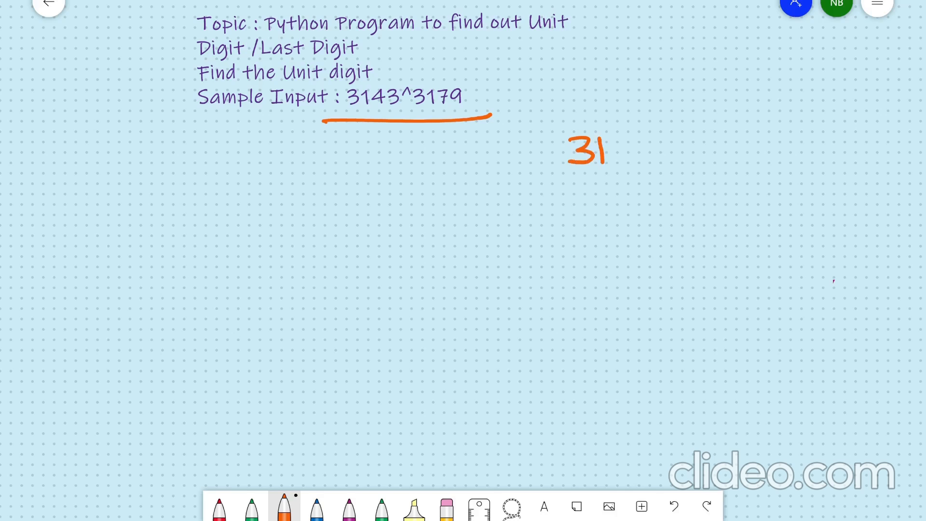
pyautogui.moveTo(609, 147); pyautogui.dragTo(661, 153)
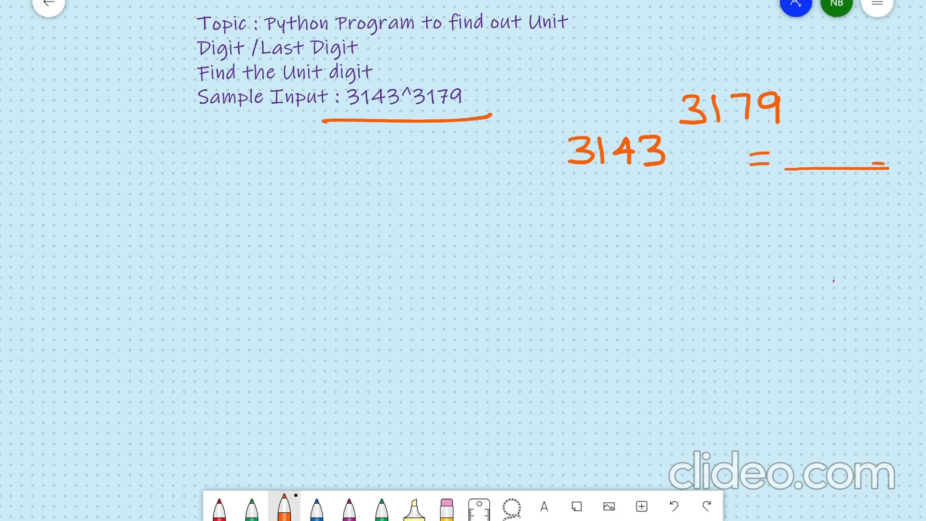
# Step: In purple, circle the answer blank, box the last 3 of 3143, strike 314 and draw a downward arrow
pyautogui.click(348, 506)
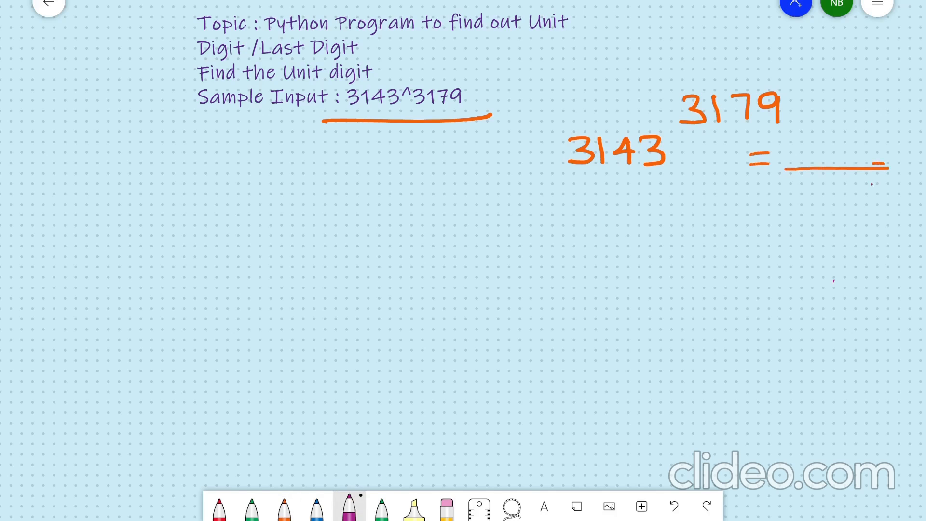
pyautogui.moveTo(868, 141); pyautogui.dragTo(880, 184)
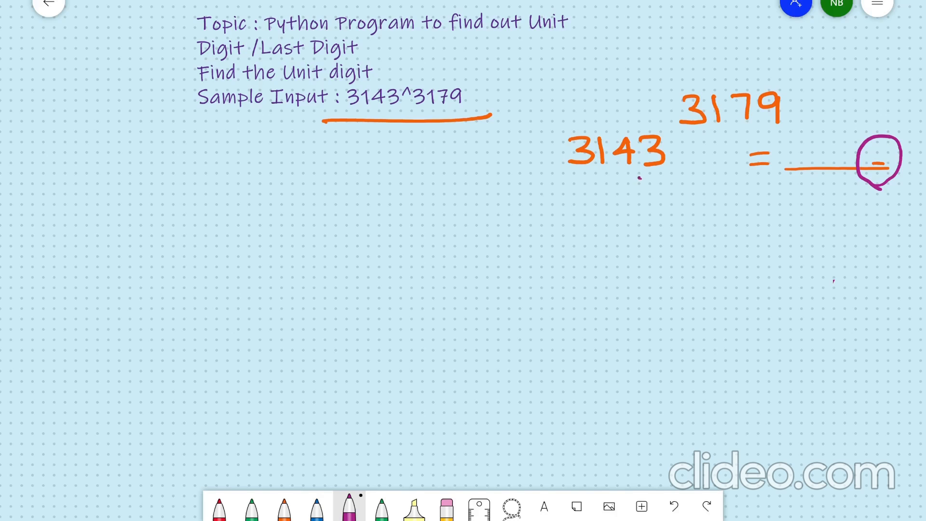
pyautogui.moveTo(615, 176); pyautogui.dragTo(667, 175)
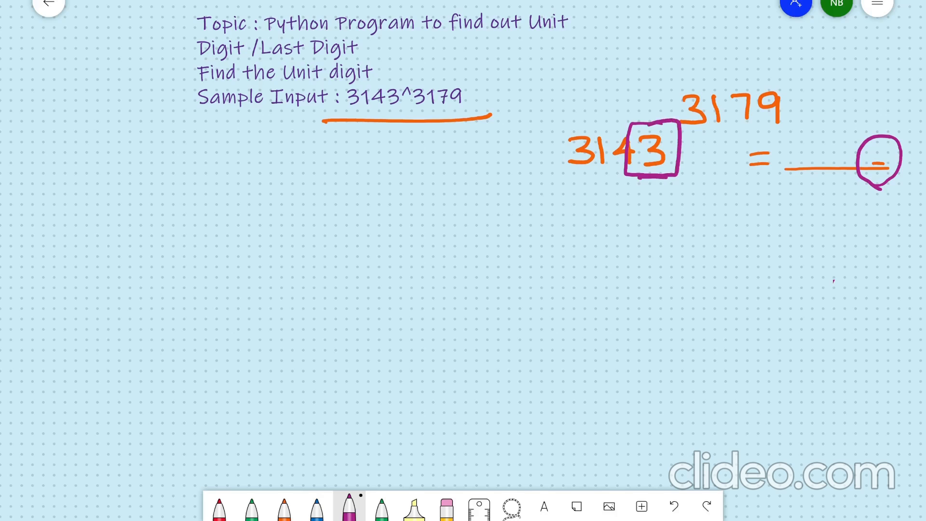
pyautogui.moveTo(564, 156); pyautogui.dragTo(627, 139)
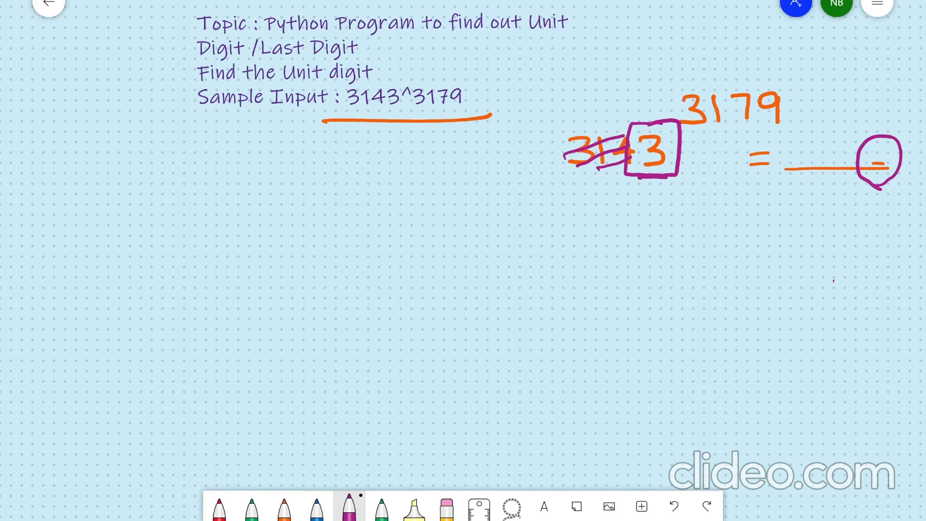
pyautogui.moveTo(646, 178); pyautogui.dragTo(646, 212)
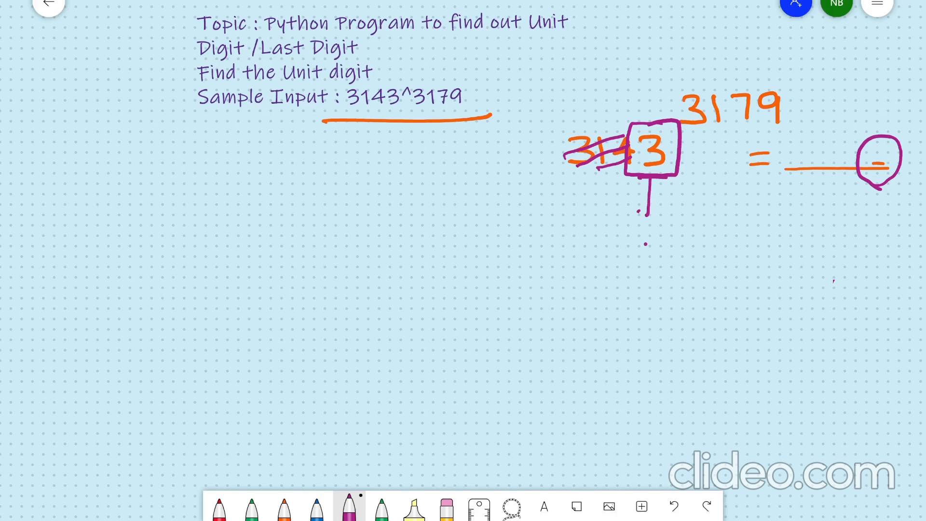
pyautogui.moveTo(645, 178); pyautogui.dragTo(645, 212)
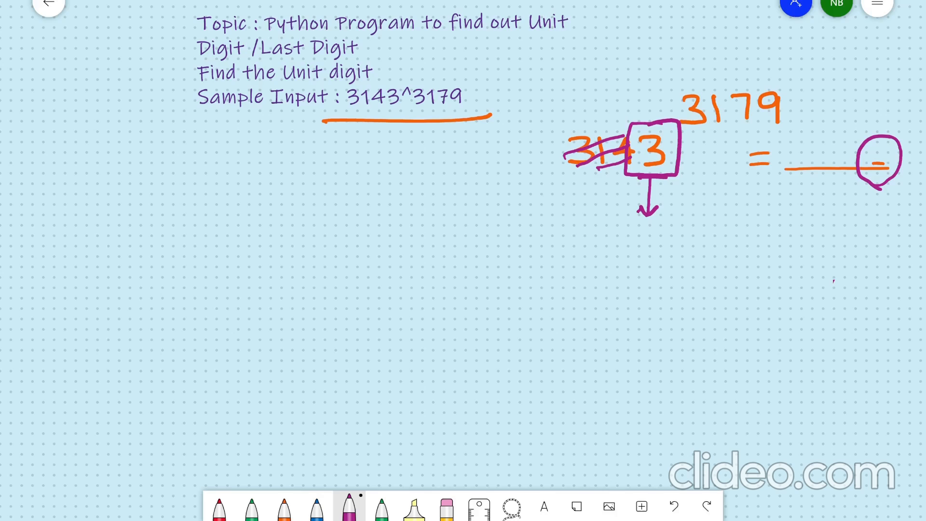
# Step: Write the groups (0,2,4,6,8) and (1,3,5,7,9) in purple and cross out 0, 6, 1 and 5
pyautogui.moveTo(203, 340); pyautogui.dragTo(219, 434)
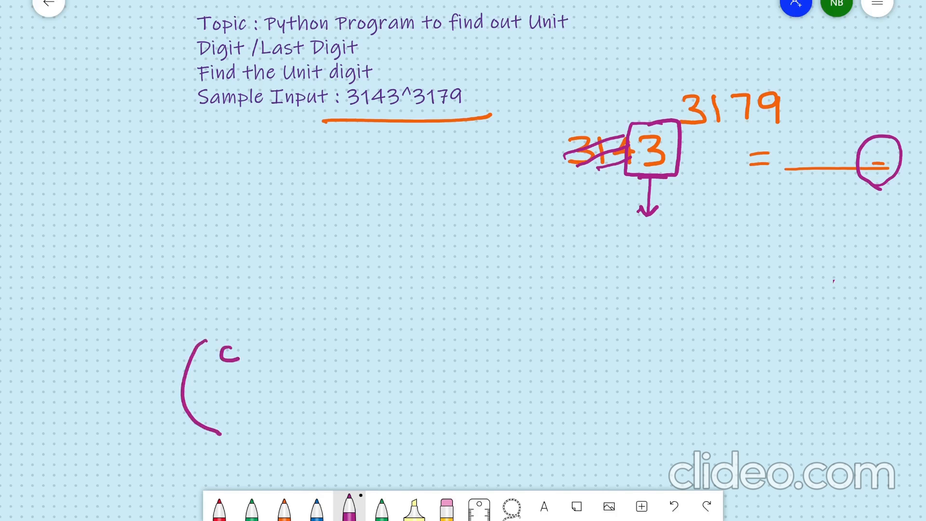
pyautogui.moveTo(228, 351); pyautogui.dragTo(254, 370)
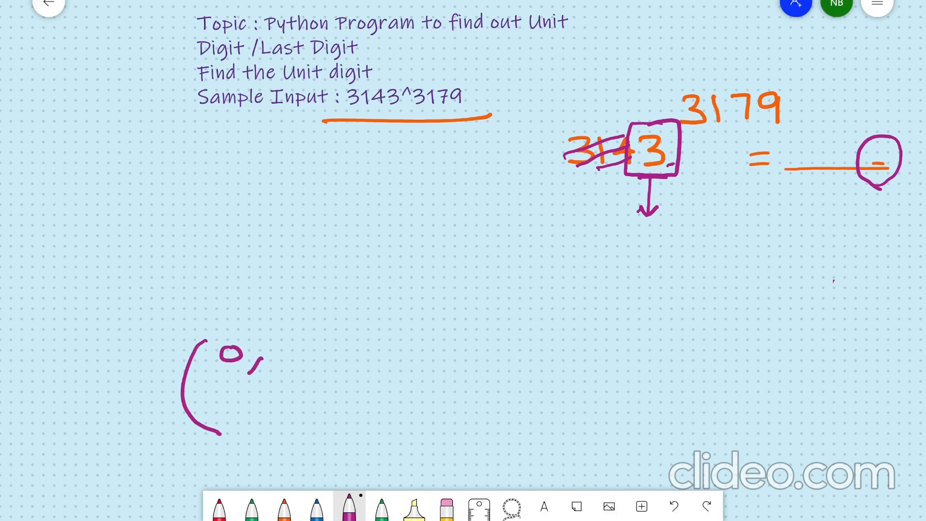
pyautogui.moveTo(278, 359); pyautogui.dragTo(366, 367)
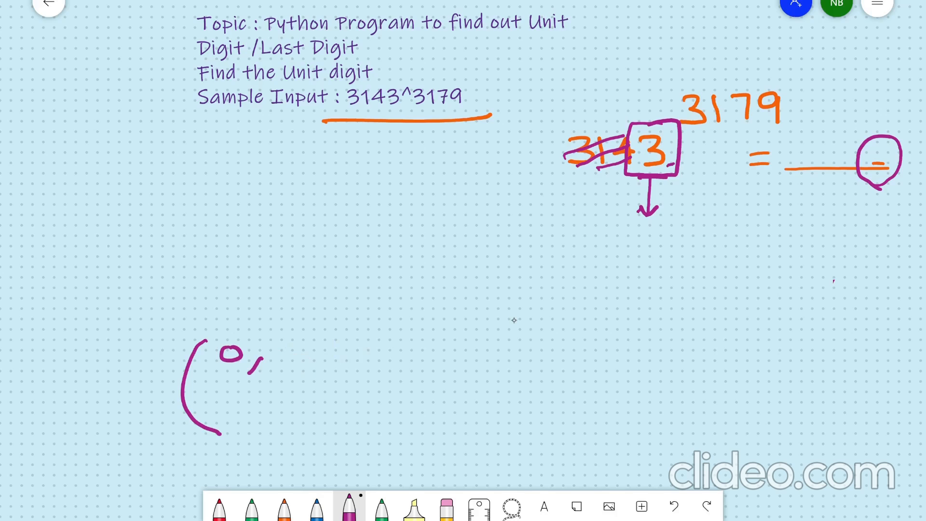
pyautogui.moveTo(278, 354); pyautogui.dragTo(354, 367)
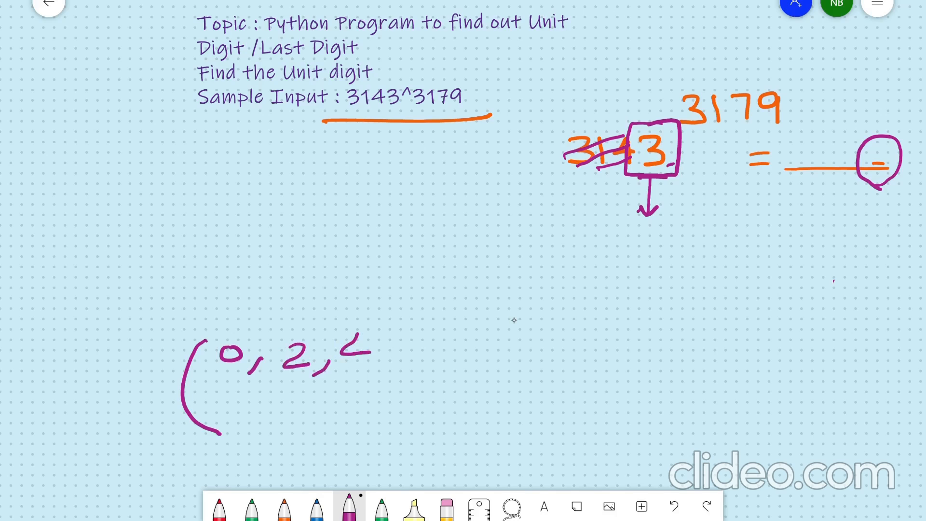
pyautogui.moveTo(342, 348); pyautogui.dragTo(277, 420)
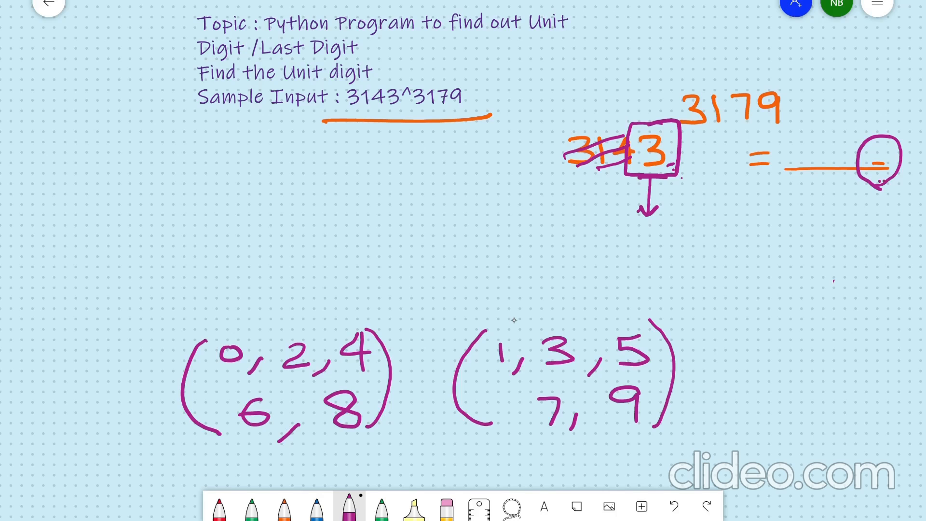
pyautogui.moveTo(201, 378); pyautogui.dragTo(267, 339)
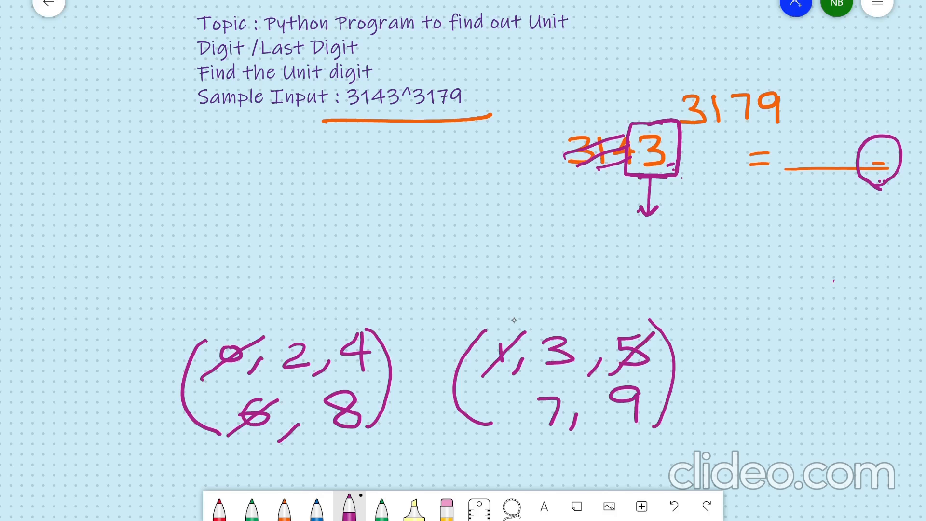
# Step: In orange, write 5×5 = 5 at the right and tick the digits 1 and 5
pyautogui.click(284, 506)
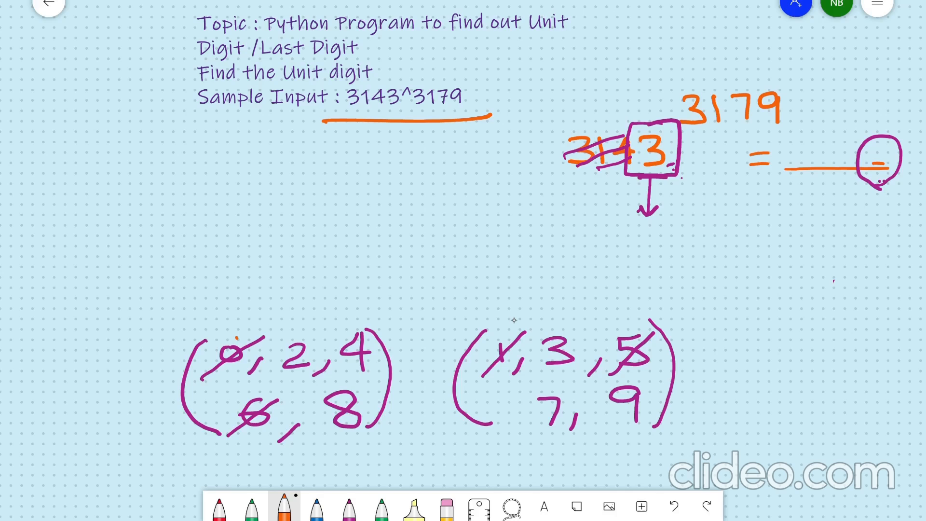
pyautogui.moveTo(762, 401); pyautogui.dragTo(779, 393)
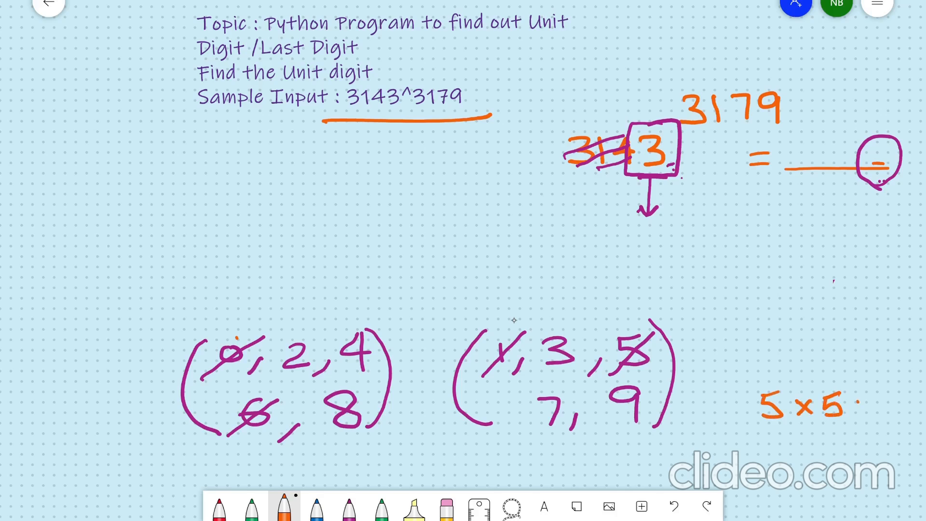
pyautogui.moveTo(851, 404); pyautogui.dragTo(910, 404)
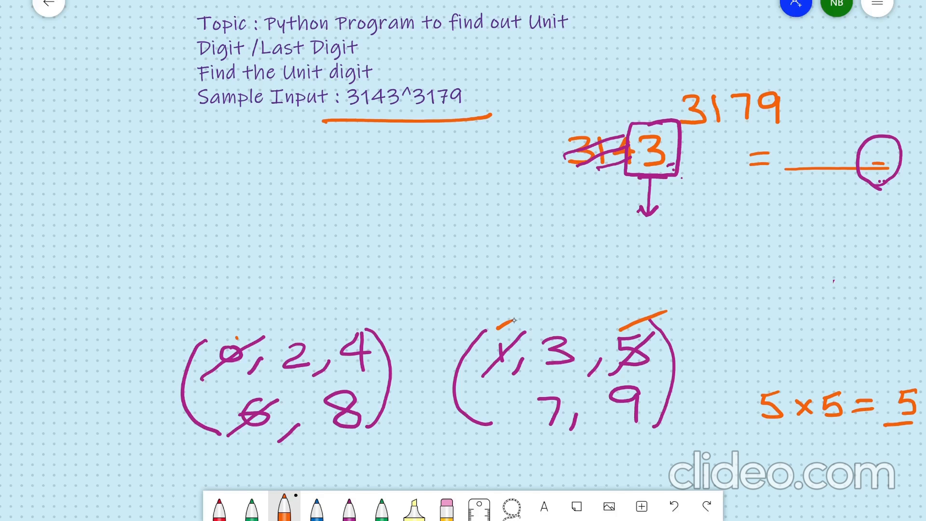
# Step: Underline 2, 4, 8, 3, 7 and 9, then erase the 5×5 working and stray marks
pyautogui.moveTo(53, 243); pyautogui.dragTo(75, 243)
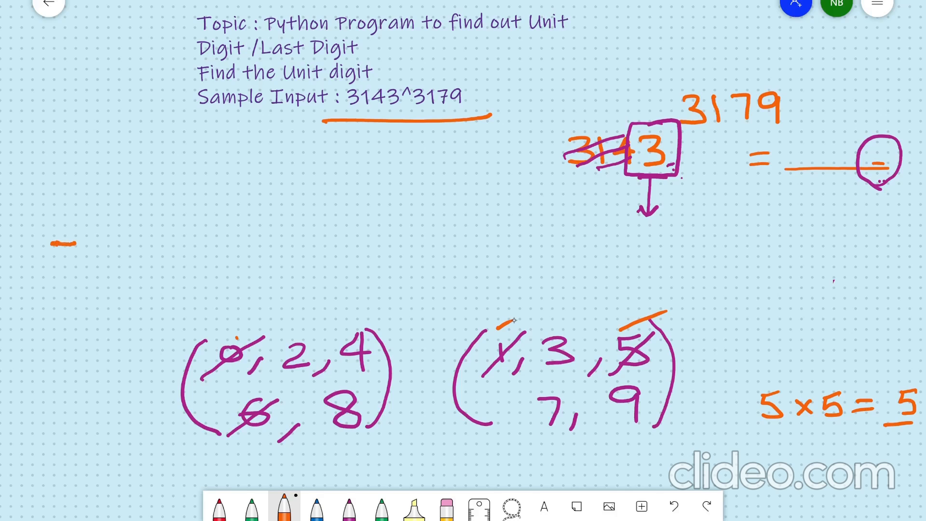
pyautogui.moveTo(732, 213); pyautogui.dragTo(757, 245)
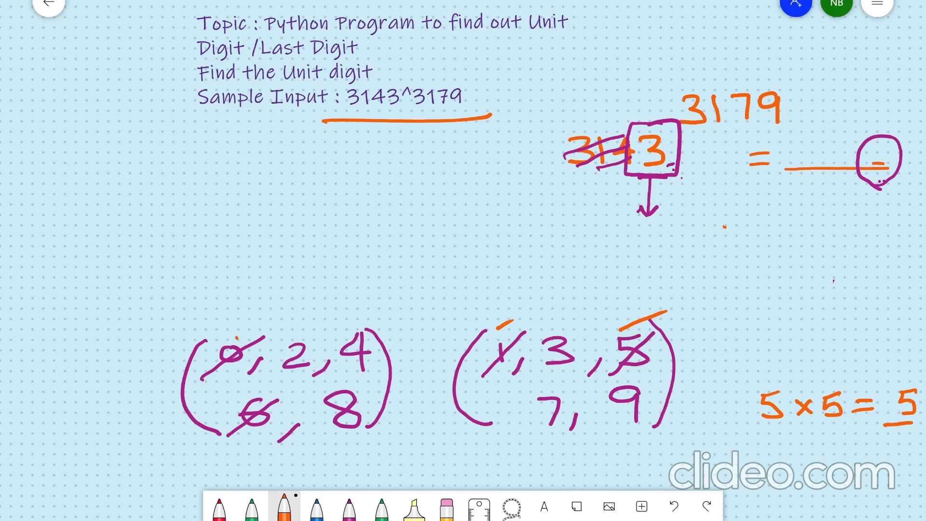
pyautogui.moveTo(269, 384); pyautogui.dragTo(317, 384)
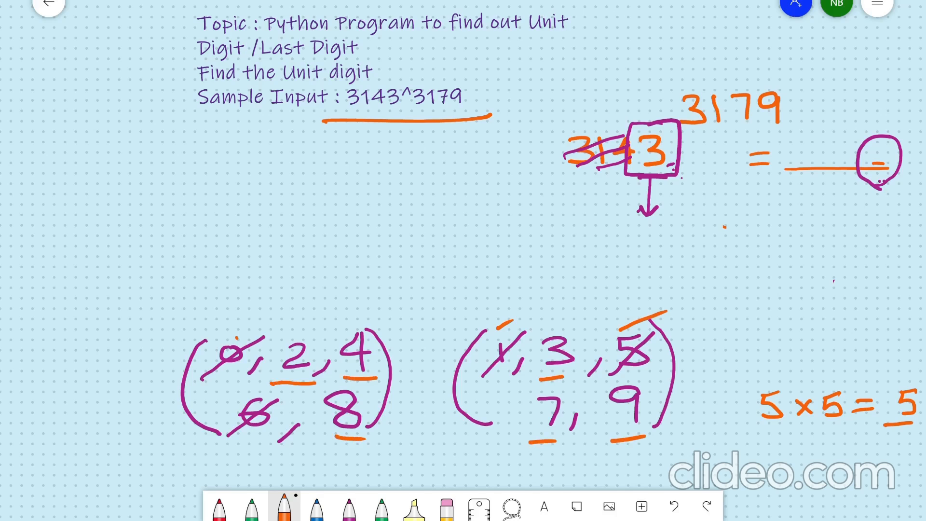
pyautogui.moveTo(724, 228); pyautogui.dragTo(718, 245)
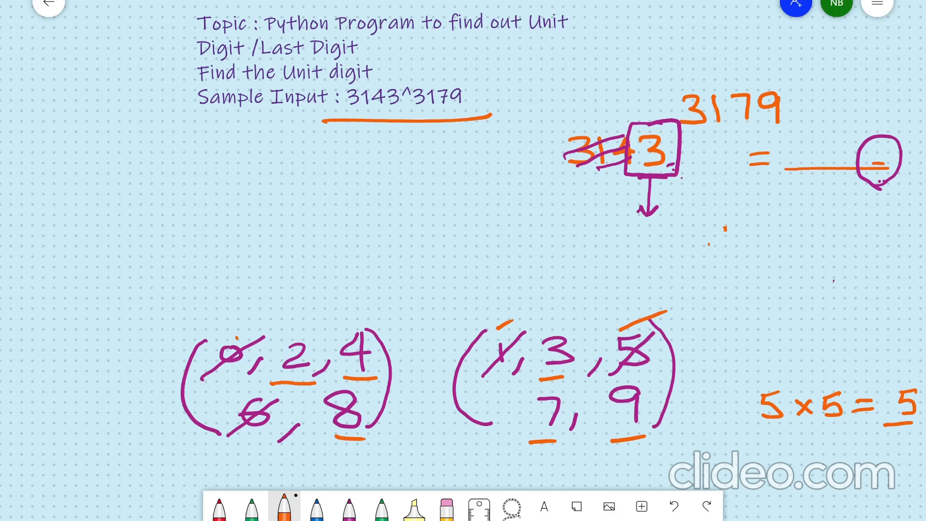
pyautogui.moveTo(312, 214); pyautogui.dragTo(331, 198)
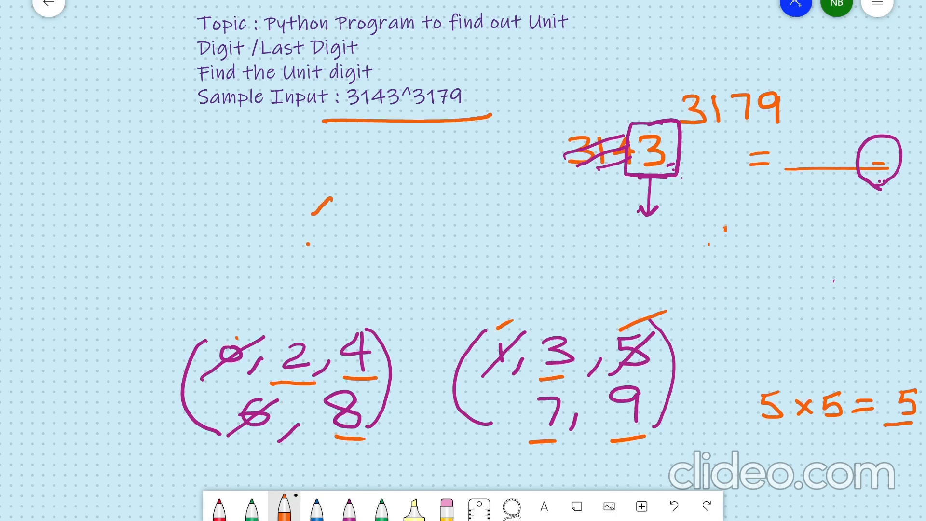
pyautogui.moveTo(53, 159); pyautogui.dragTo(56, 248)
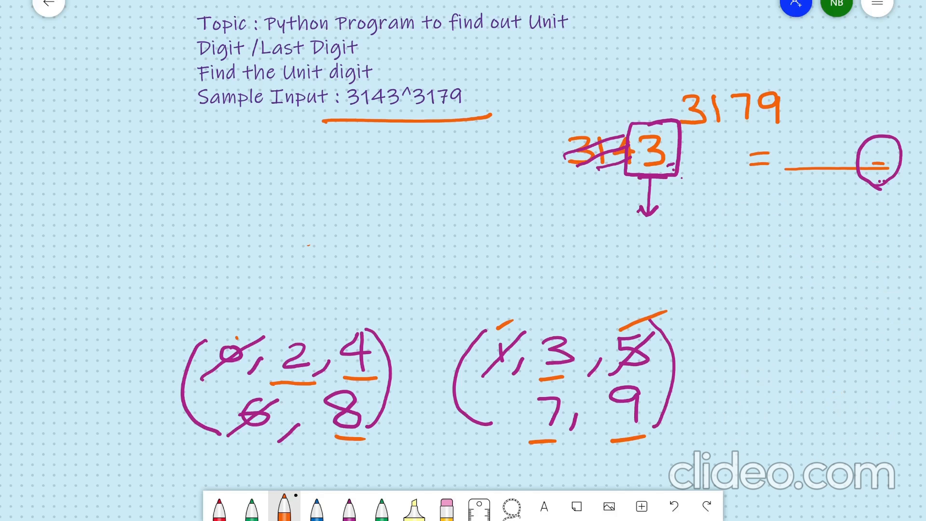
# Step: Write (3,7,9)^4 = (1) near the top and (2,4,8)^4 = (6) beside the digit groups in orange
pyautogui.moveTo(717, 331); pyautogui.dragTo(714, 426)
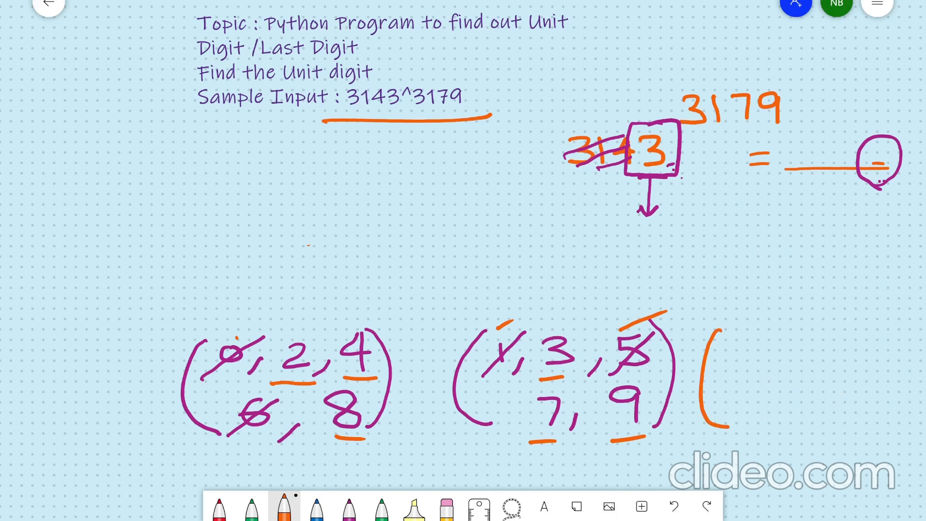
pyautogui.write('2')
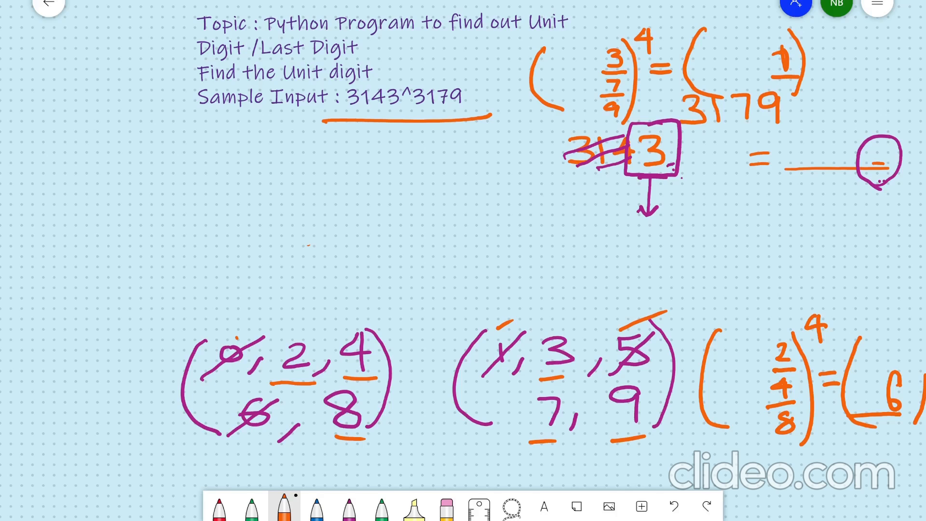
# Step: In green, change both exponents to 4K and draw an ellipse around 3143^3179 pointing to the (1) result
pyautogui.click(382, 506)
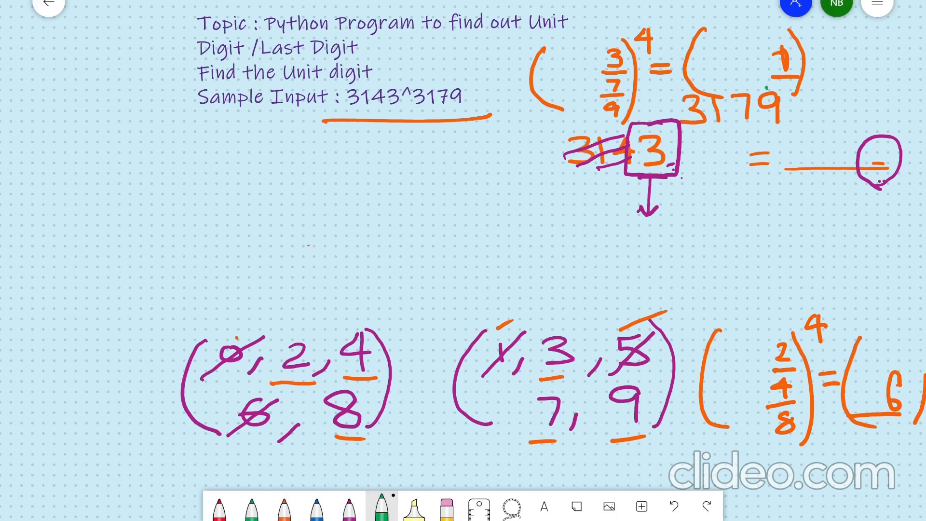
pyautogui.moveTo(765, 88); pyautogui.dragTo(794, 86)
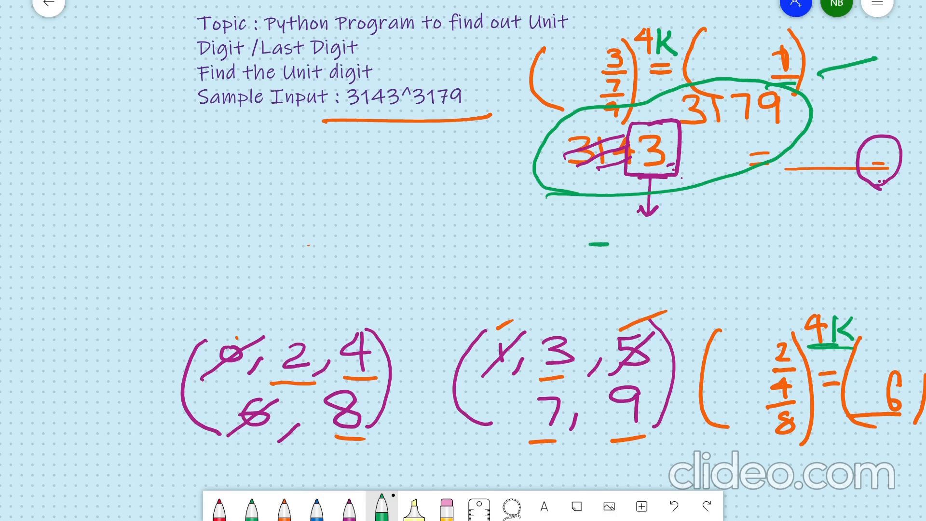
# Step: In blue, underline the exponent 3179 and draw a double line extending into a downward arrow
pyautogui.click(317, 507)
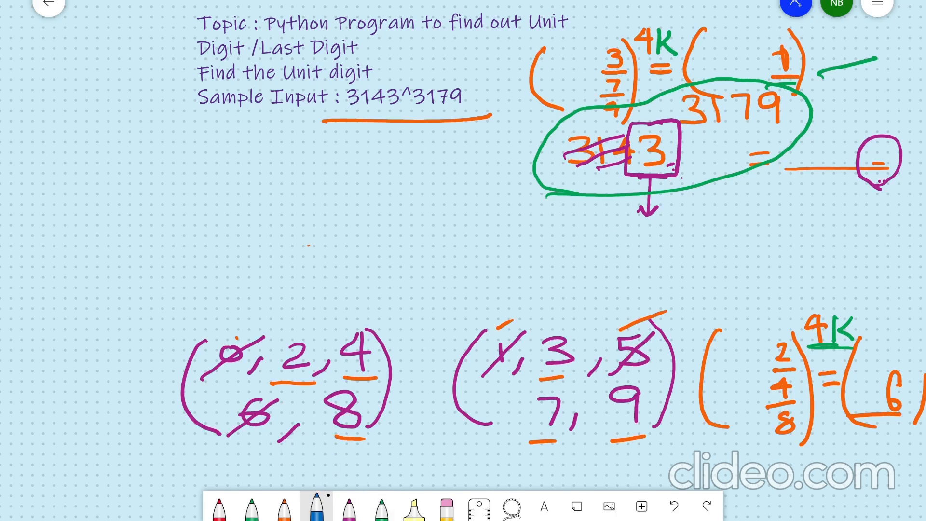
pyautogui.moveTo(685, 137); pyautogui.dragTo(786, 137)
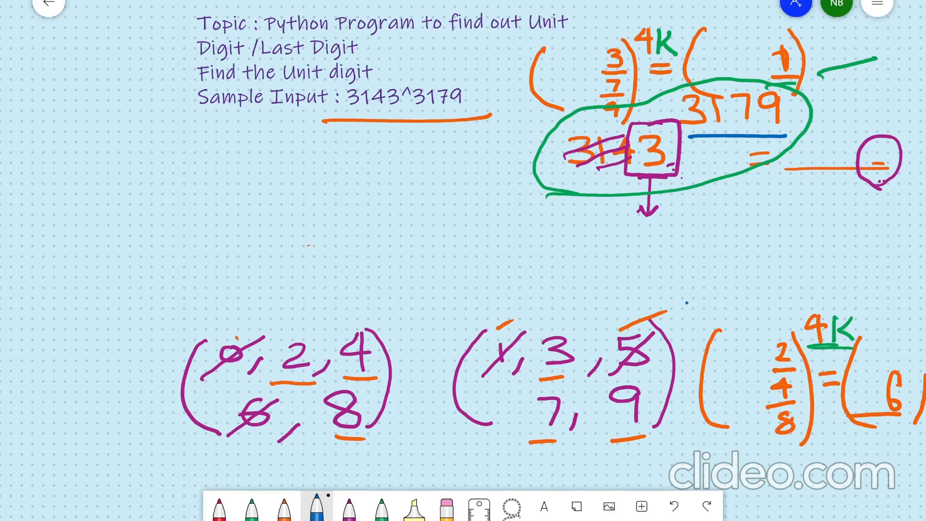
pyautogui.moveTo(685, 325); pyautogui.dragTo(709, 307)
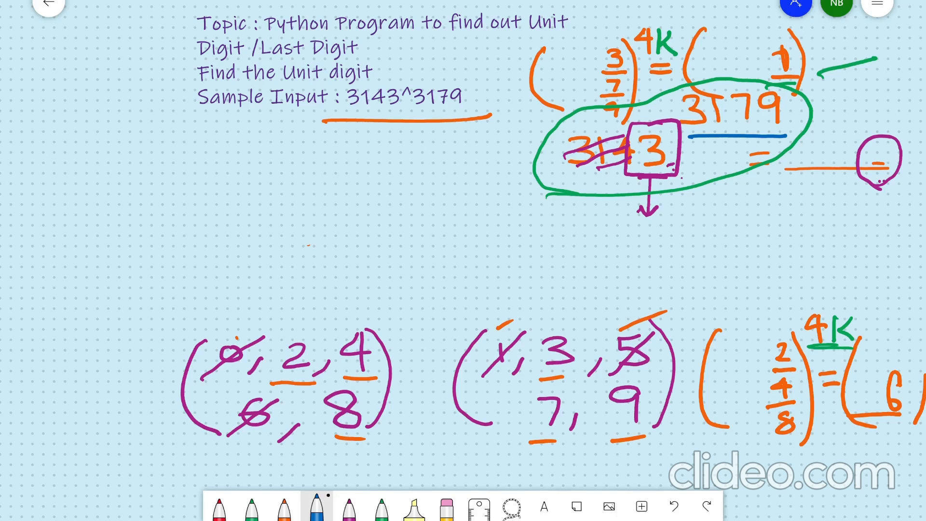
pyautogui.moveTo(718, 165); pyautogui.dragTo(729, 209)
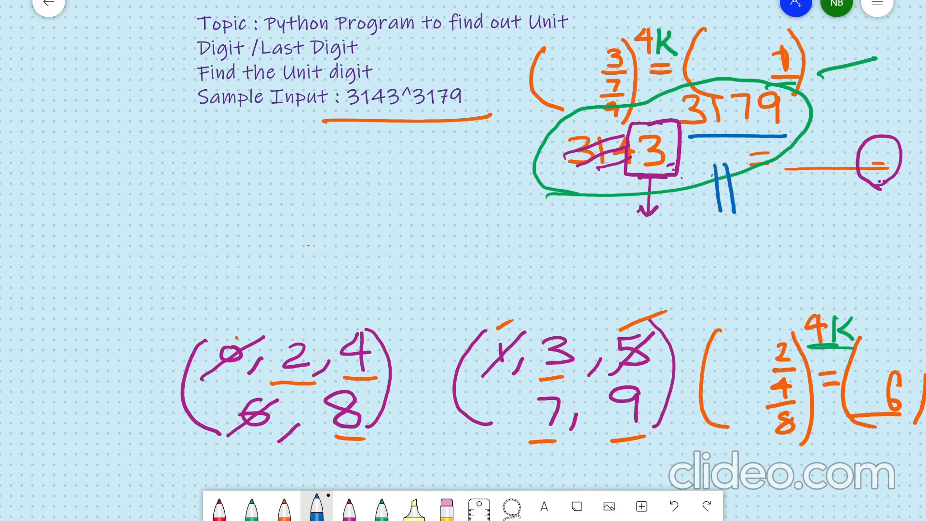
pyautogui.moveTo(723, 165); pyautogui.dragTo(729, 204)
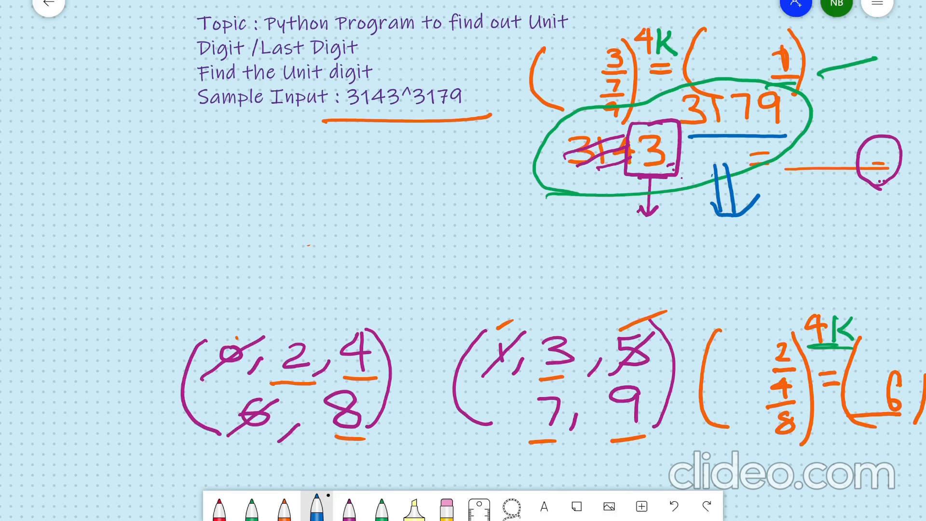
# Step: Draw lines from 3179 to the remainders 0, 1, 2 and 3 and loop around that column
pyautogui.moveTo(721, 243); pyautogui.dragTo(743, 243)
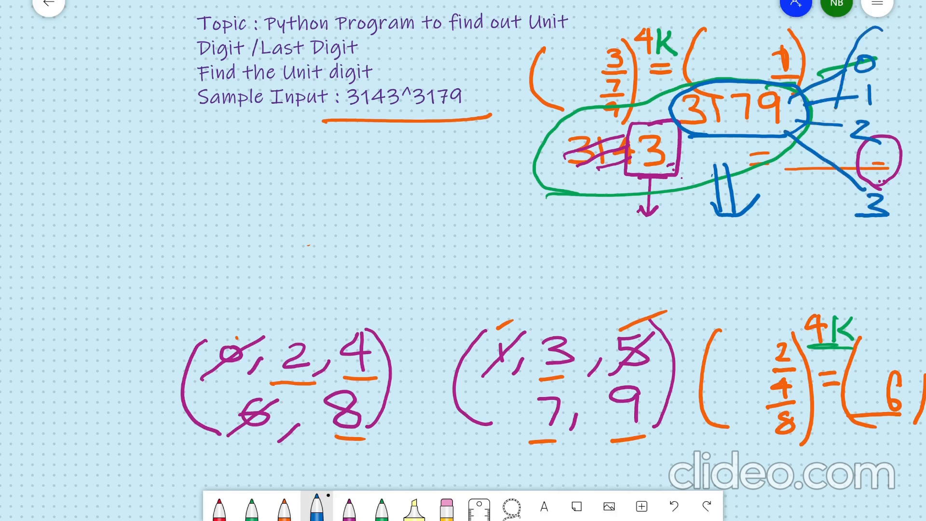
pyautogui.moveTo(874, 35); pyautogui.dragTo(857, 248)
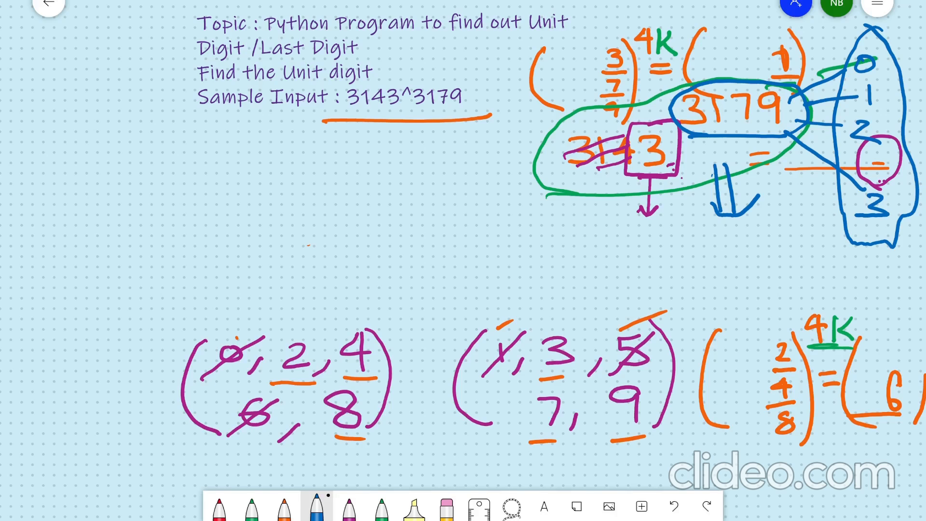
pyautogui.click(381, 507)
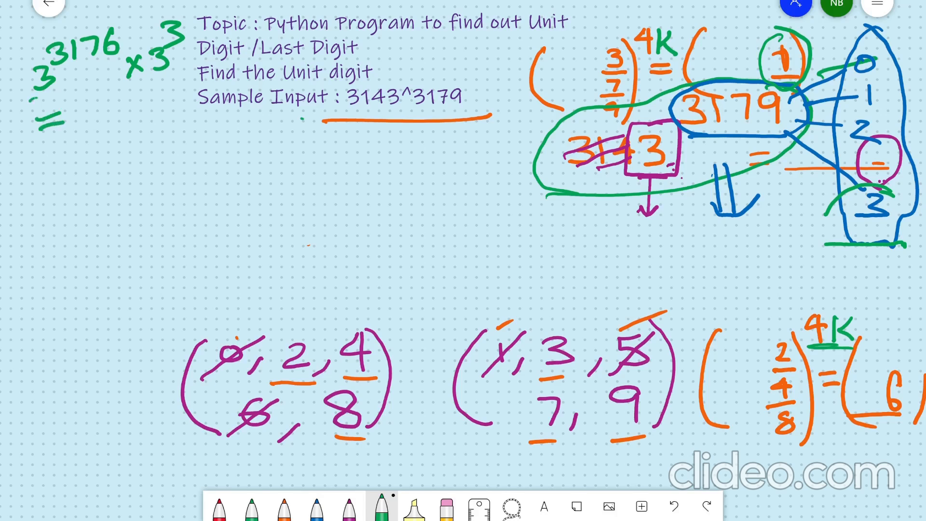
# Step: Handwrite 3^3176 × 3^3 = 1 × 27 = 27 in green at top-left, circling the unit digit 7
pyautogui.moveTo(58, 92); pyautogui.dragTo(127, 139)
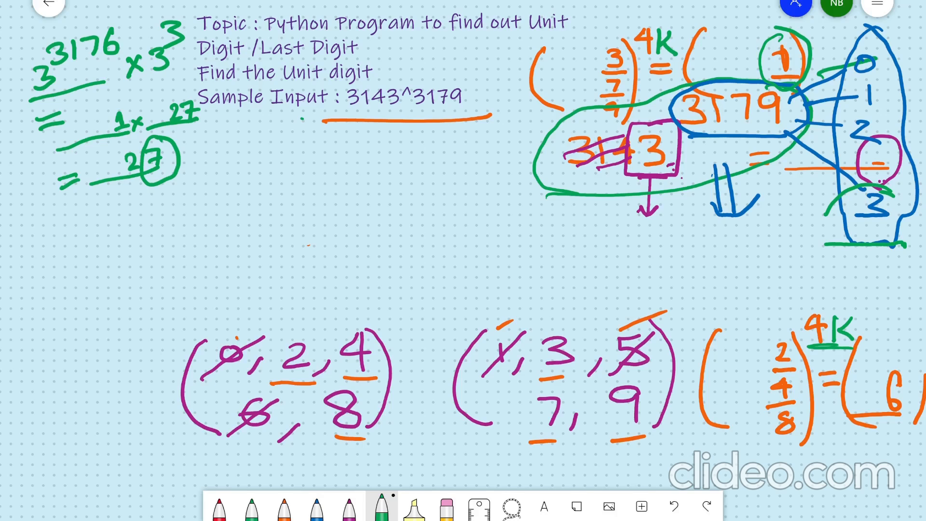
pyautogui.moveTo(685, 458); pyautogui.dragTo(892, 455)
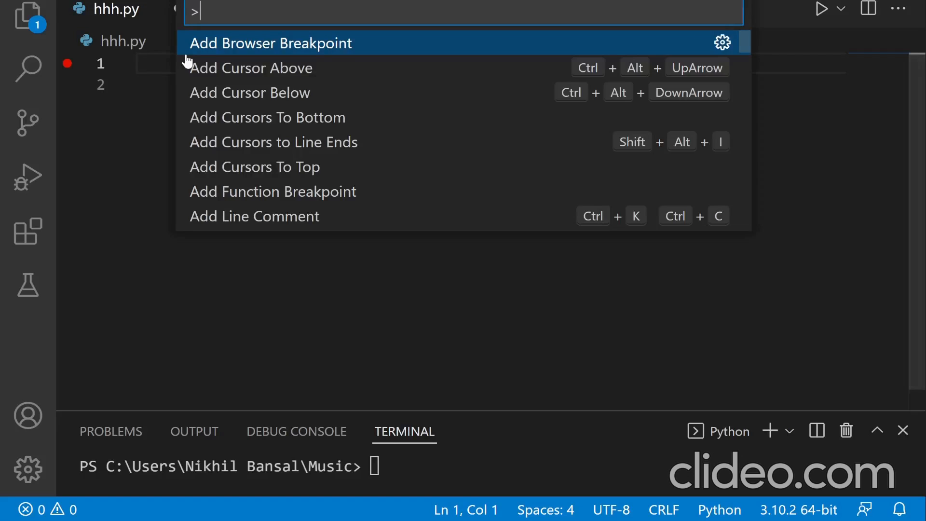
# Step: Dismiss the Command Palette and start hhh.py with a ###unit digit comment line, moving to a new line
pyautogui.press('Escape')
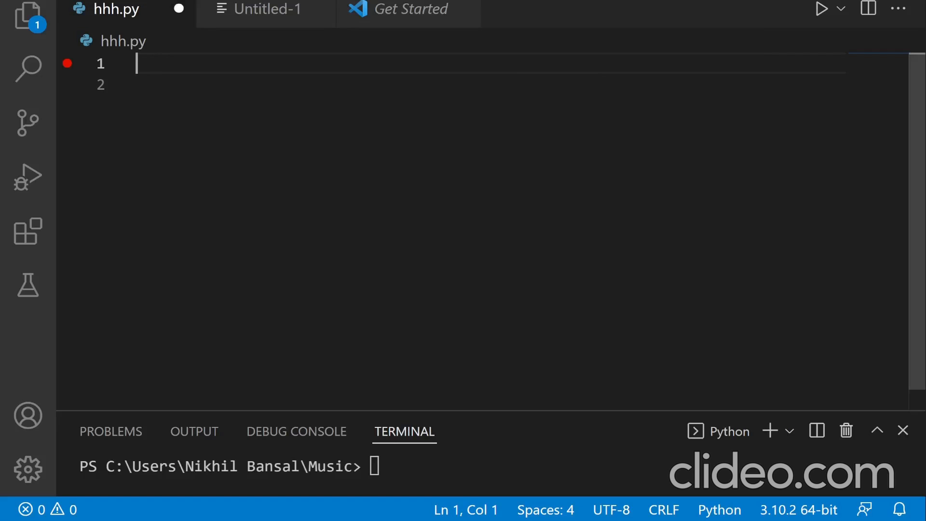
pyautogui.write('#')
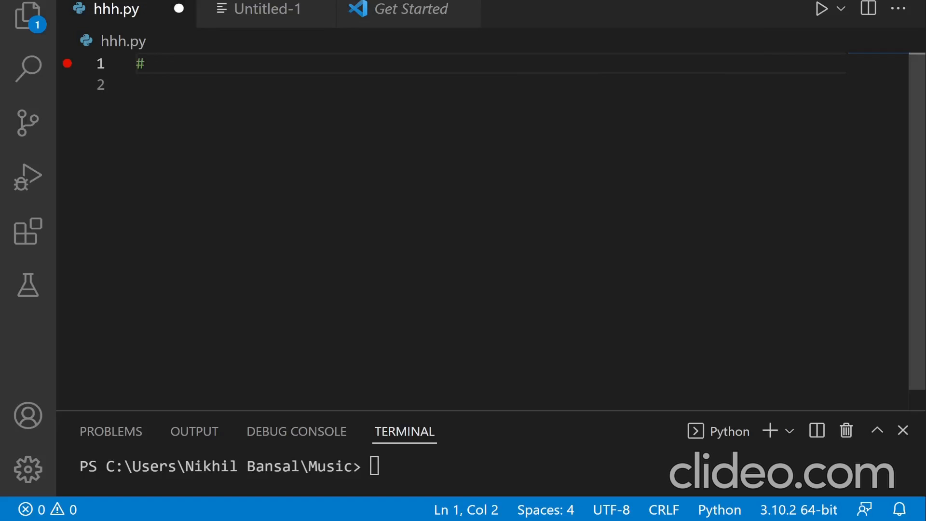
pyautogui.write('##')
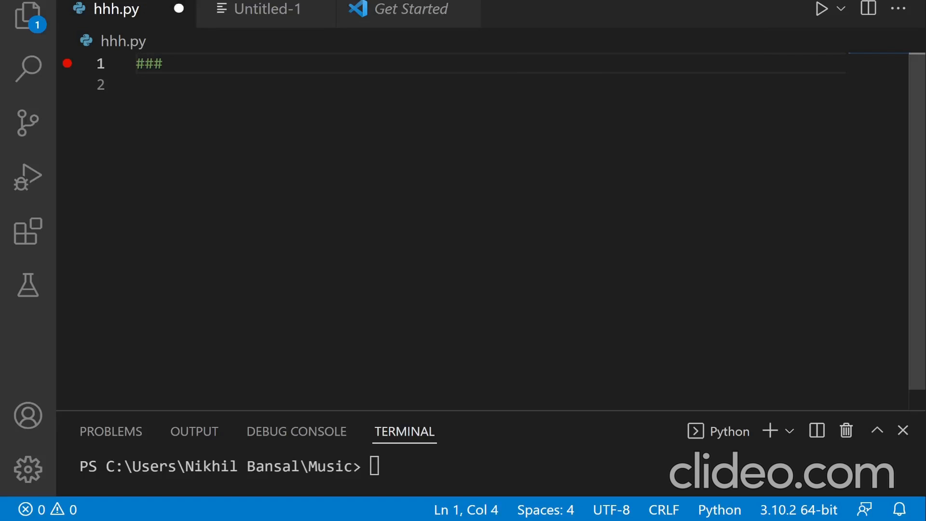
pyautogui.write('unit')
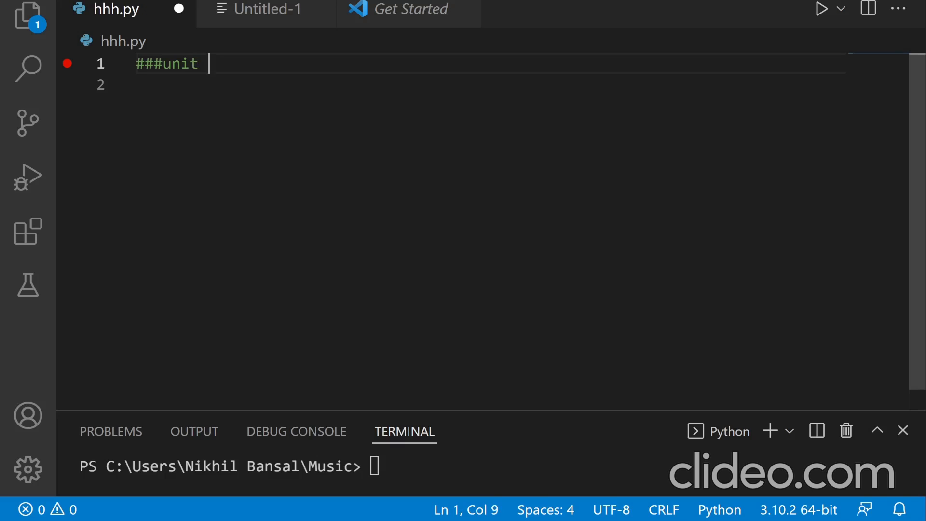
pyautogui.write('digit')
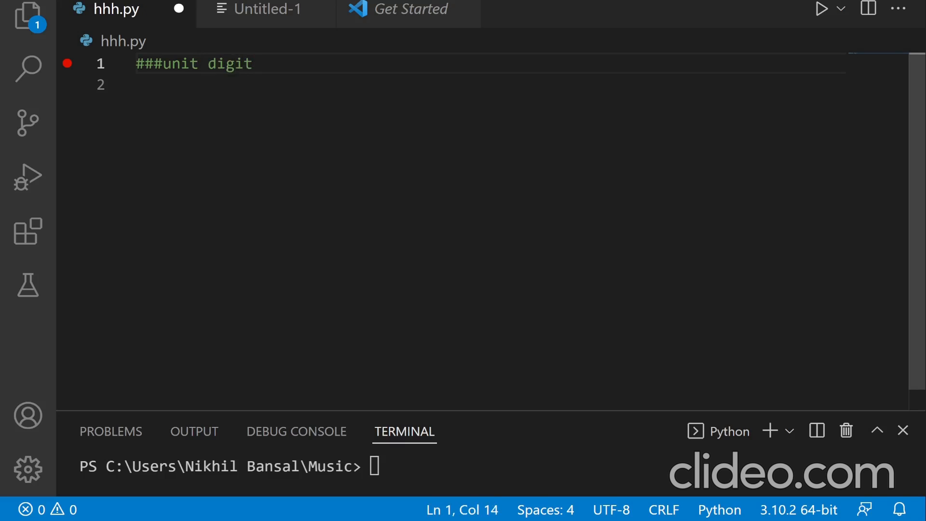
pyautogui.press('Enter')
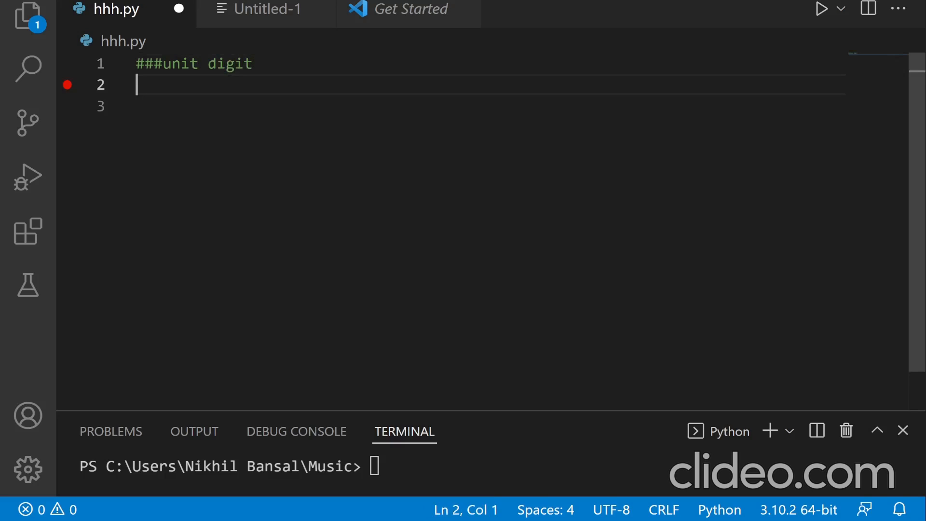
# Step: Add the line x=input("Input the Number ") to read the number into x
pyautogui.write('x=')
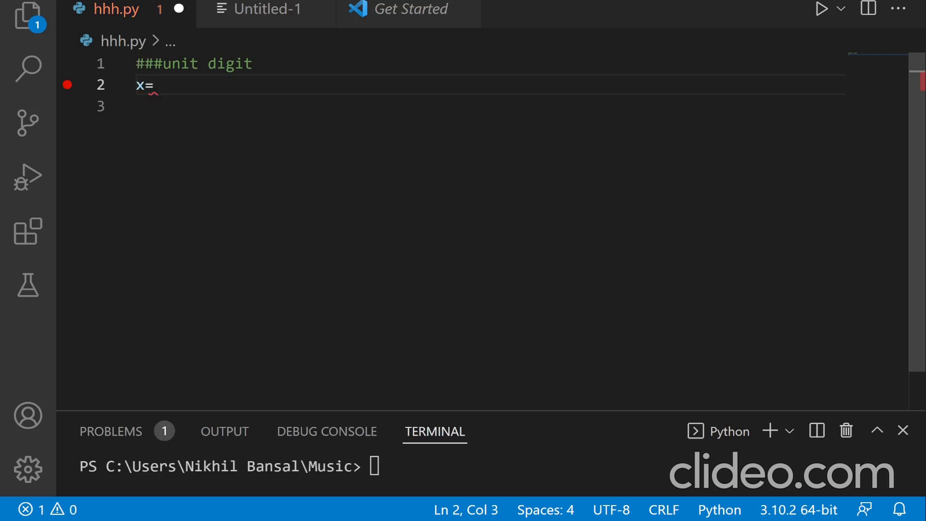
pyautogui.write('inp')
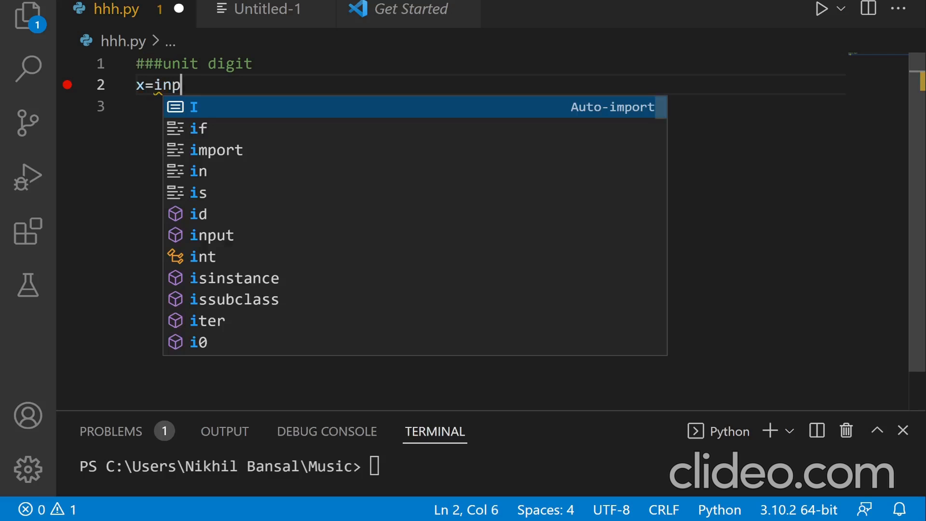
pyautogui.write('ut')
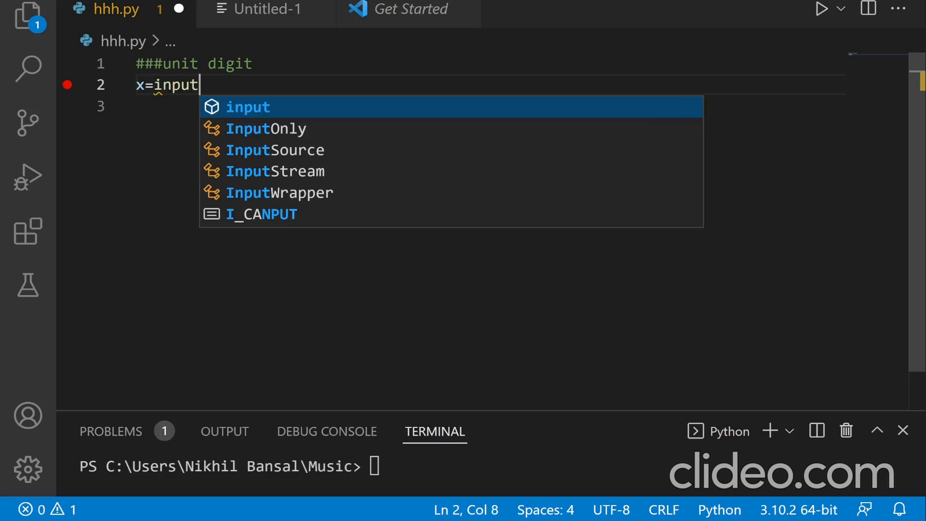
pyautogui.write('()')
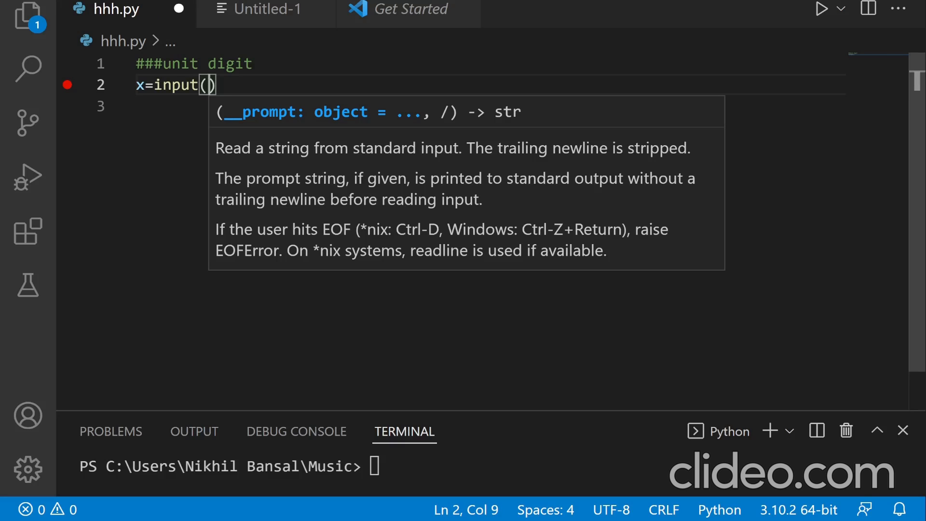
pyautogui.write('""')
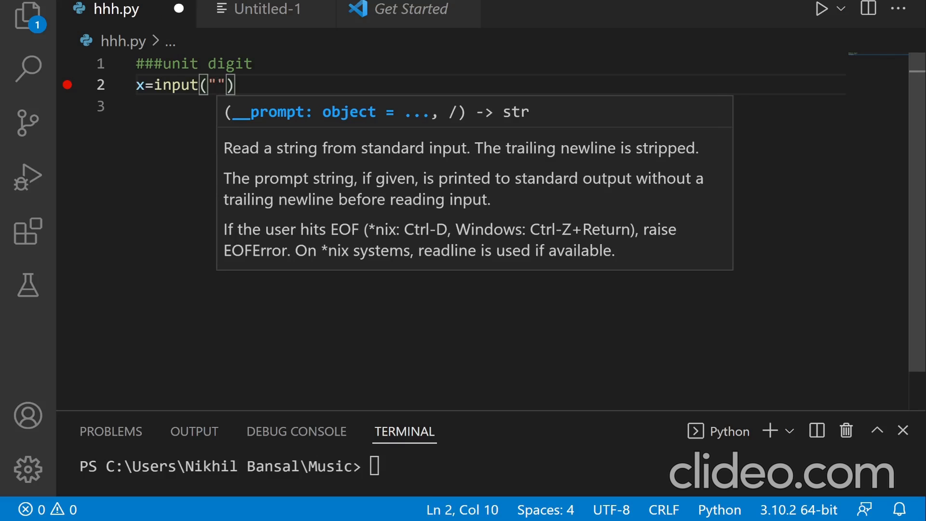
pyautogui.write('Input the')
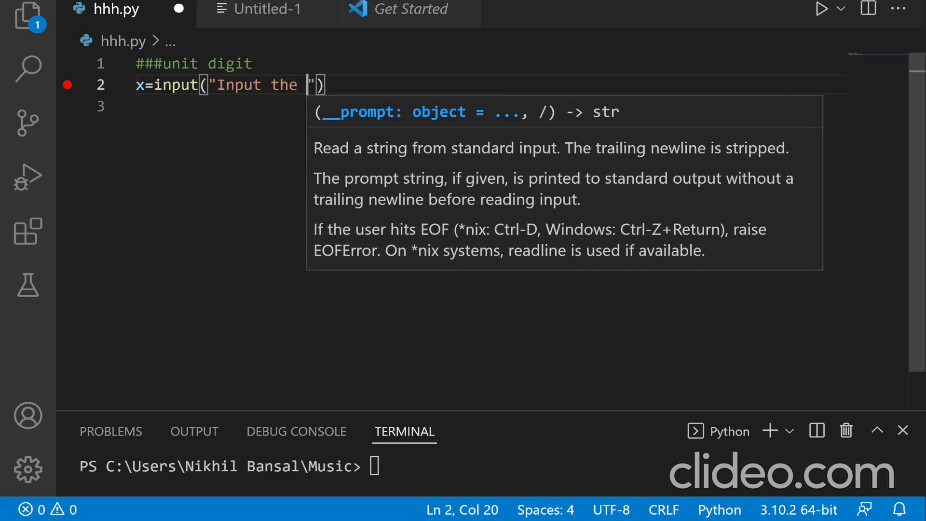
pyautogui.write('Number')
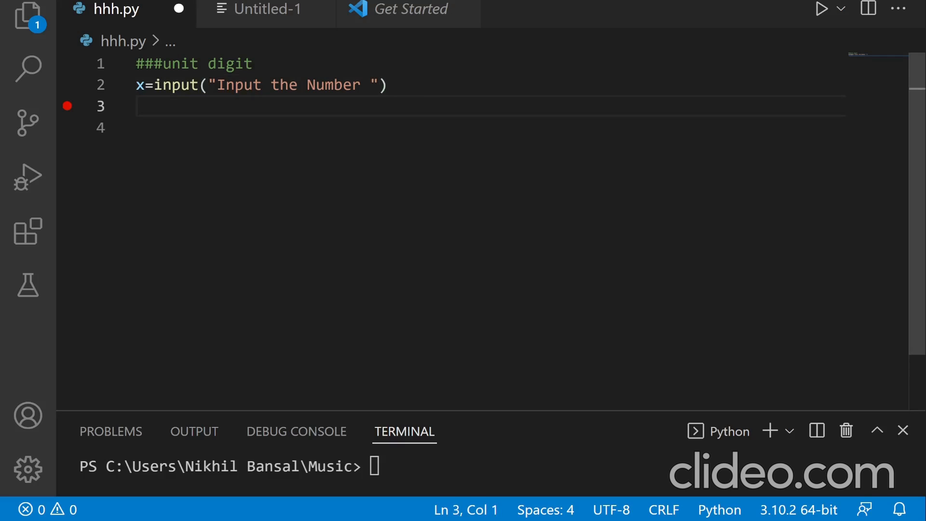
# Step: Add y=int(input("Input the power of the number")) to read the power as an integer, then a new line
pyautogui.write('y=')
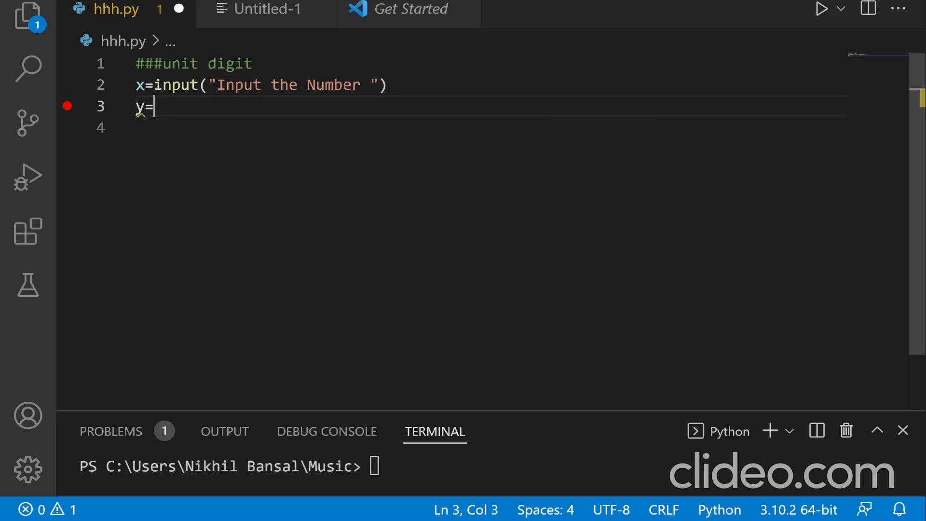
pyautogui.write('int(')
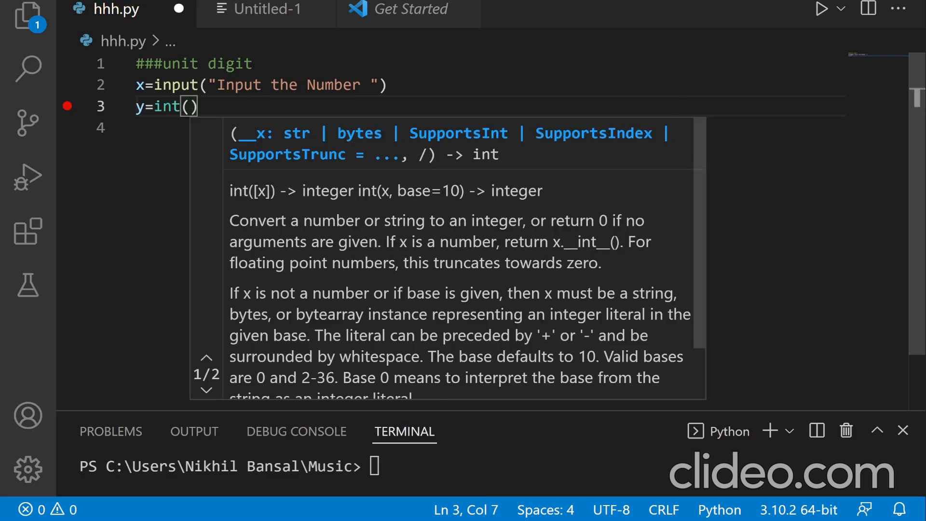
pyautogui.write('input')
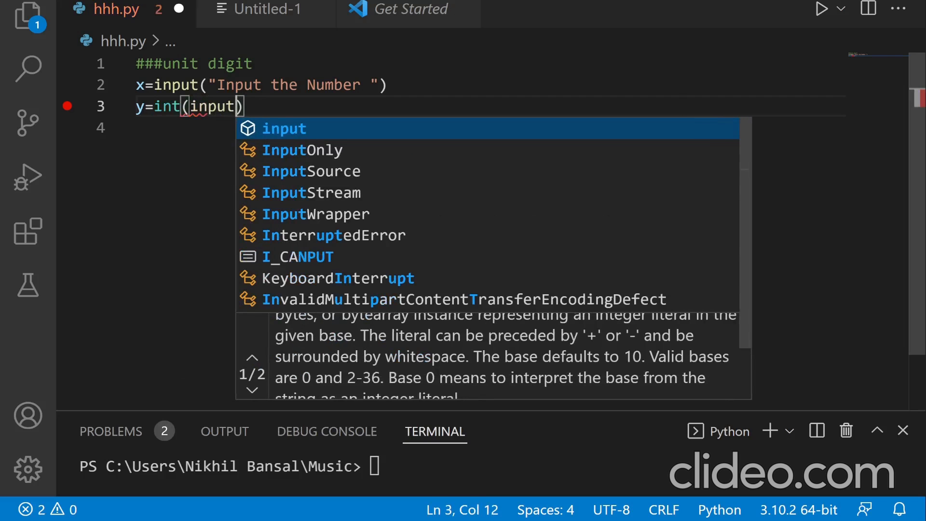
pyautogui.write('(')
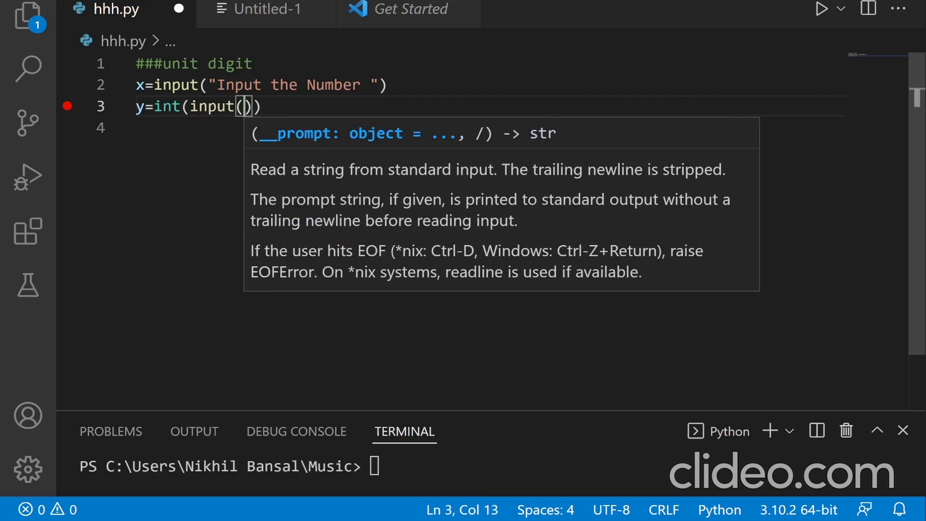
pyautogui.write('"Input the')
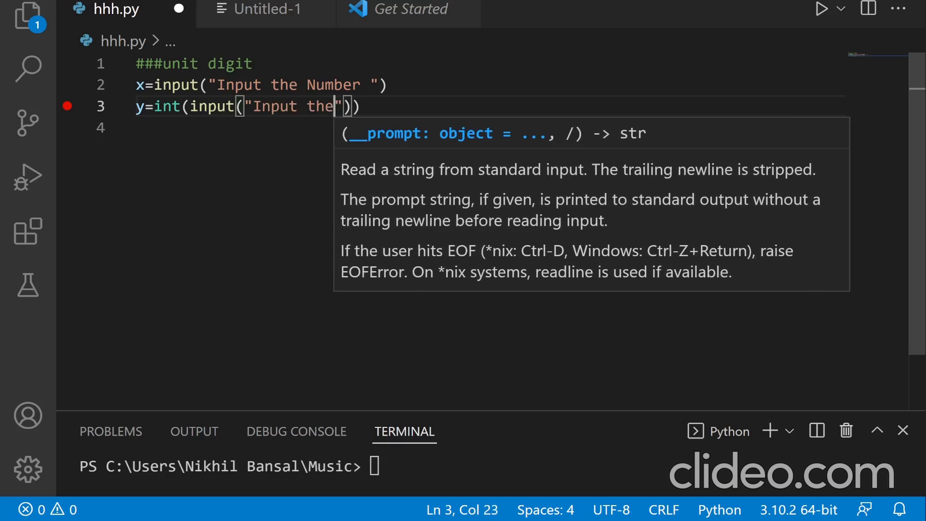
pyautogui.write('power of the n')
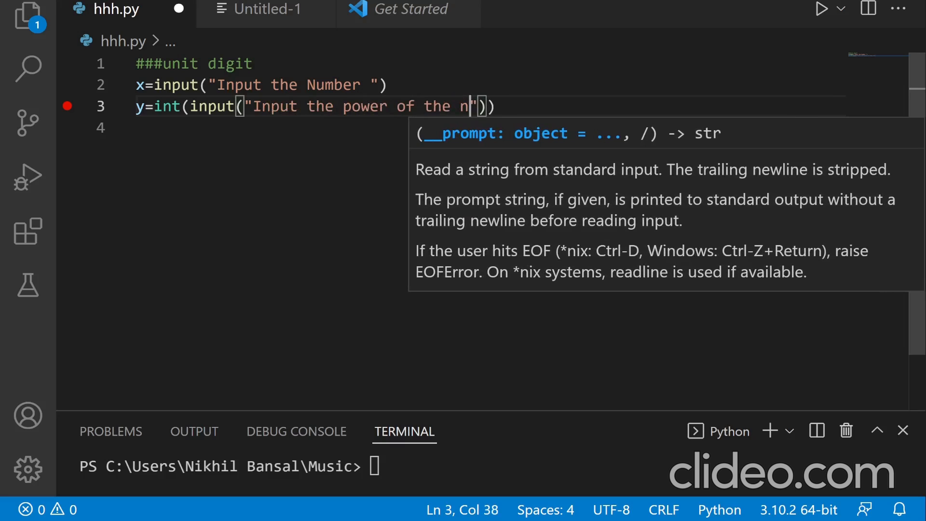
pyautogui.write('umber')
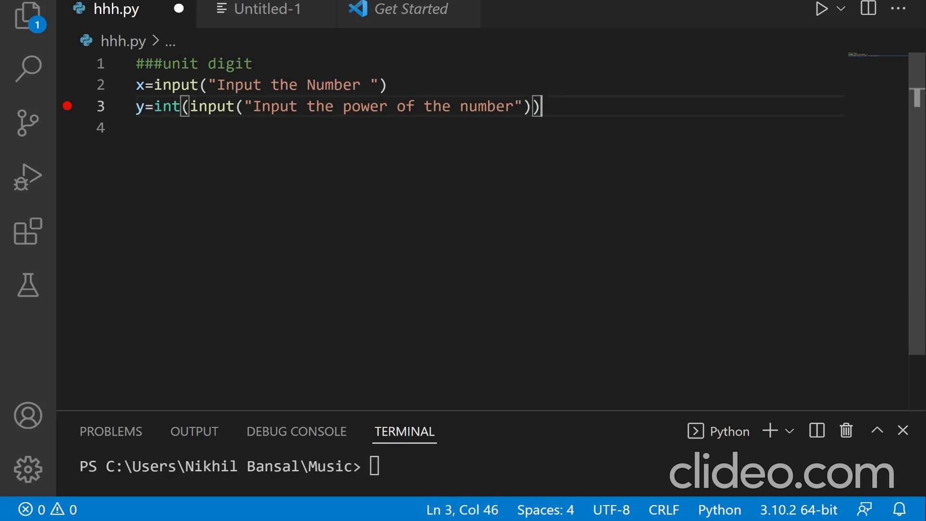
pyautogui.press('Enter')
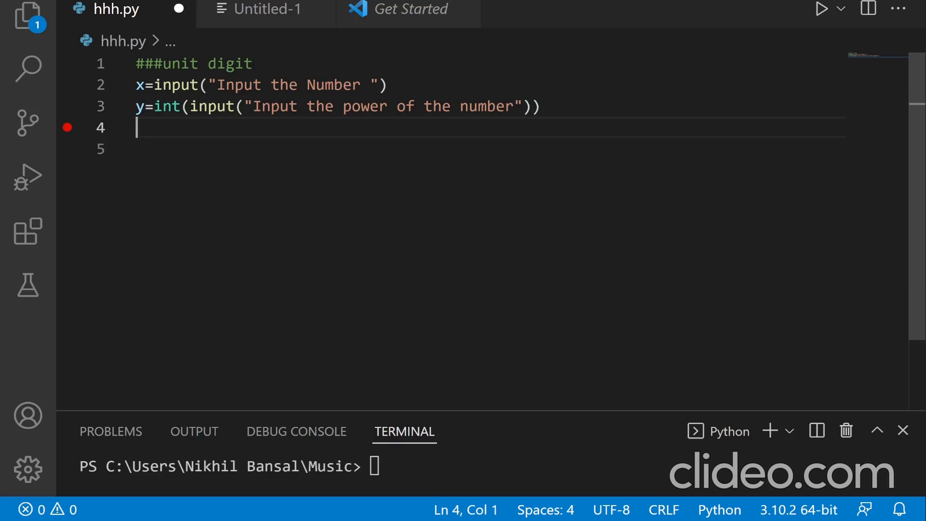
# Step: Write line 4 as l=len(x)-1 to hold the index of the last digit
pyautogui.write('l')
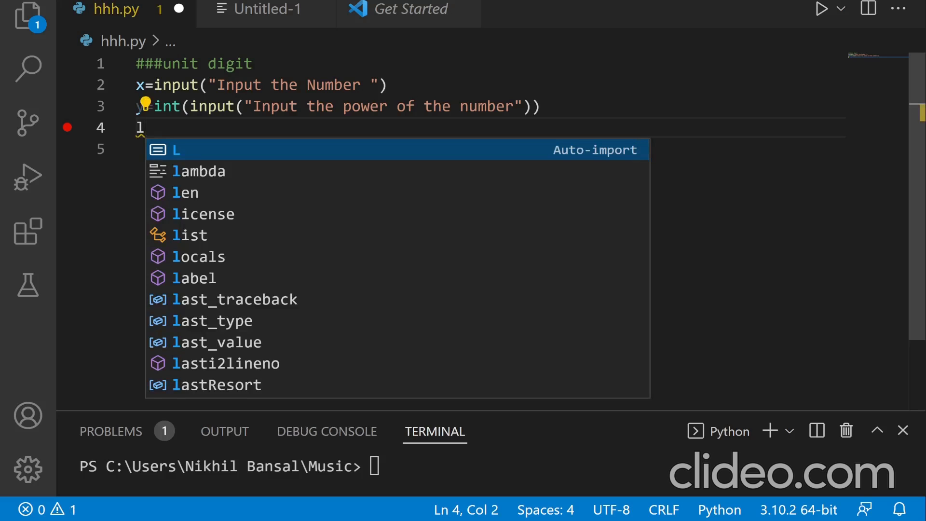
pyautogui.write('=')
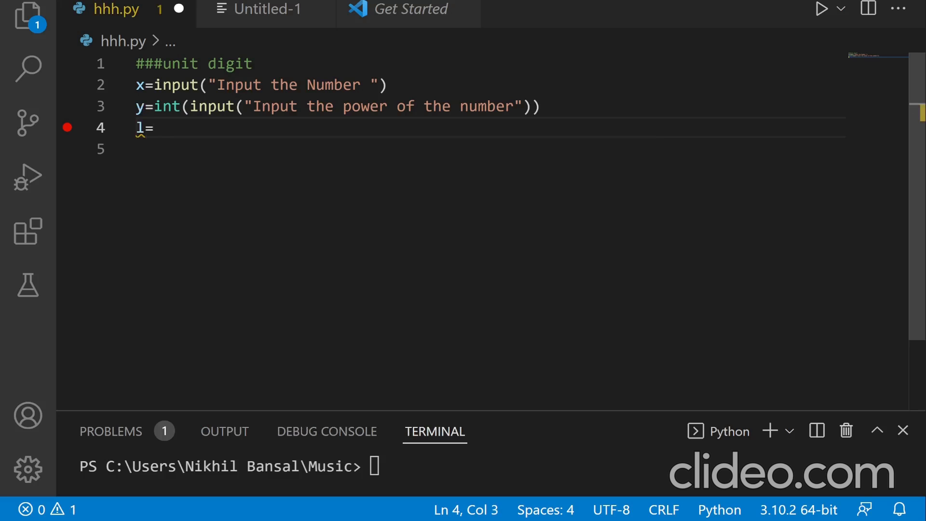
pyautogui.write('len')
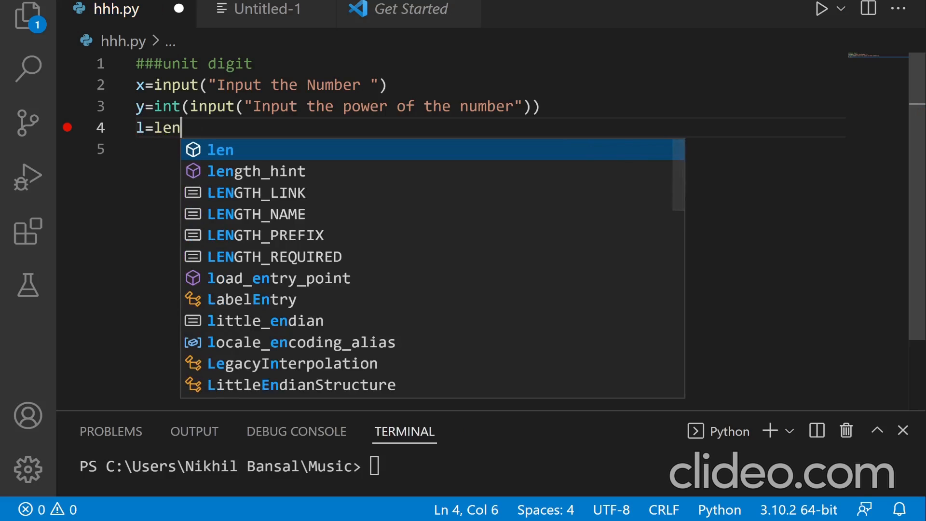
pyautogui.write('(x')
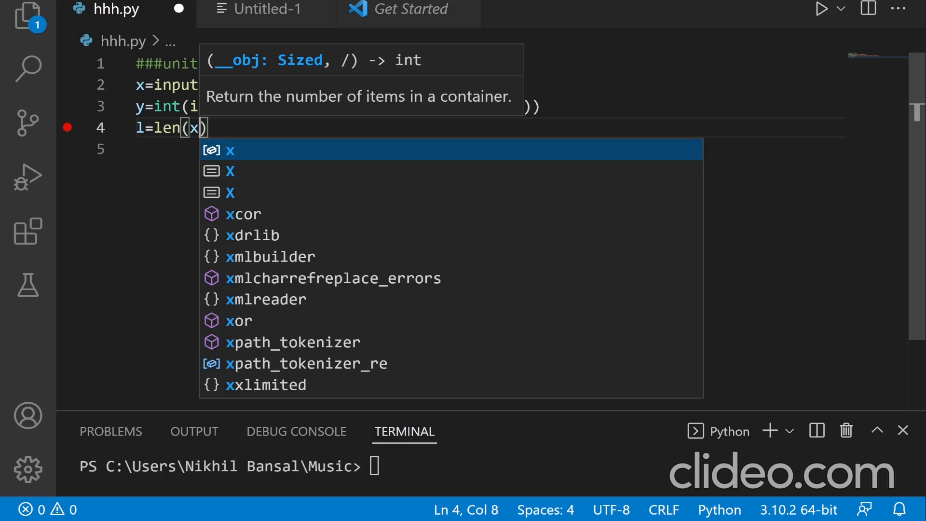
pyautogui.write('-1')
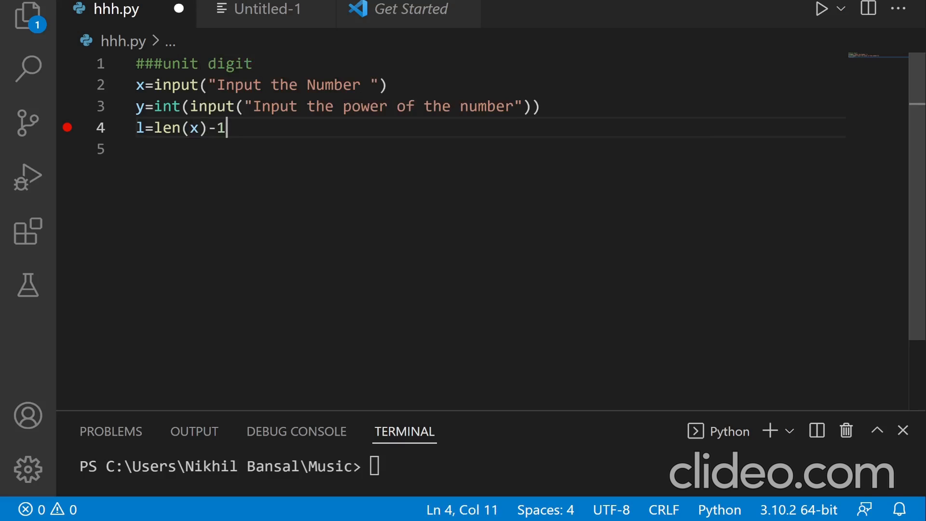
pyautogui.click(384, 85)
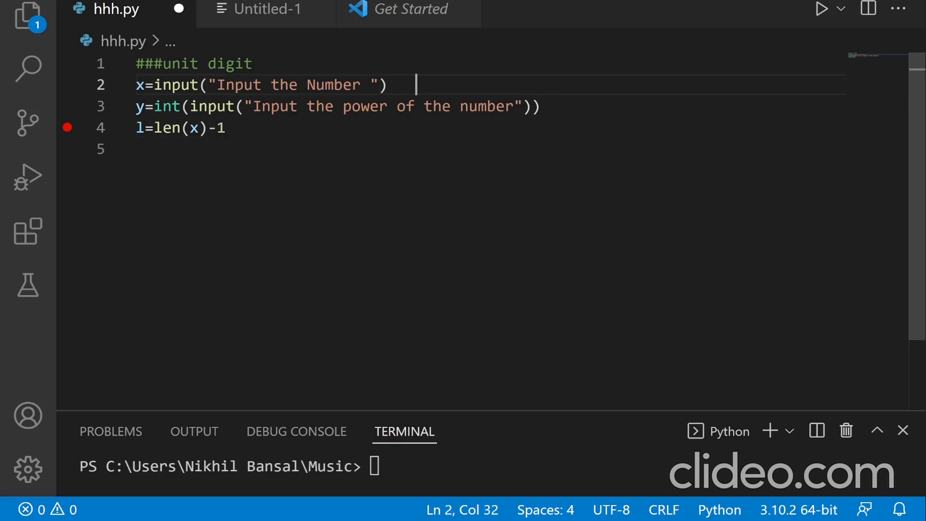
# Step: Annotate the input lines with example comments ###3123 and ##3147
pyautogui.write('###')
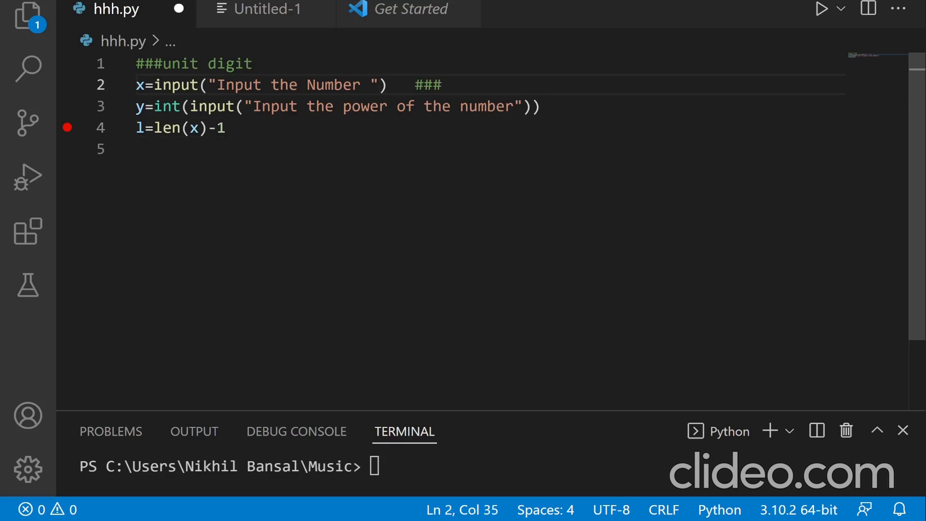
pyautogui.write('3123')
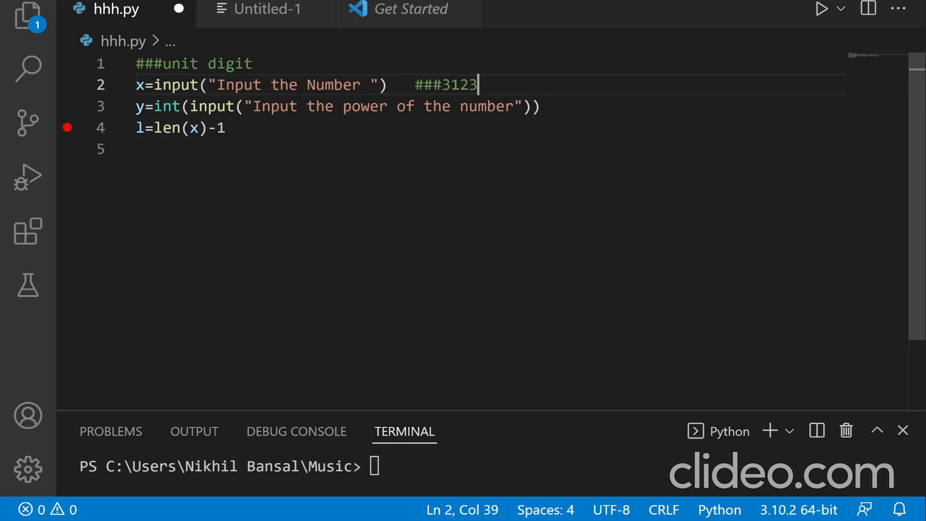
pyautogui.click(559, 106)
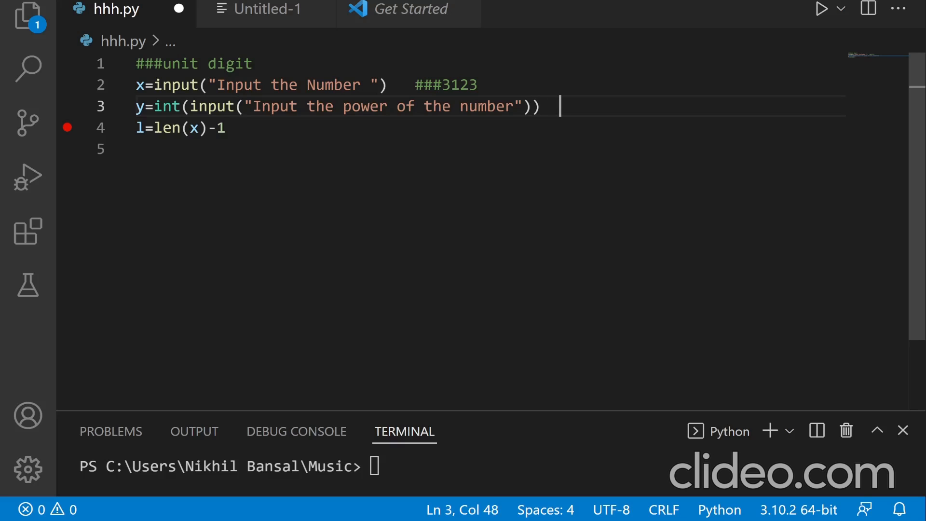
pyautogui.click(450, 85)
pyautogui.write('5')
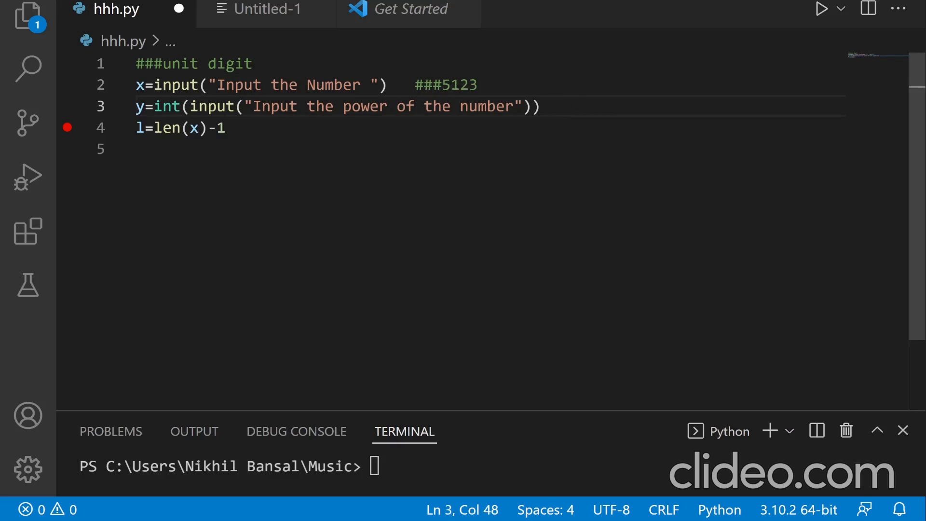
pyautogui.write('##3')
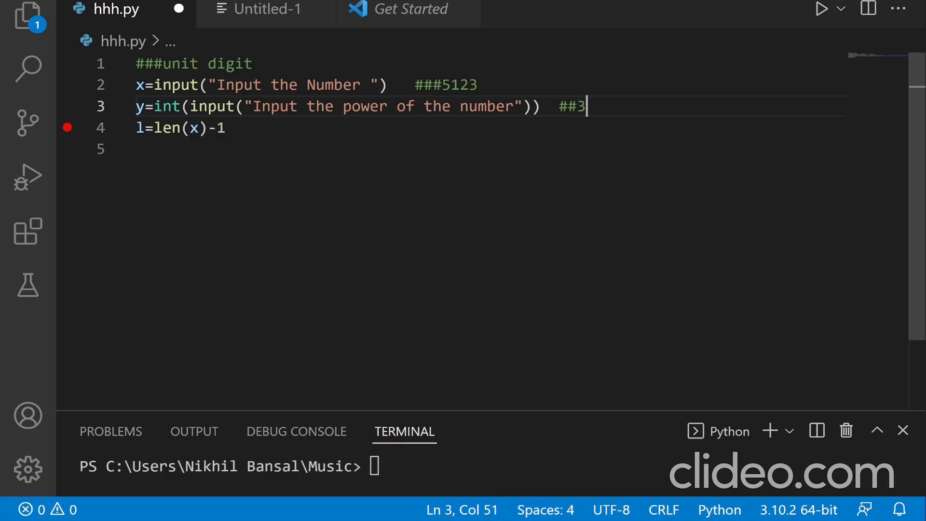
pyautogui.write('1')
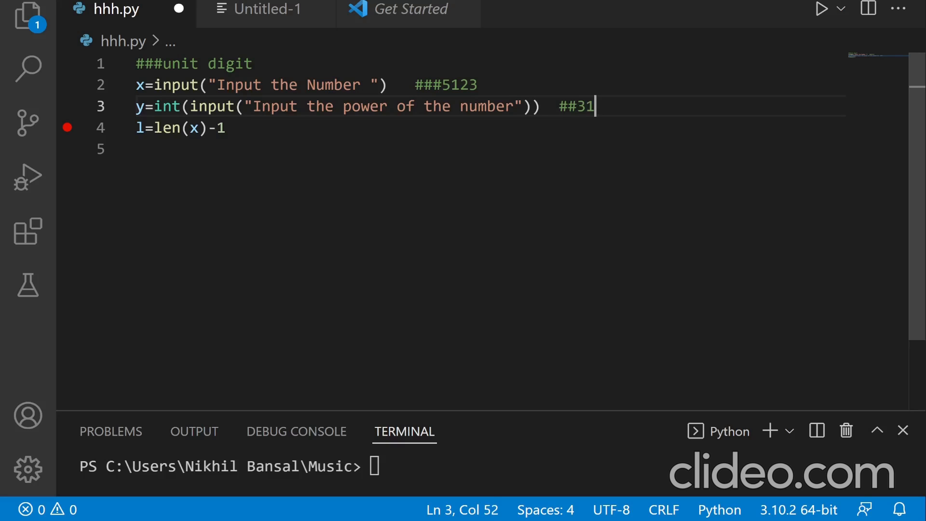
pyautogui.write('47')
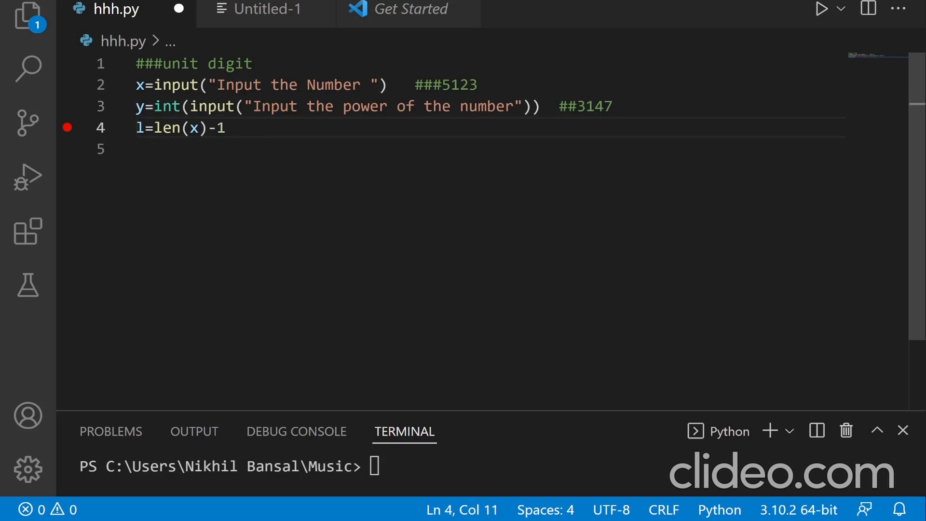
# Step: Correct the number example to 5123 and begin the if on line 5
pyautogui.doubleClick(461, 85)
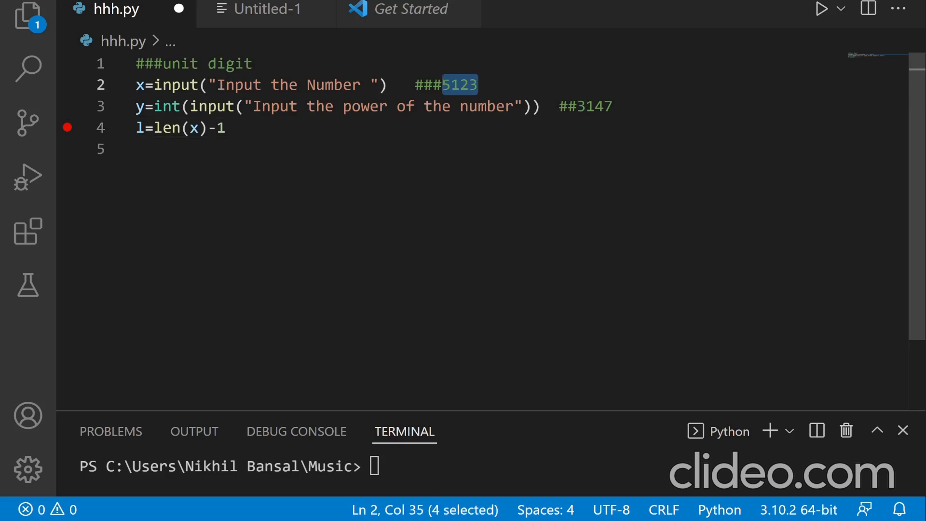
pyautogui.click(225, 127)
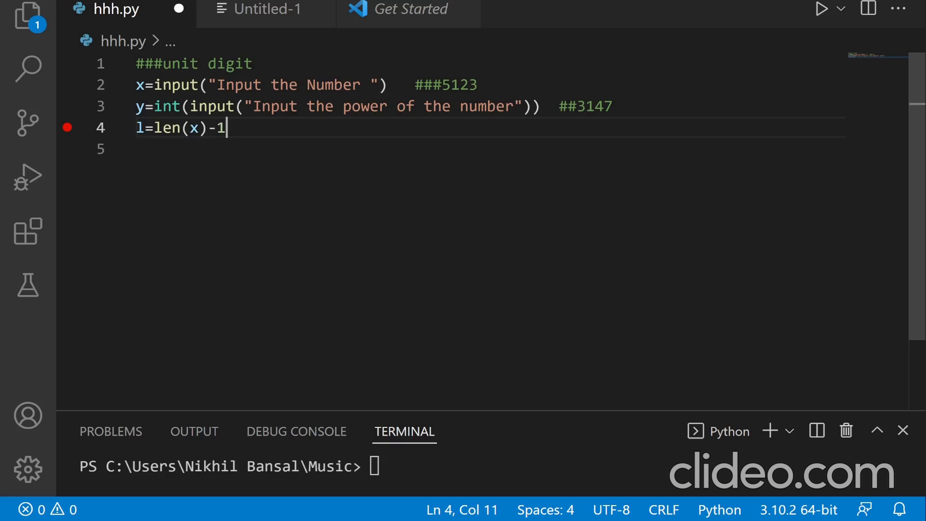
pyautogui.write('i')
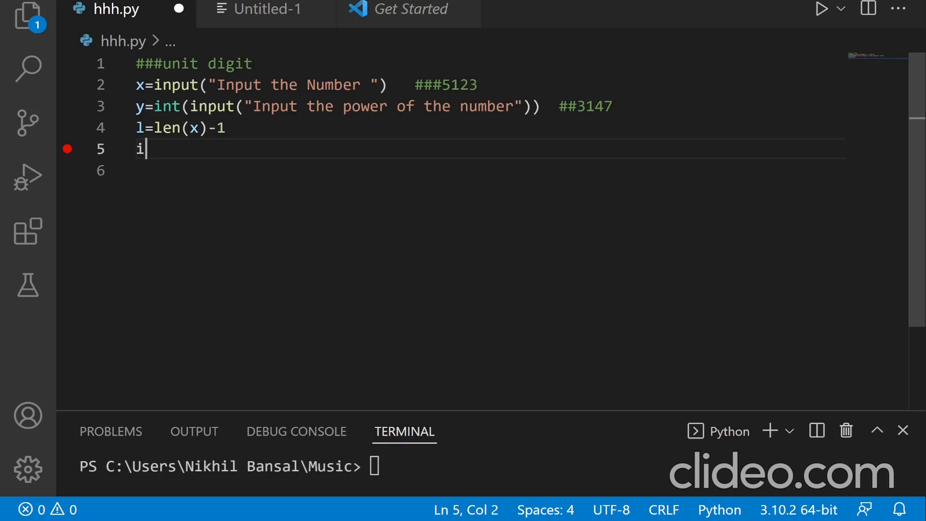
# Step: Write the if condition comparing x[l] to "0" or "1", copying the comparison for reuse
pyautogui.write('f')
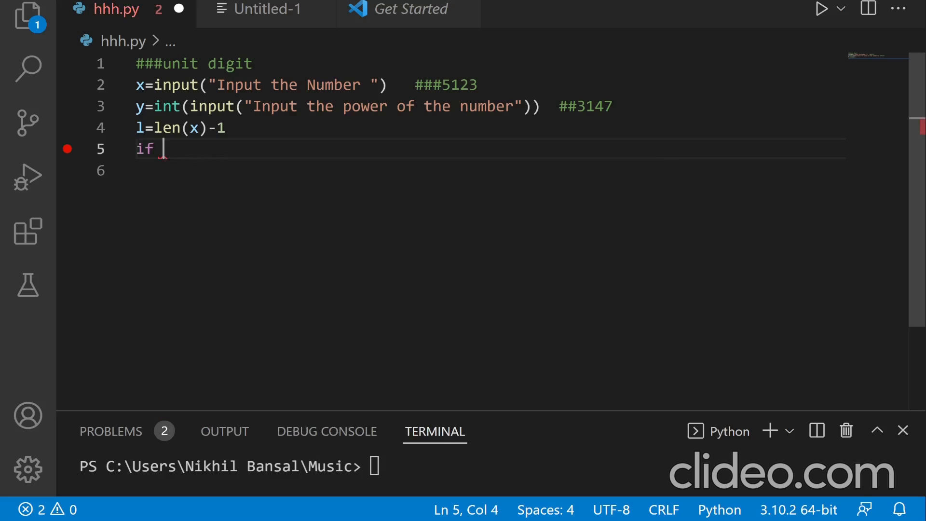
pyautogui.write('x[')
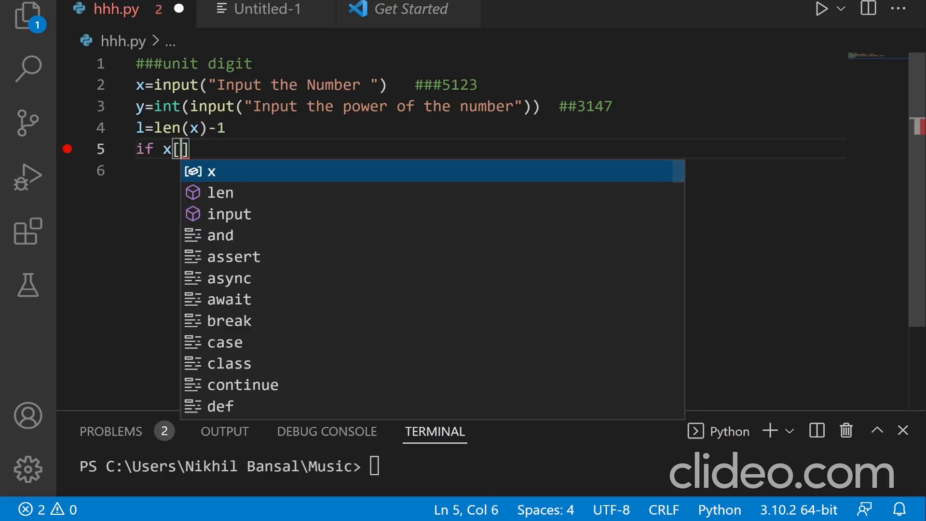
pyautogui.write('l')
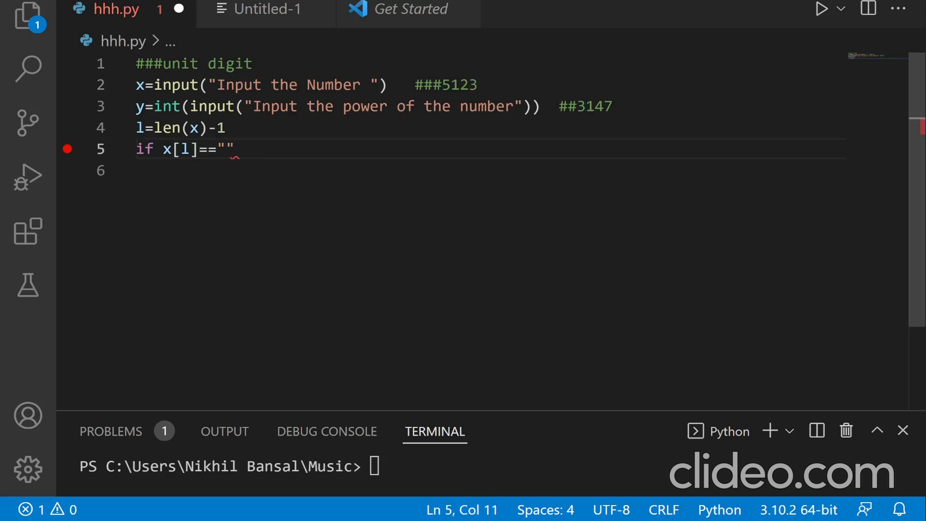
pyautogui.write('0')
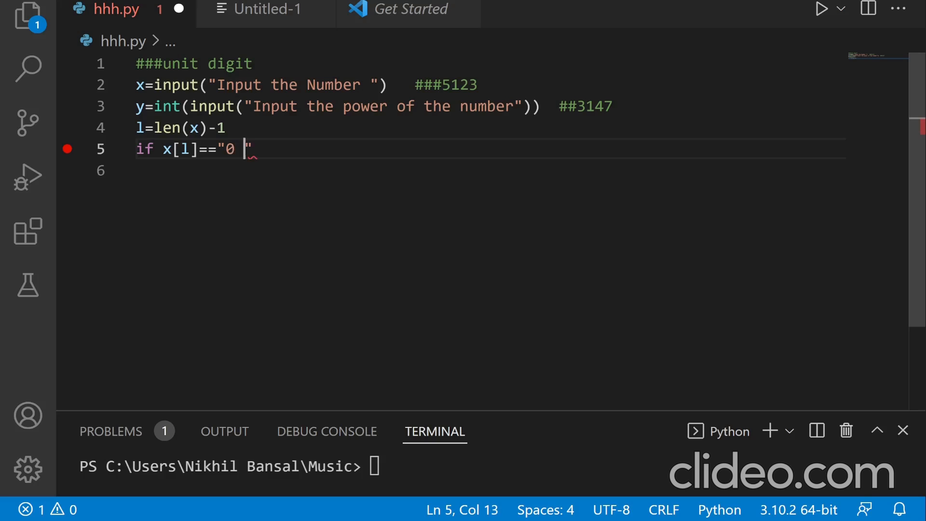
pyautogui.write('or')
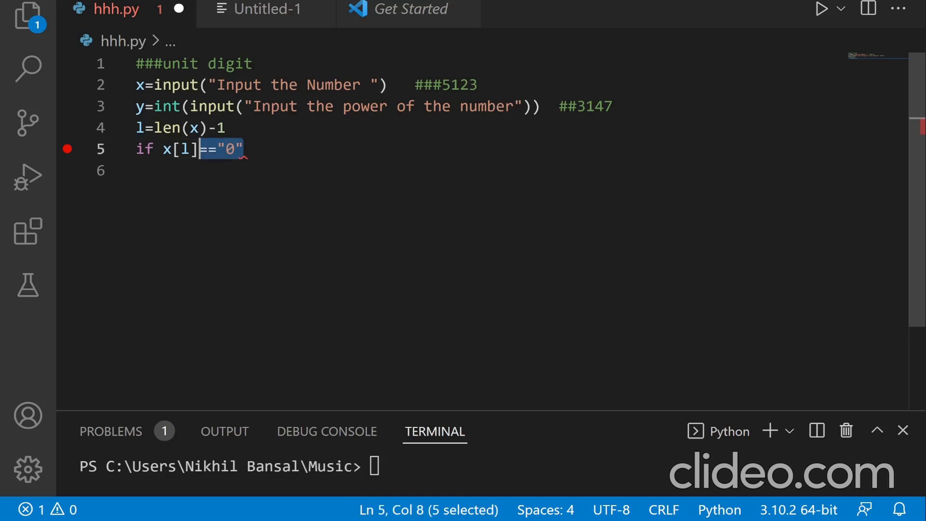
pyautogui.rightClick(219, 148)
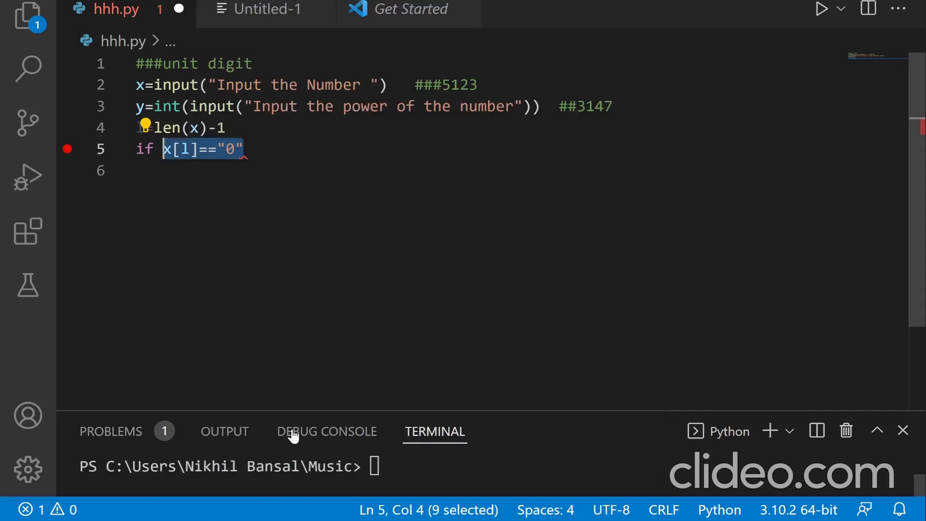
pyautogui.write('or')
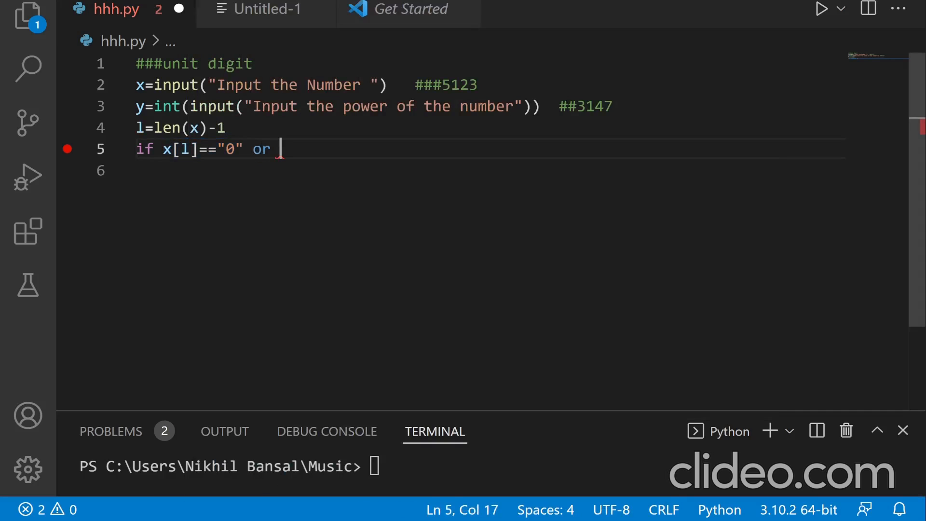
pyautogui.write('x[l]=="0"')
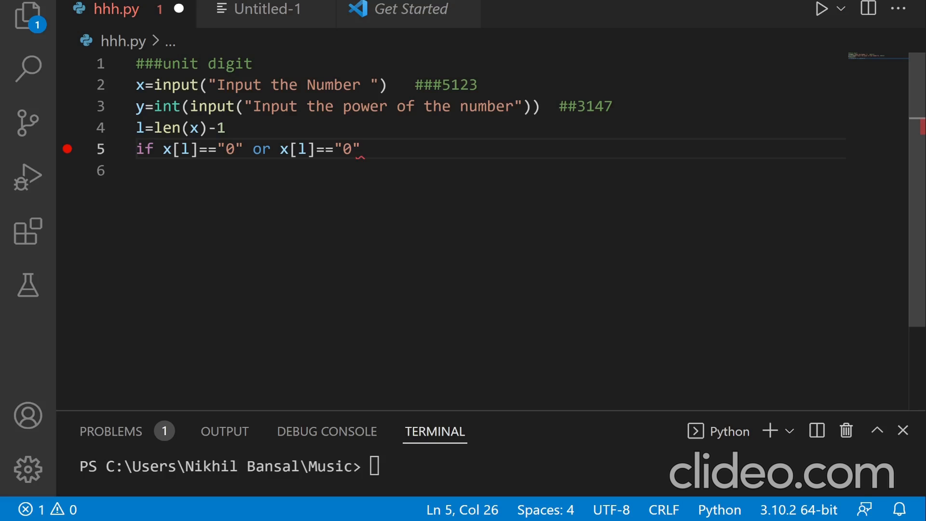
pyautogui.write('1')
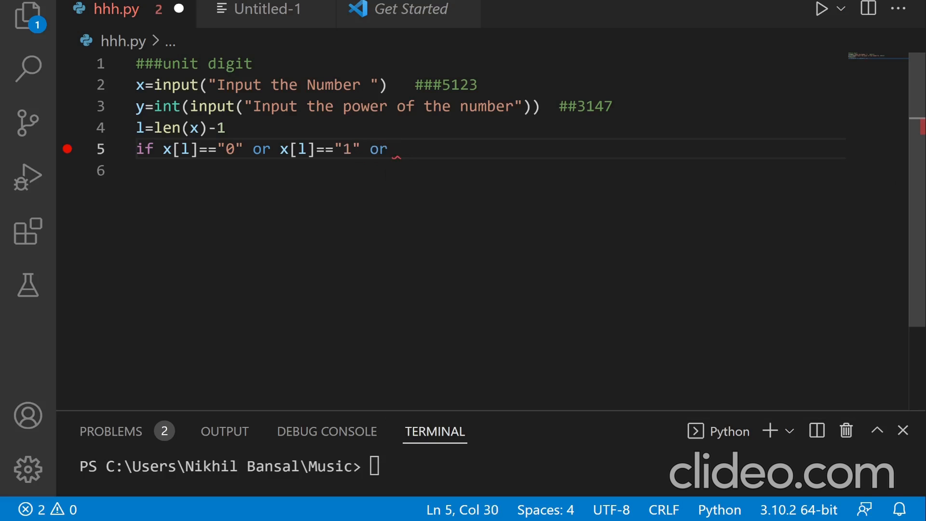
# Step: Extend the condition with x[l]=="5" or x[l]=="6", end with a colon and open the body
pyautogui.write('x[l]=="0"')
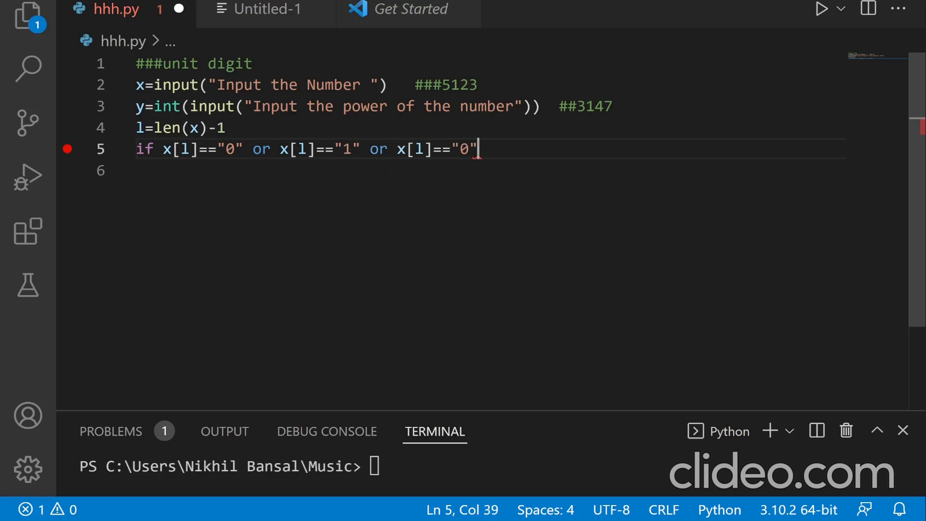
pyautogui.press('Backspace')
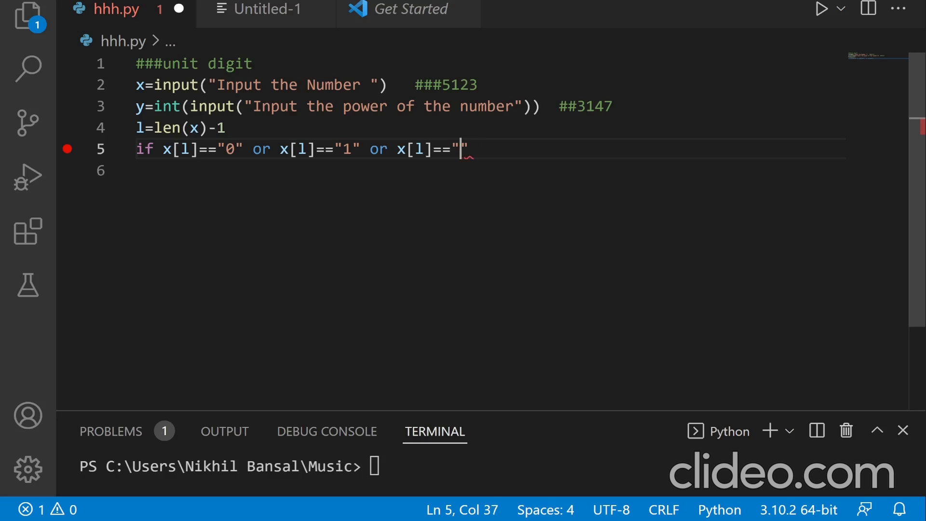
pyautogui.write('5"')
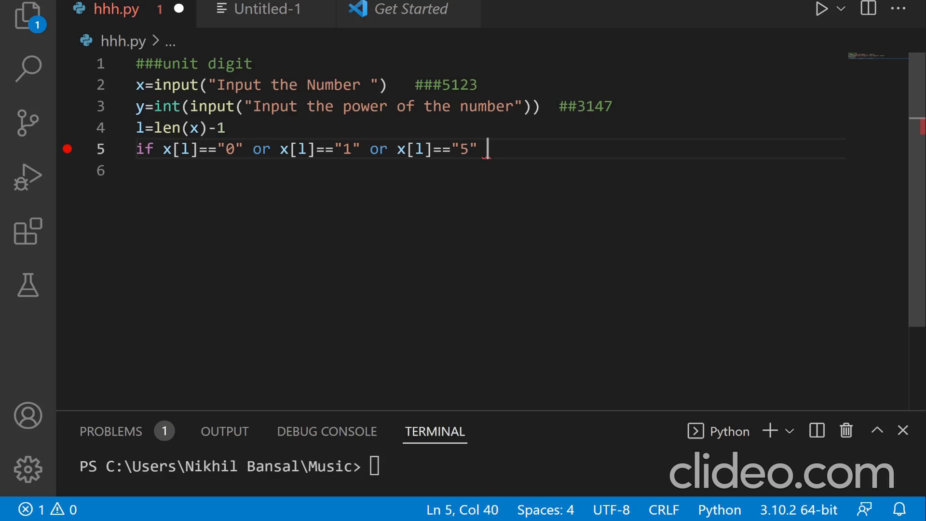
pyautogui.write('or x[l]=="0"')
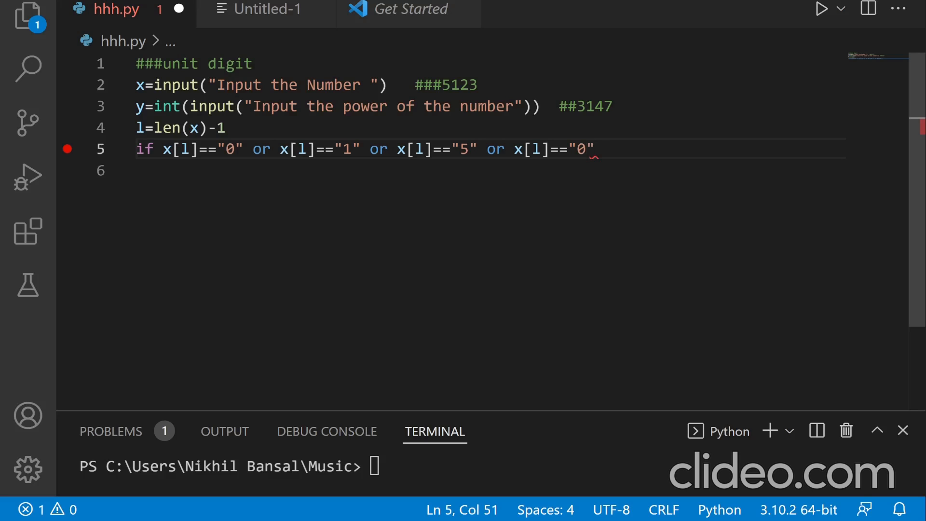
pyautogui.write('6')
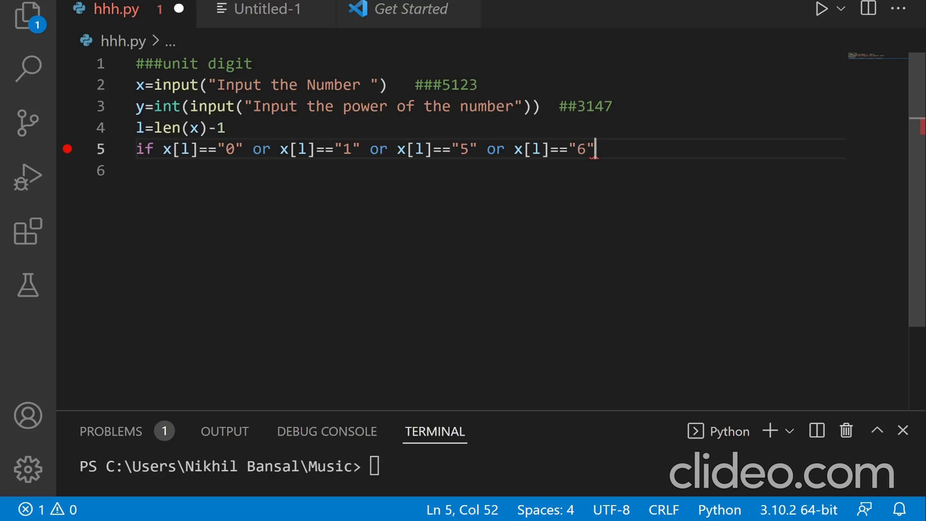
pyautogui.moveTo(154, 128)
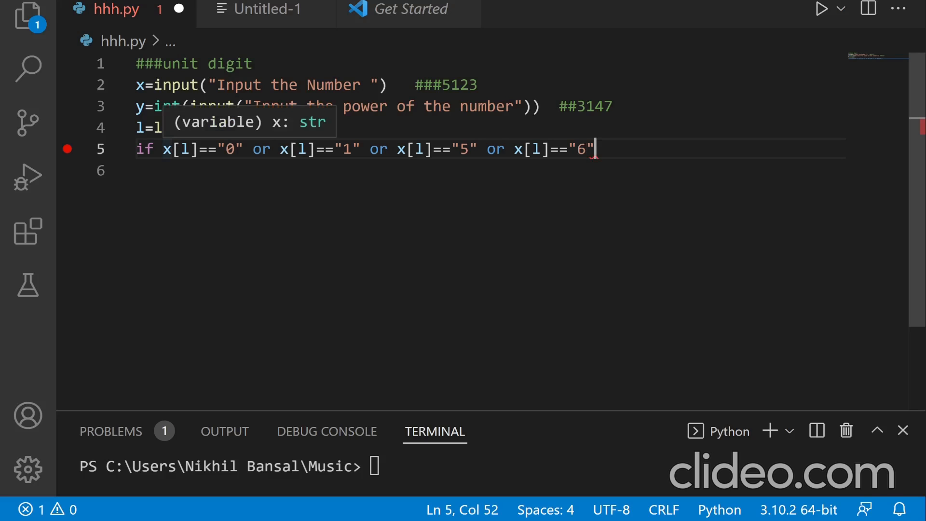
pyautogui.moveTo(414, 236)
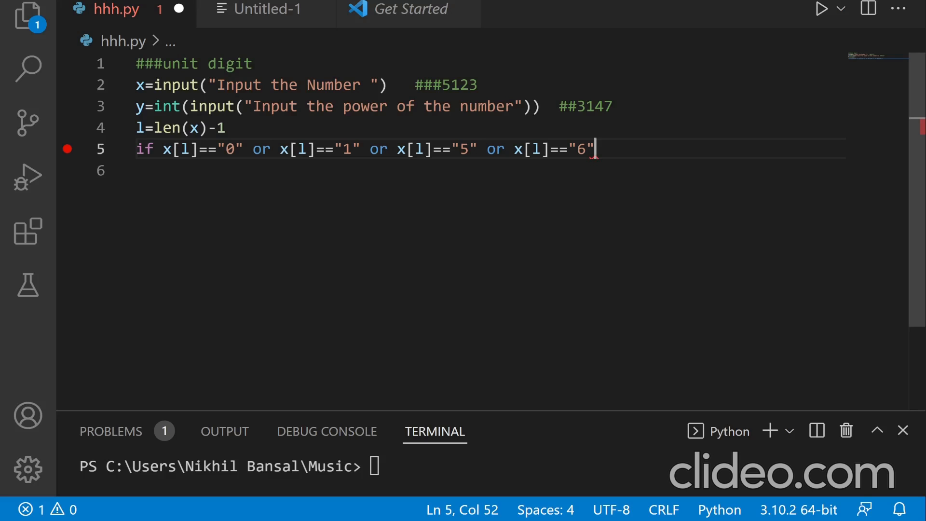
pyautogui.write(':')
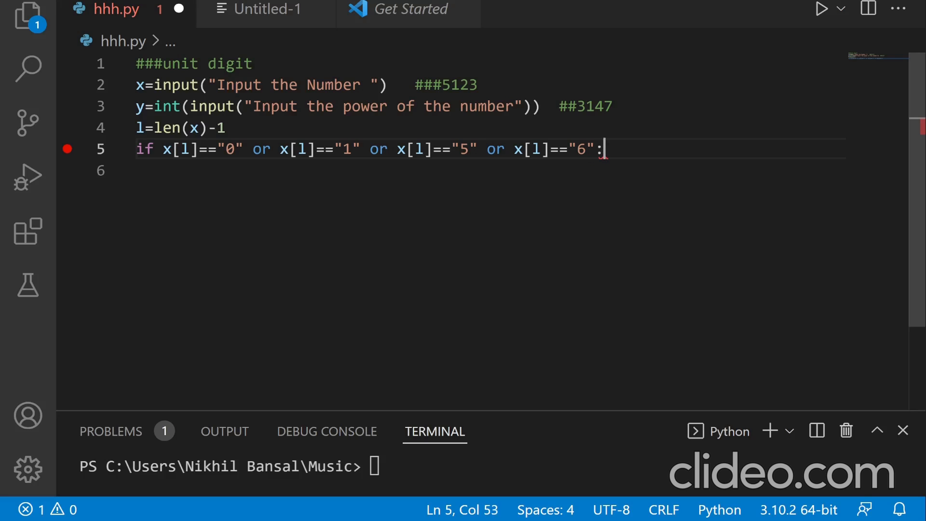
pyautogui.press('enter')
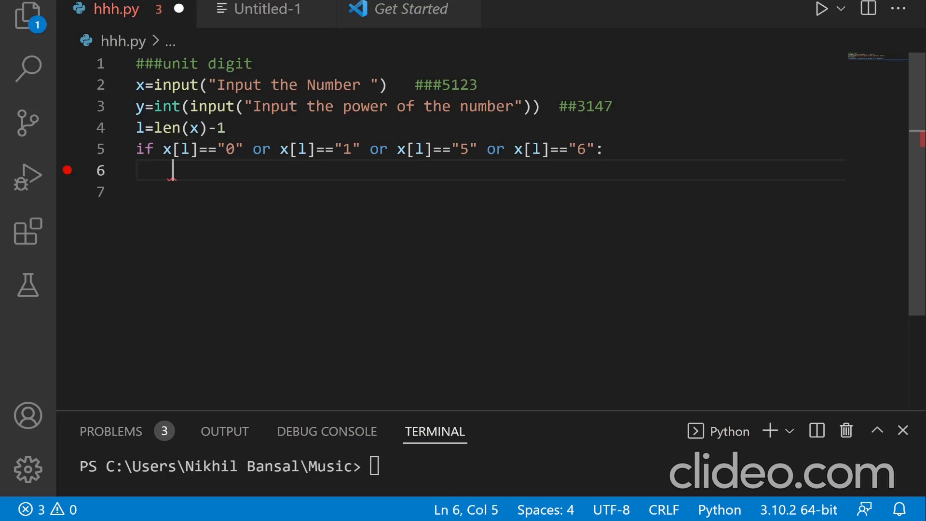
# Step: Make the if body print(x[l], " is the unit digit"), closing the index bracket
pyautogui.write('print')
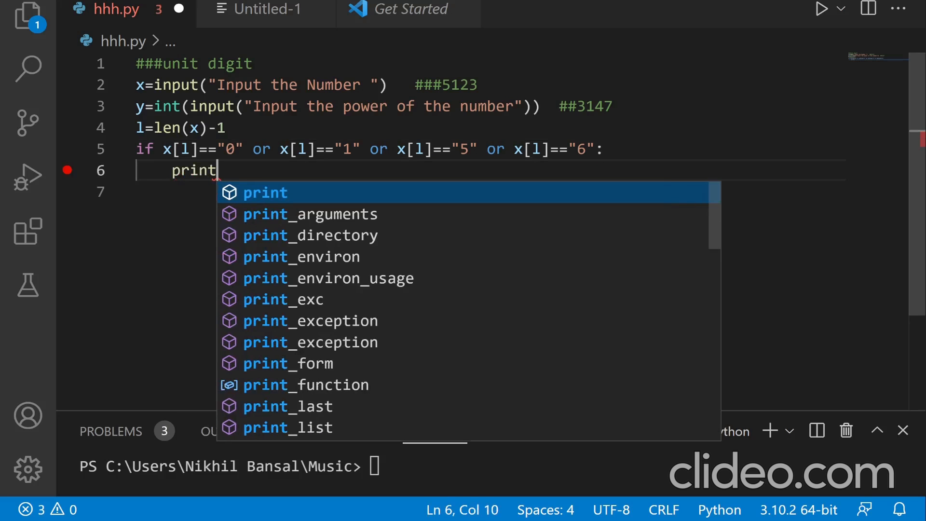
pyautogui.write('(x[')
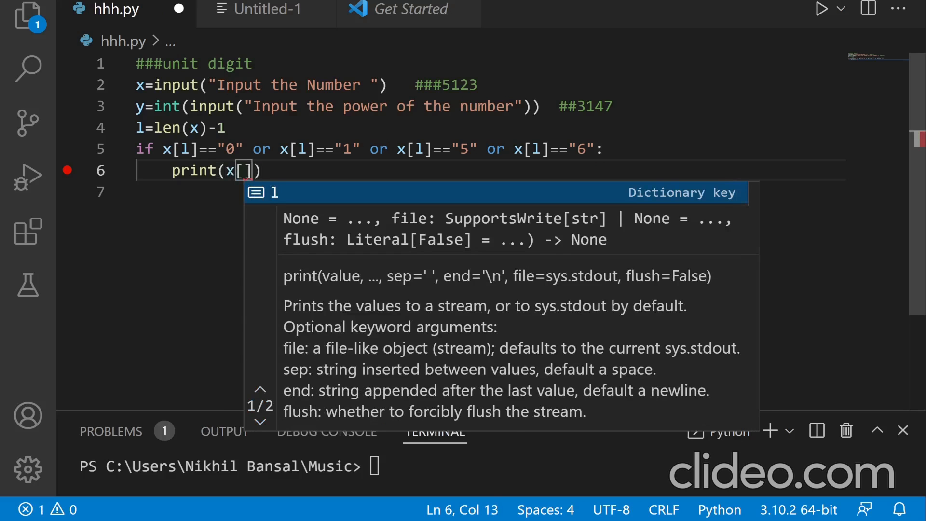
pyautogui.write('l,')
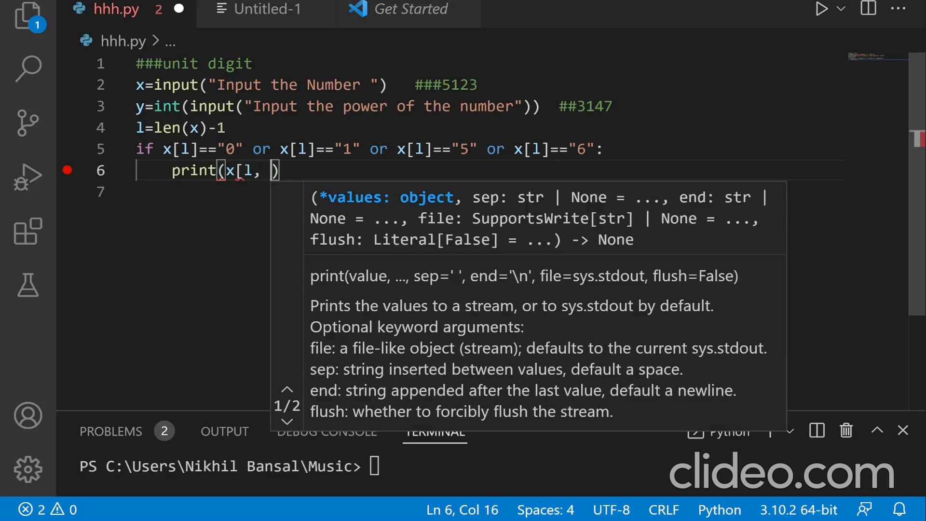
pyautogui.write('" is the "')
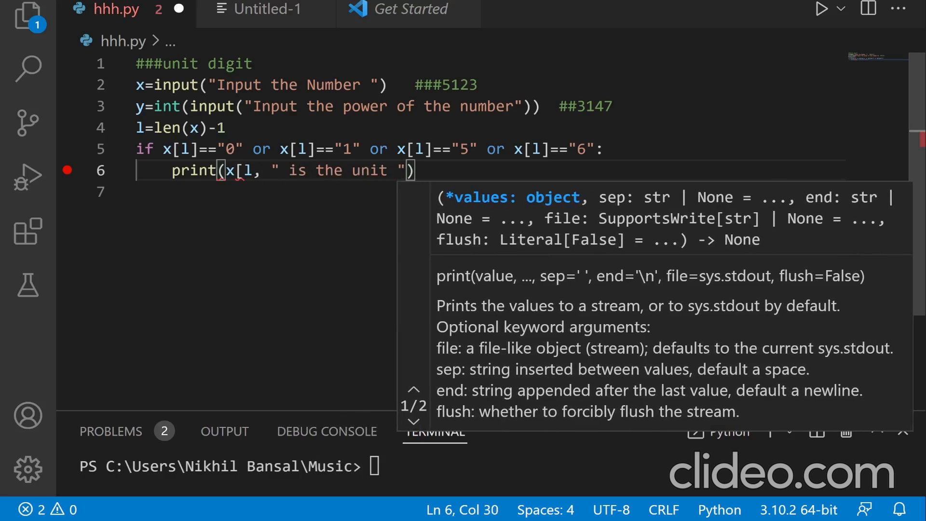
pyautogui.write('digit')
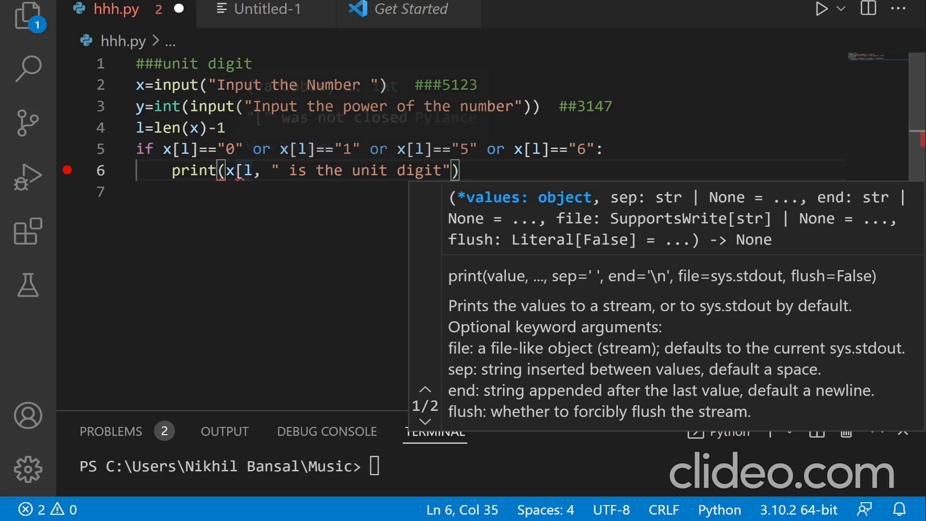
pyautogui.click(246, 170)
pyautogui.write(']')
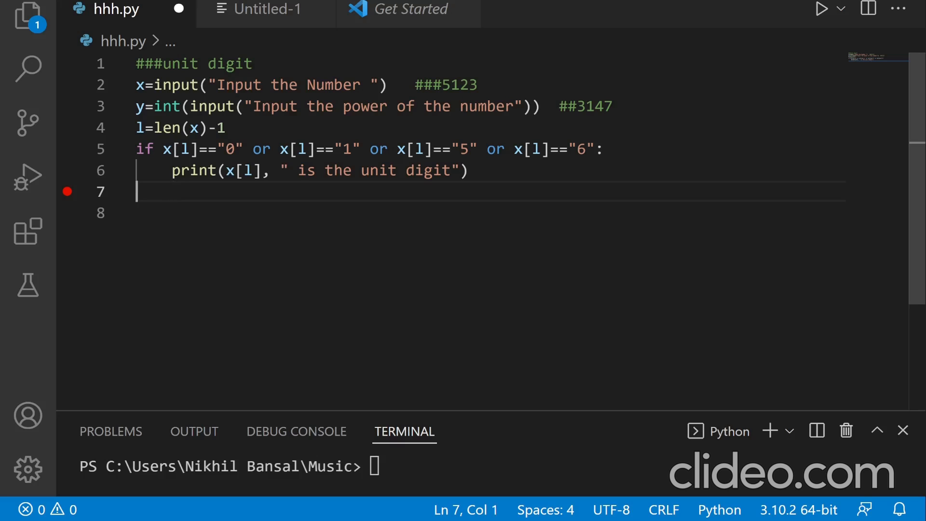
# Step: Add an else: branch whose body computes j=y%4
pyautogui.write('else')
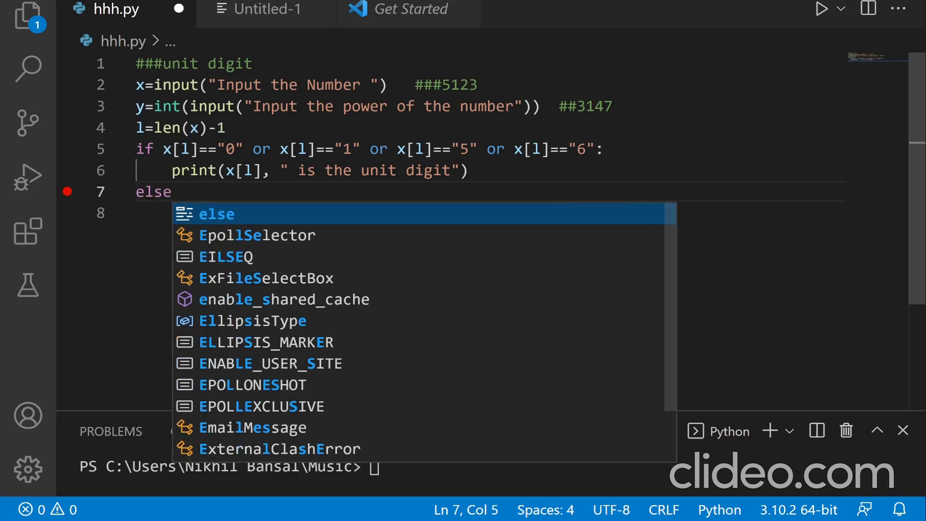
pyautogui.press('Enter')
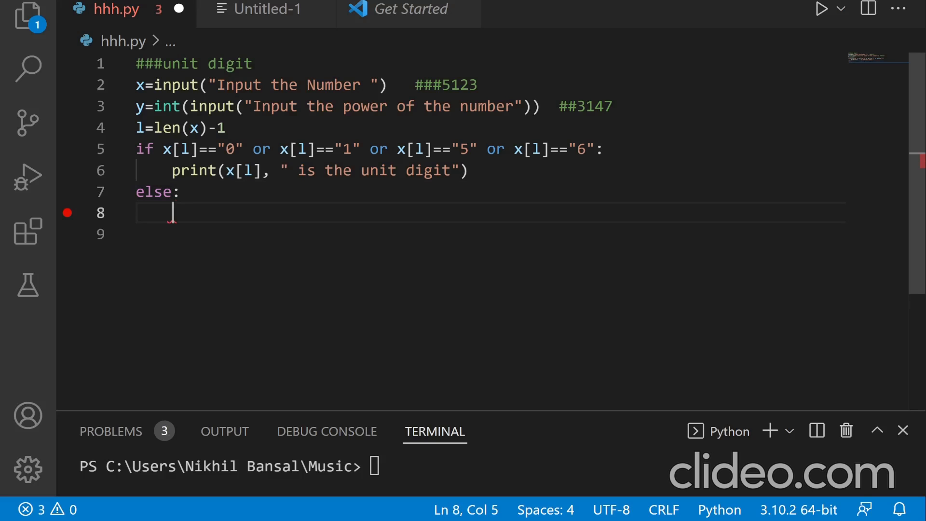
pyautogui.write('j')
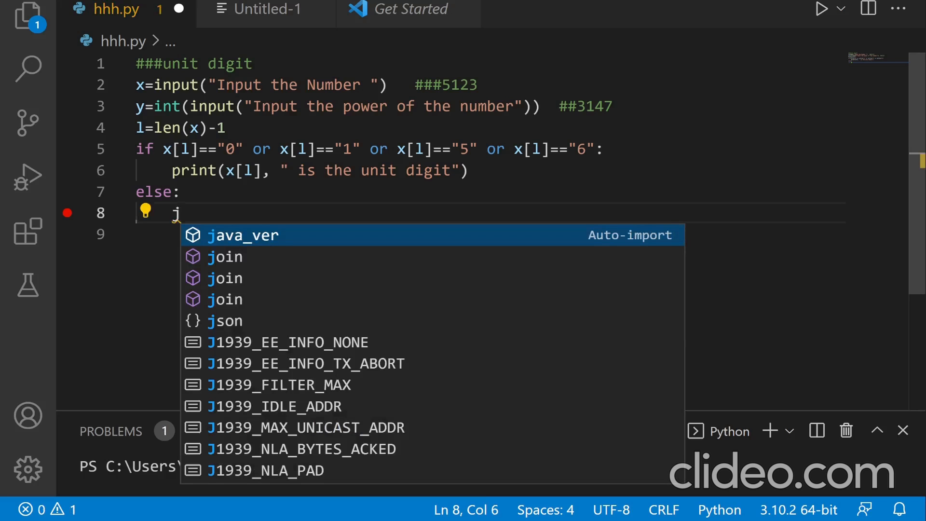
pyautogui.write('=')
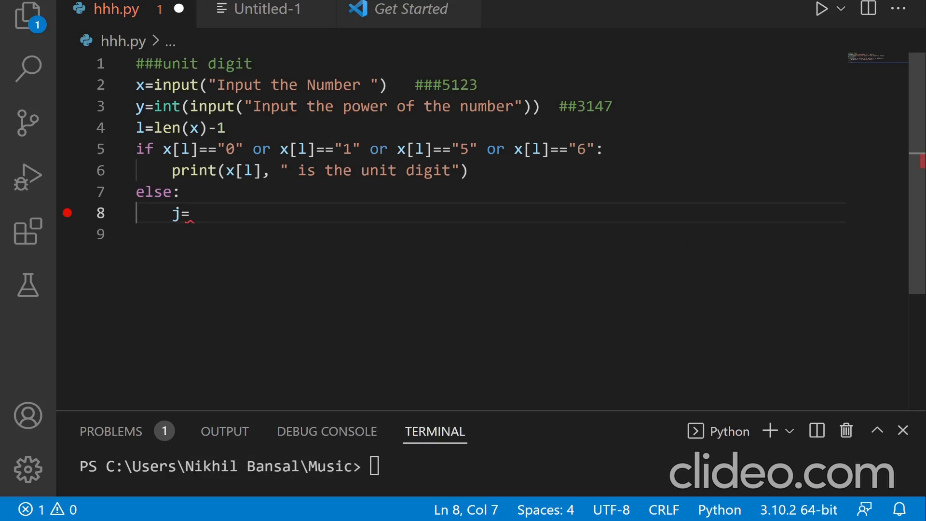
pyautogui.write('y')
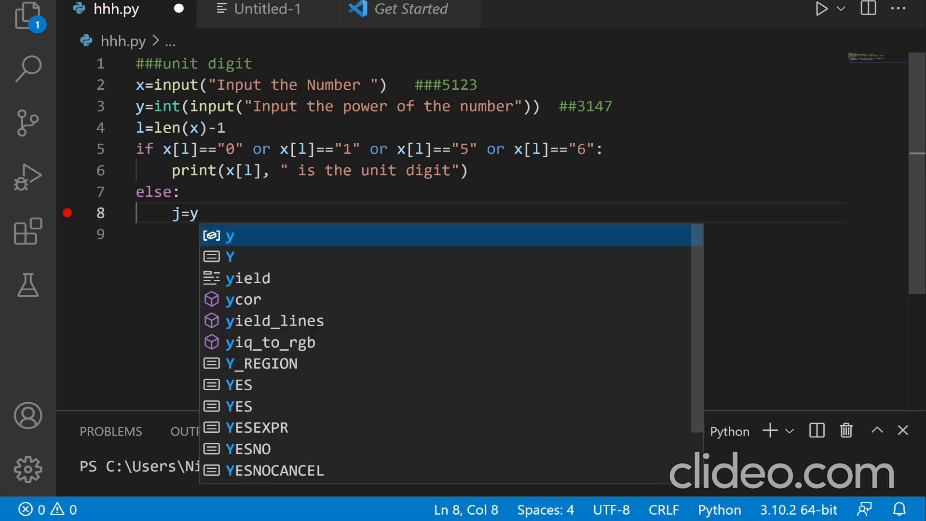
pyautogui.write('%4')
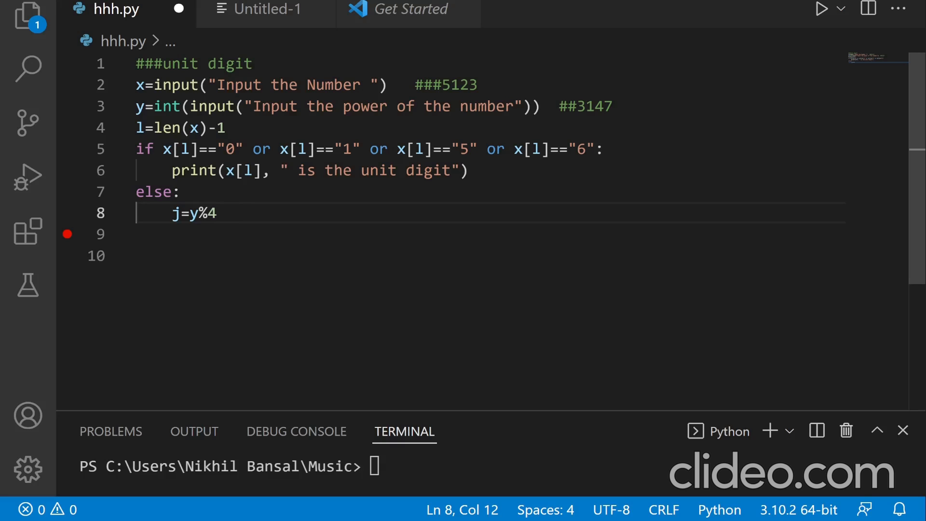
# Step: Append the comment ##j =0 or 1 or 2 or 3 to the j line
pyautogui.write('##')
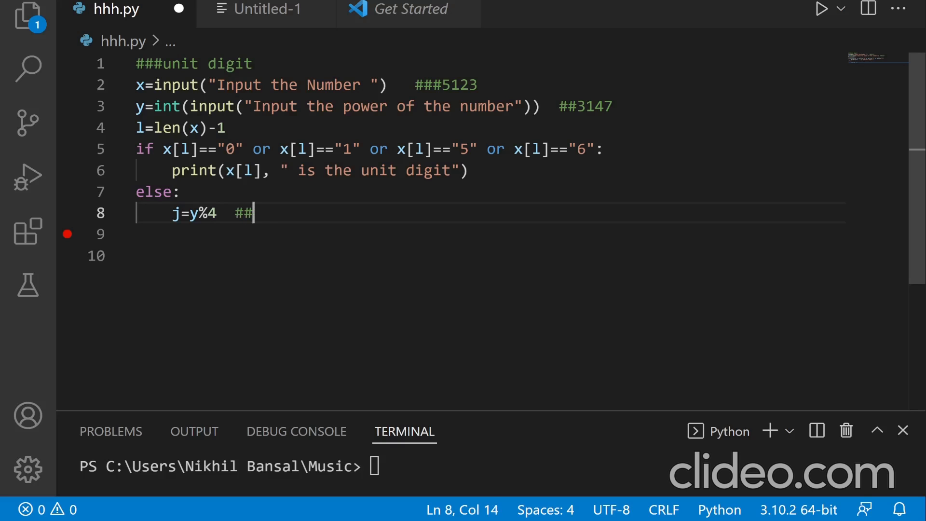
pyautogui.write('j =')
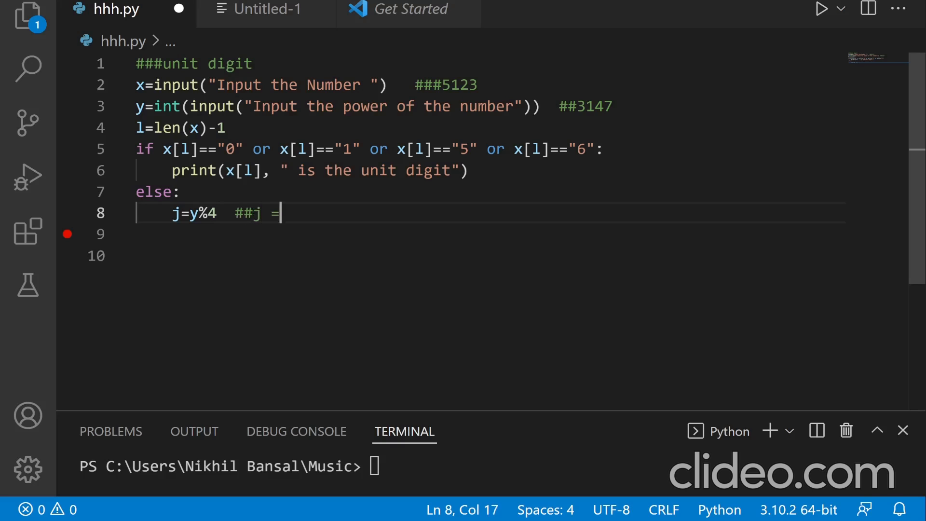
pyautogui.write('0or')
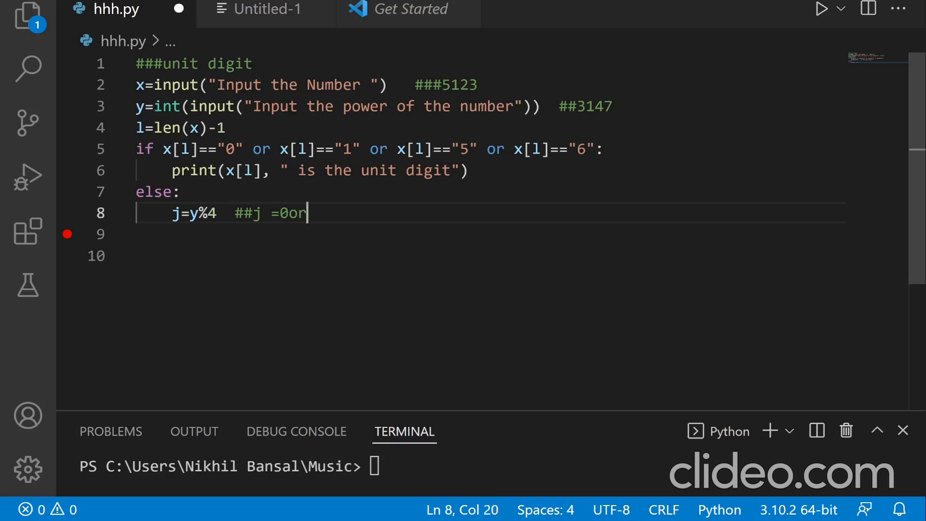
pyautogui.write('10')
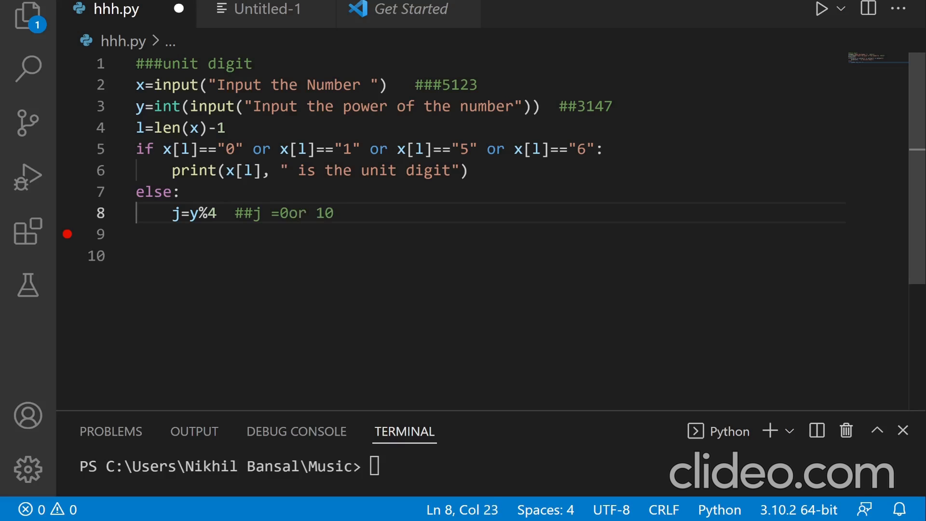
pyautogui.press('Backspace')
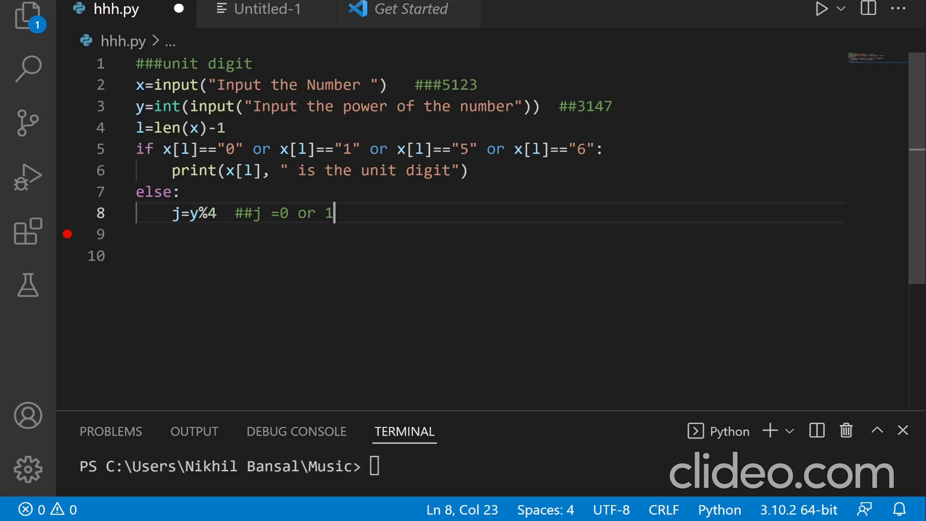
pyautogui.write('or')
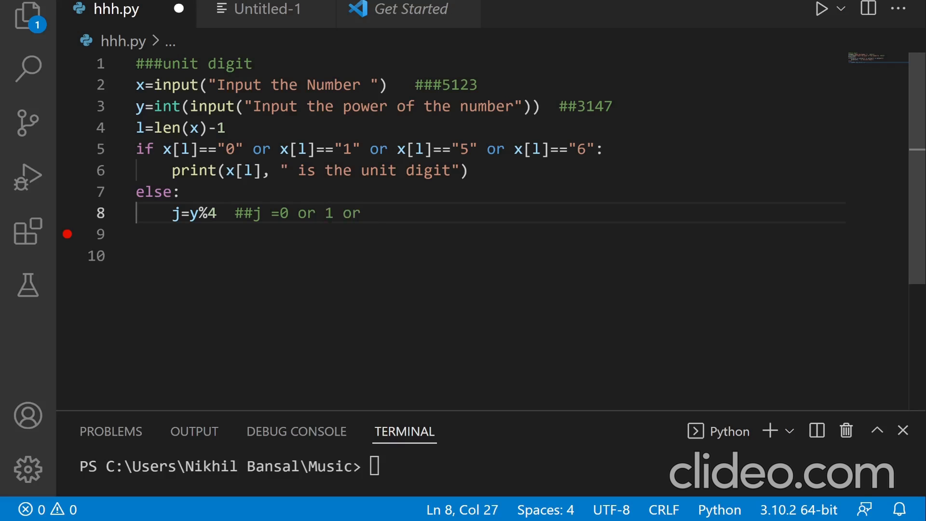
pyautogui.write('2 or')
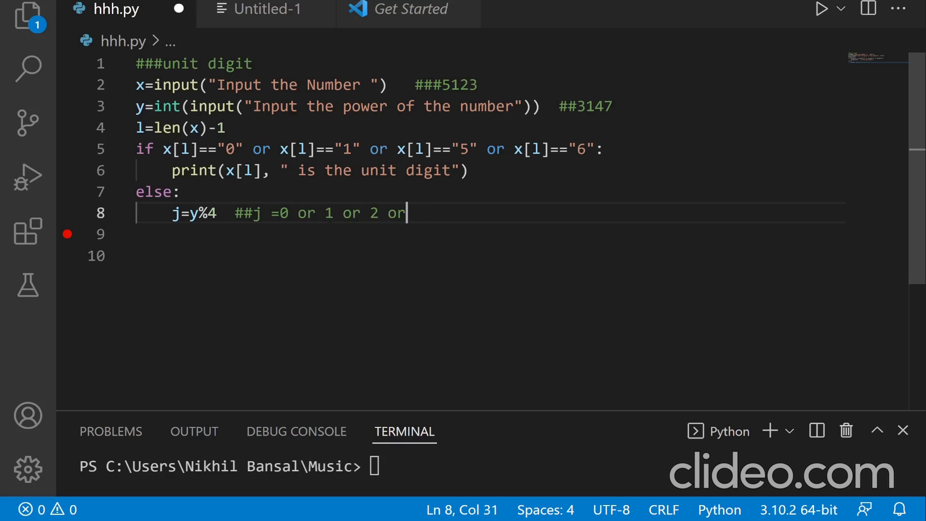
pyautogui.write('3')
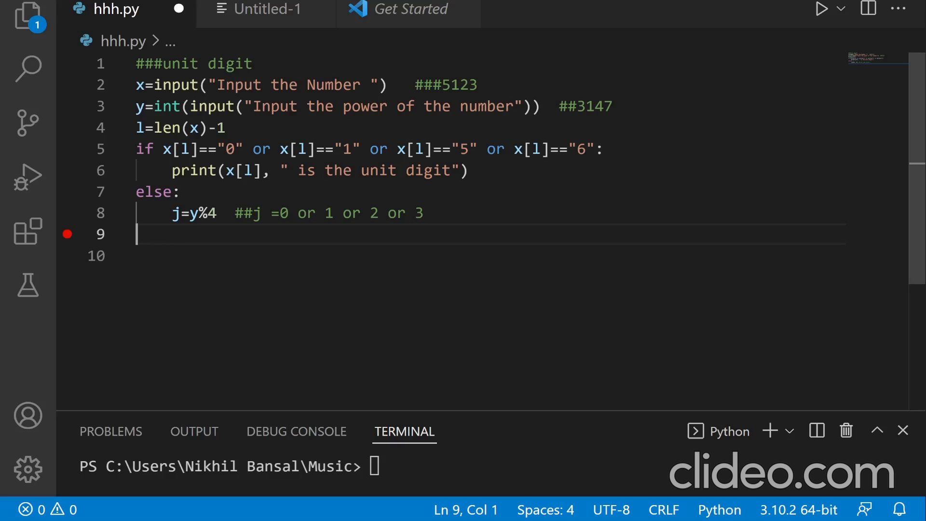
# Step: Add lines k=int(x[l]) and k=k**3 below it
pyautogui.click(414, 213)
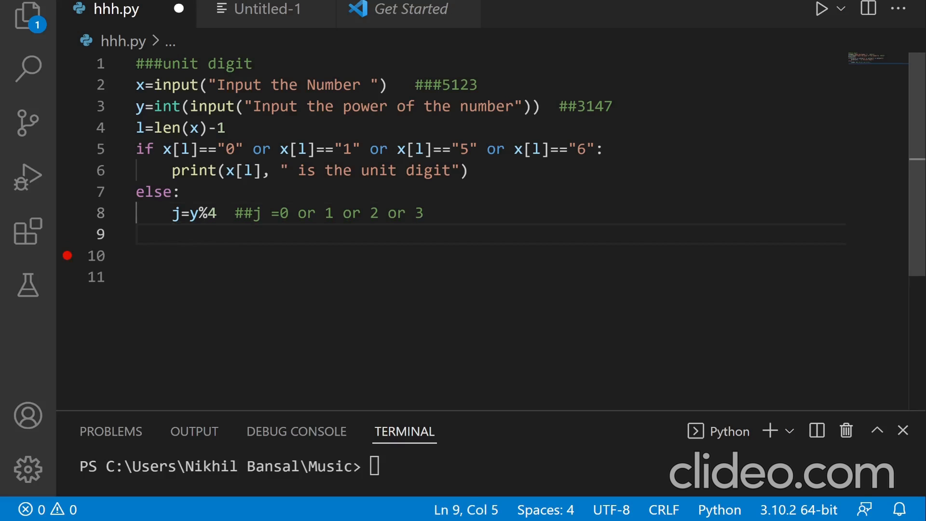
pyautogui.write('k')
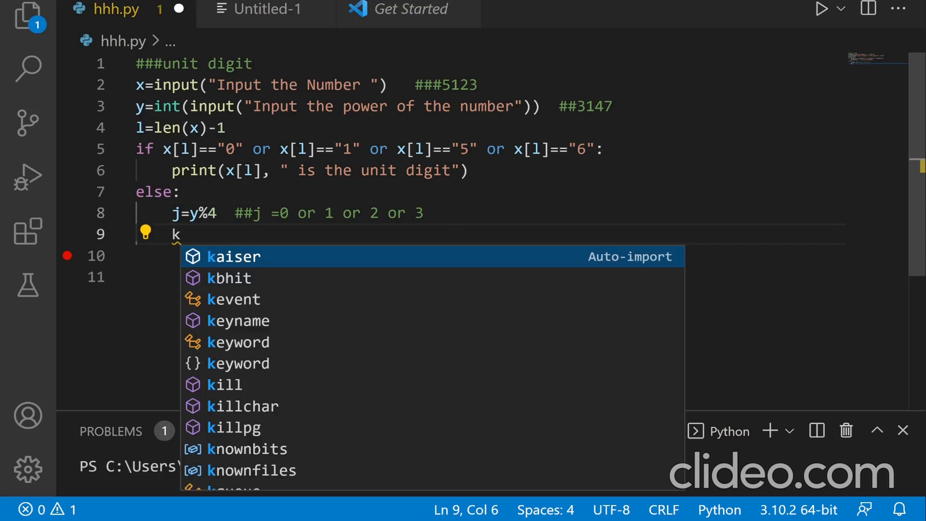
pyautogui.write('=int(x[l')
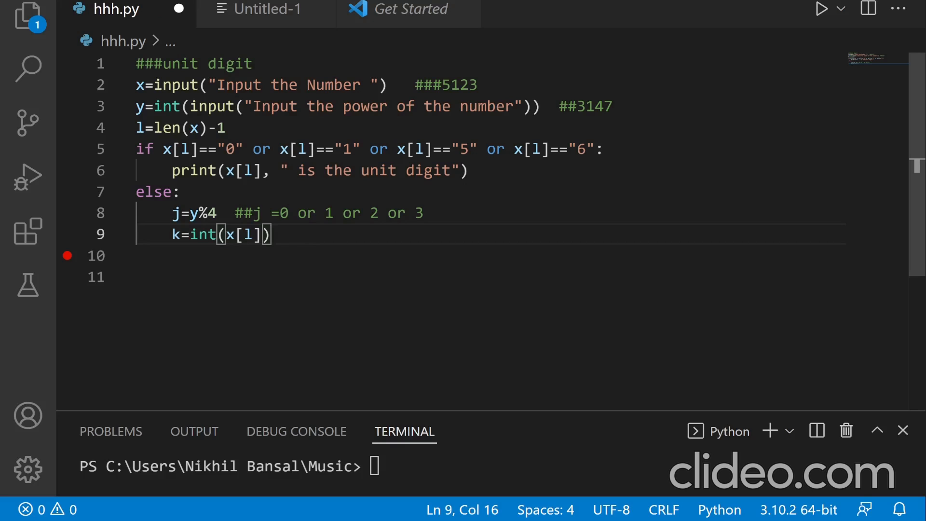
pyautogui.click(466, 85)
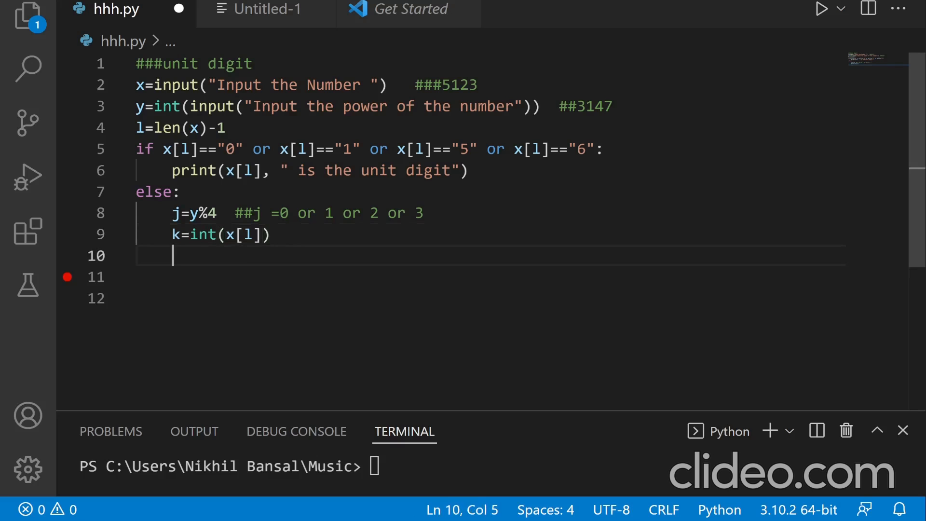
pyautogui.write('k=')
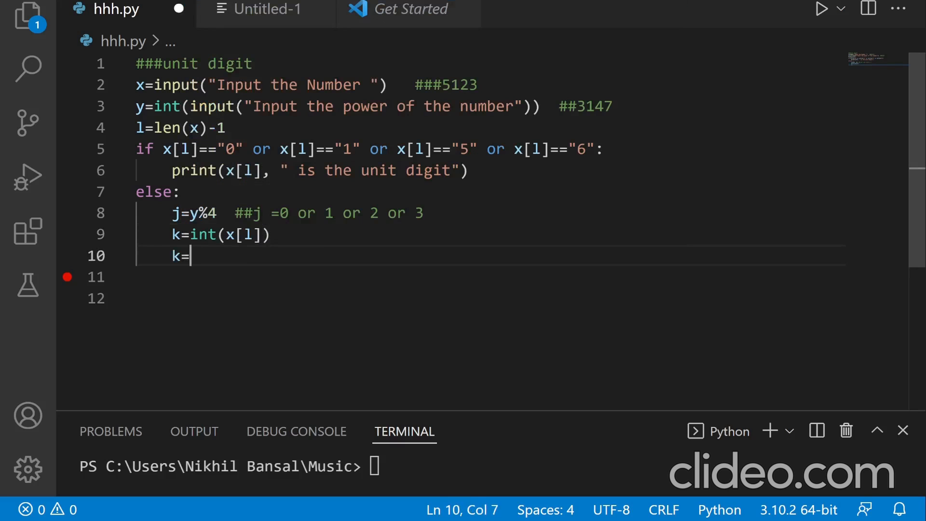
pyautogui.write('k')
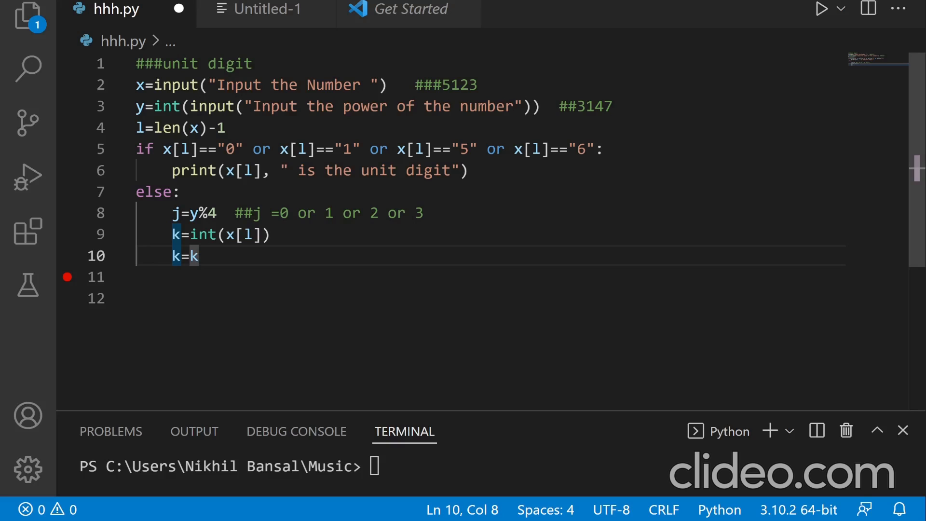
pyautogui.write('**3')
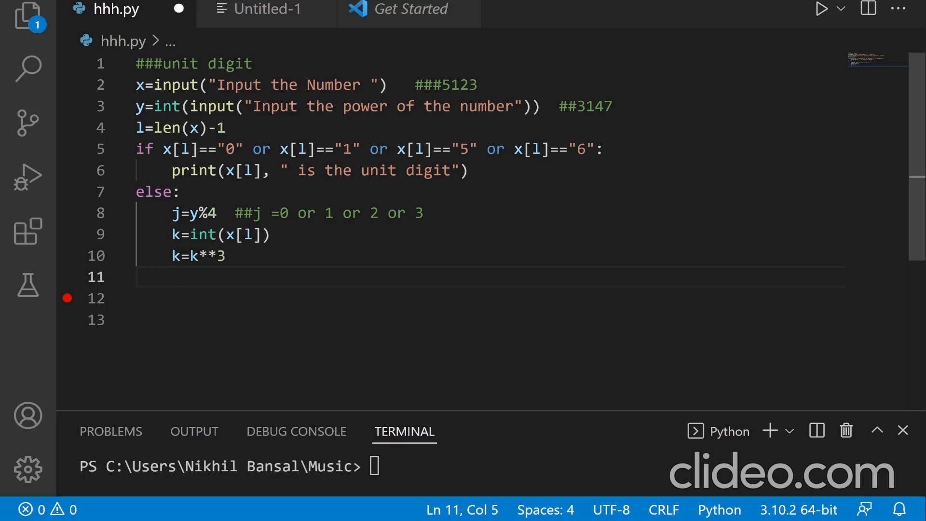
# Step: Add p=str(k) and z=len(p), then start an indented line 13
pyautogui.write('p=')
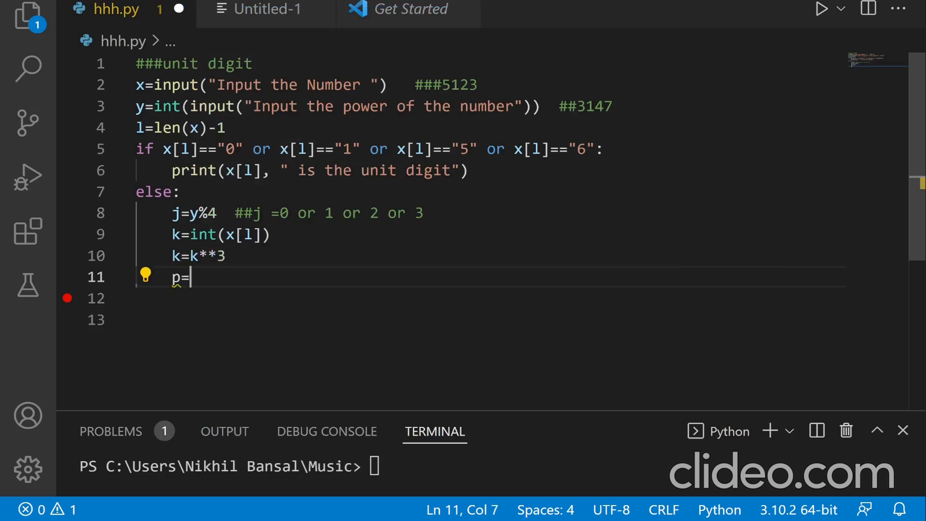
pyautogui.write('str')
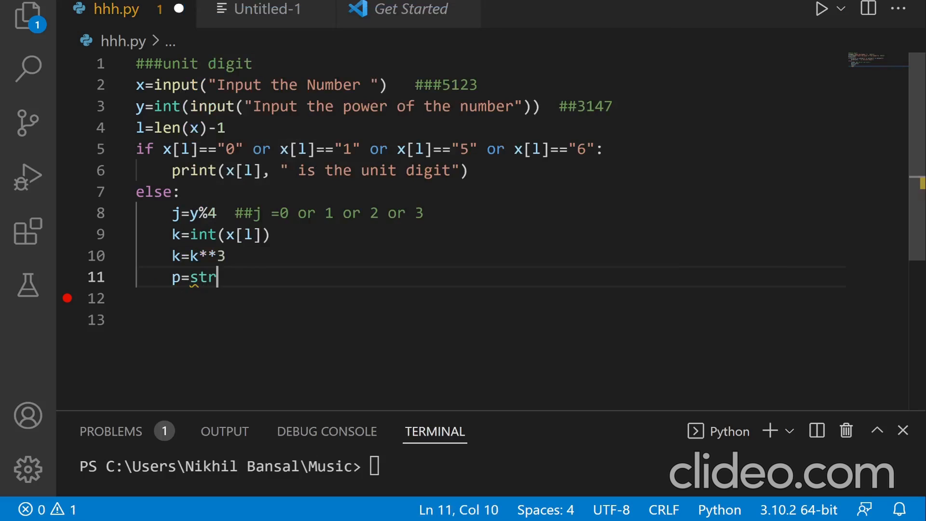
pyautogui.write('(')
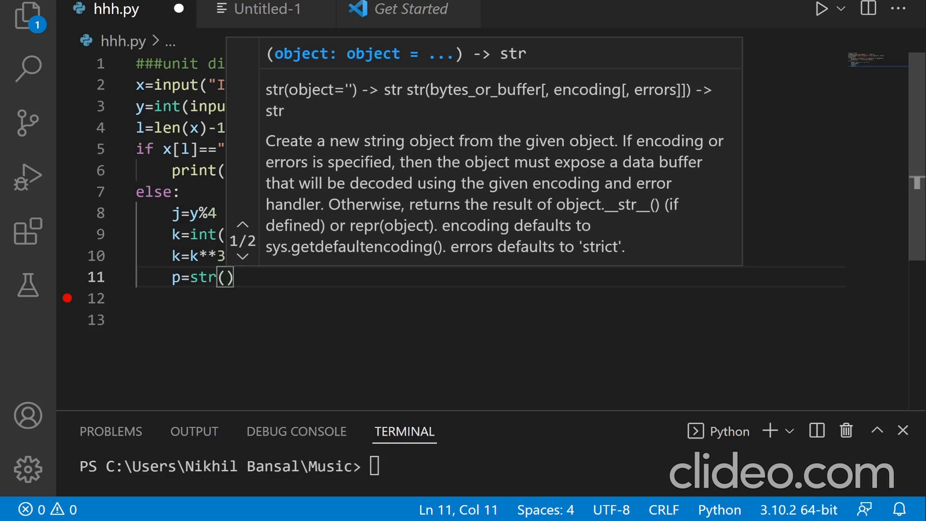
pyautogui.write('k')
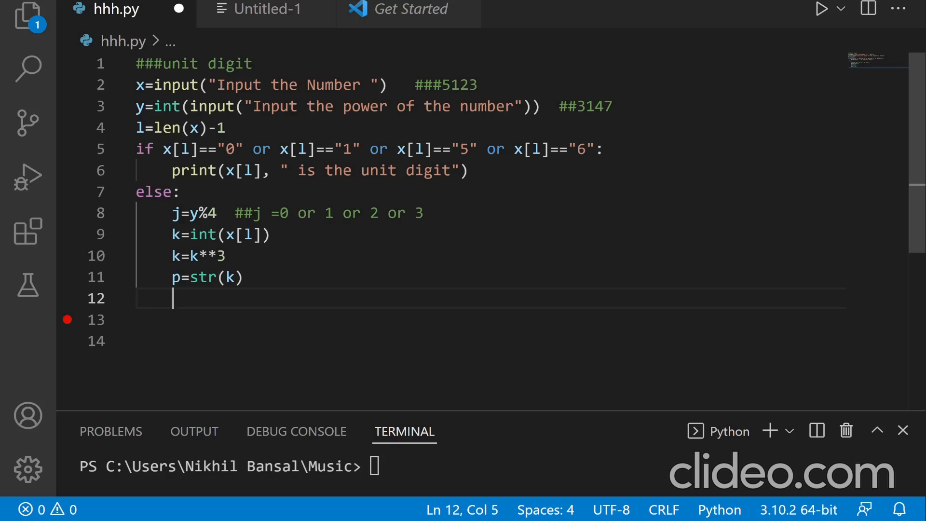
pyautogui.write('z=1')
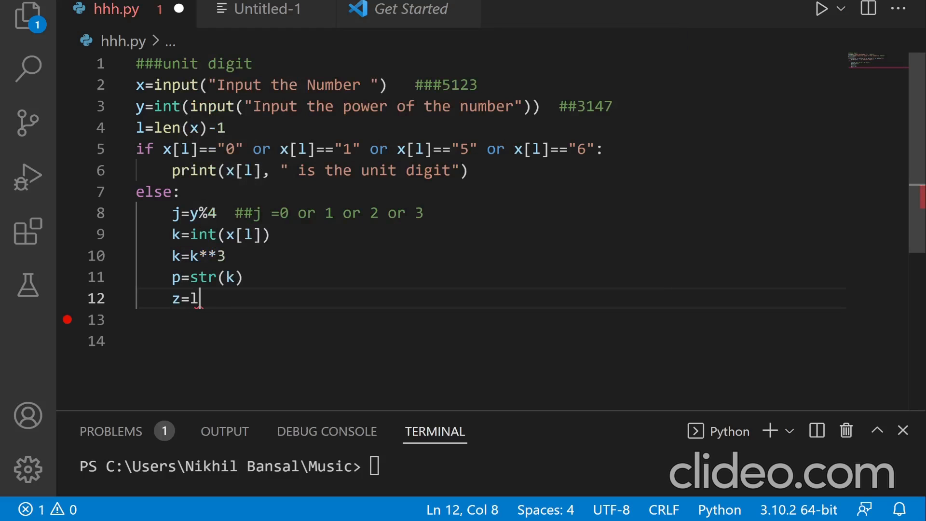
pyautogui.write('en')
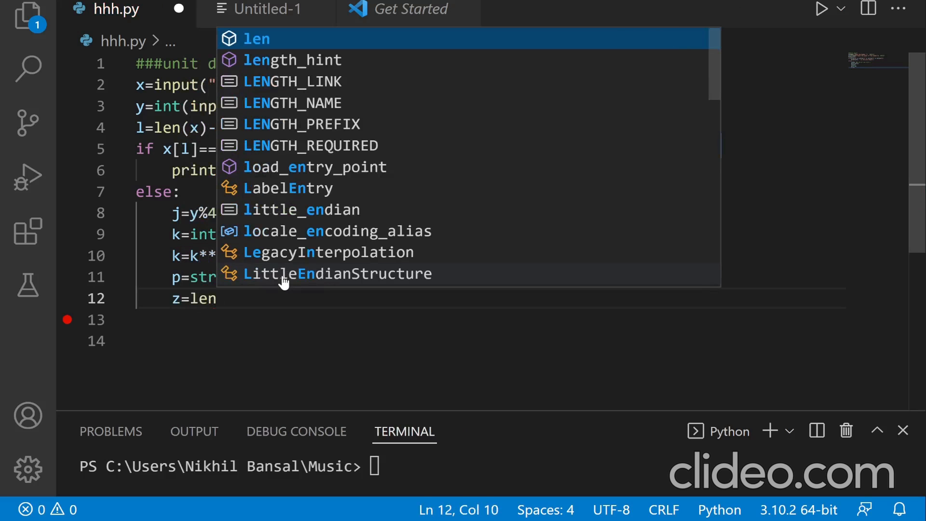
pyautogui.write('(p')
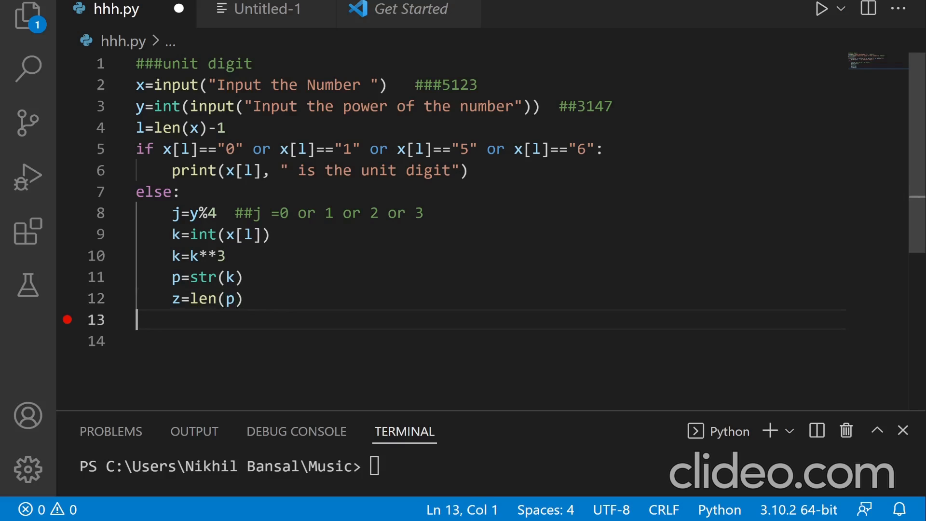
pyautogui.click(223, 298)
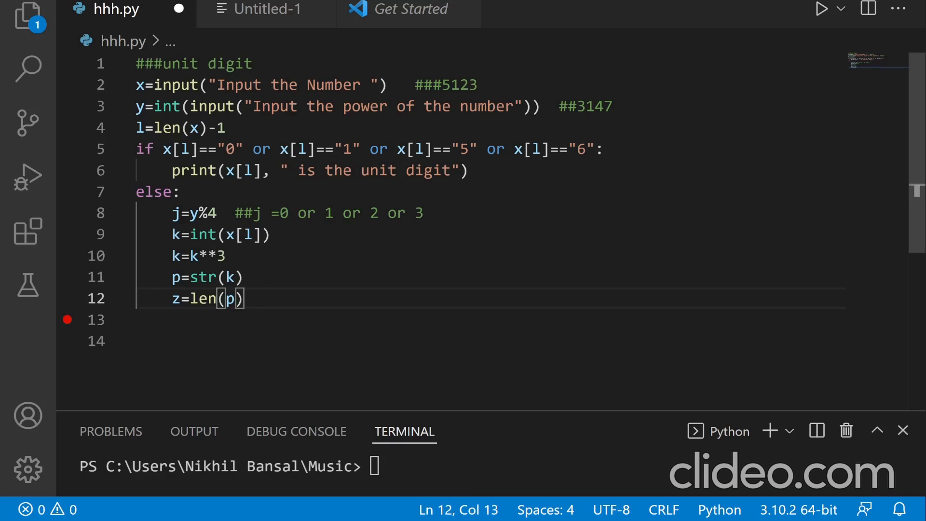
pyautogui.press('enter')
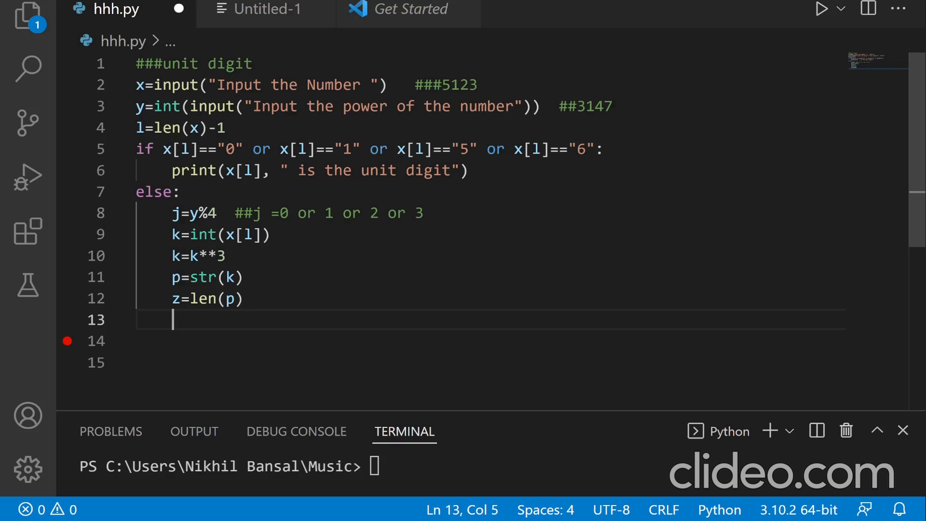
# Step: Start print(p[z]) on line 13 and change z to len(p)-1
pyautogui.write('print(')
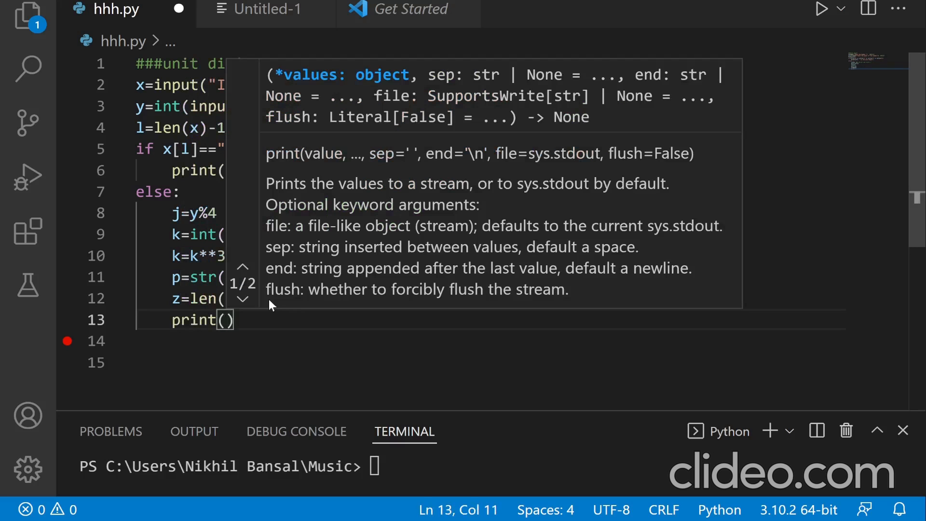
pyautogui.write('p')
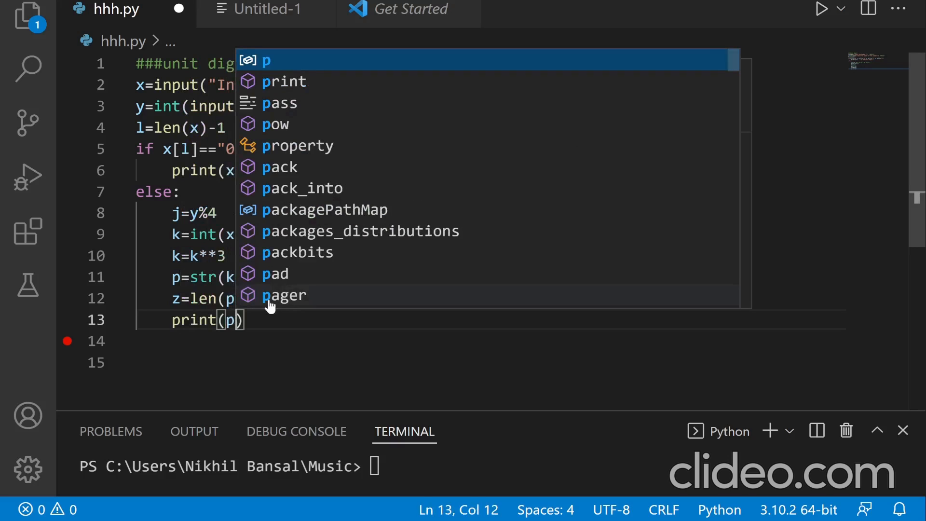
pyautogui.write('[z-1')
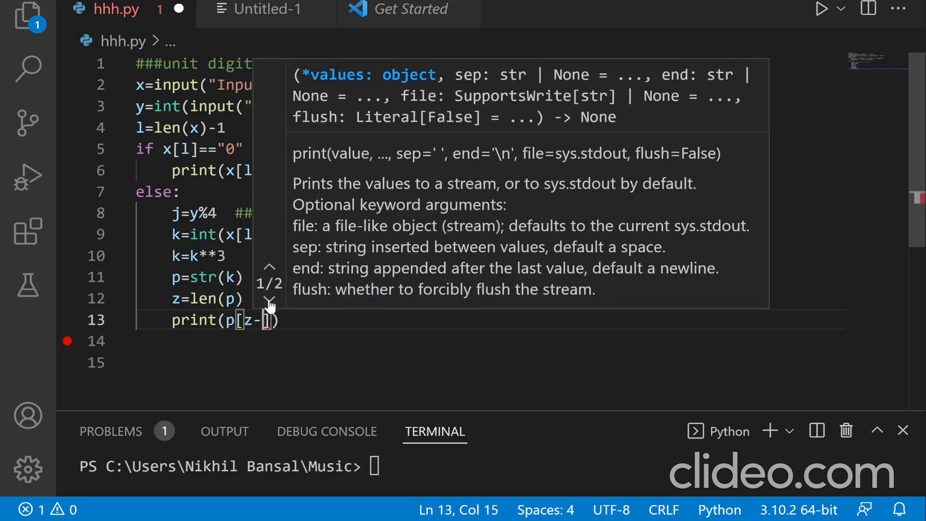
pyautogui.write('1')
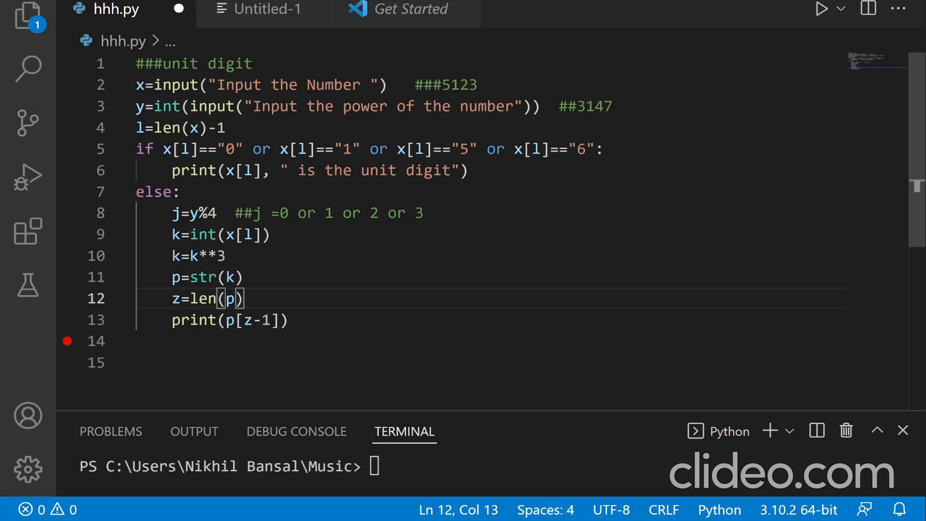
pyautogui.write('-1')
pyautogui.click(492, 320)
pyautogui.write(',')
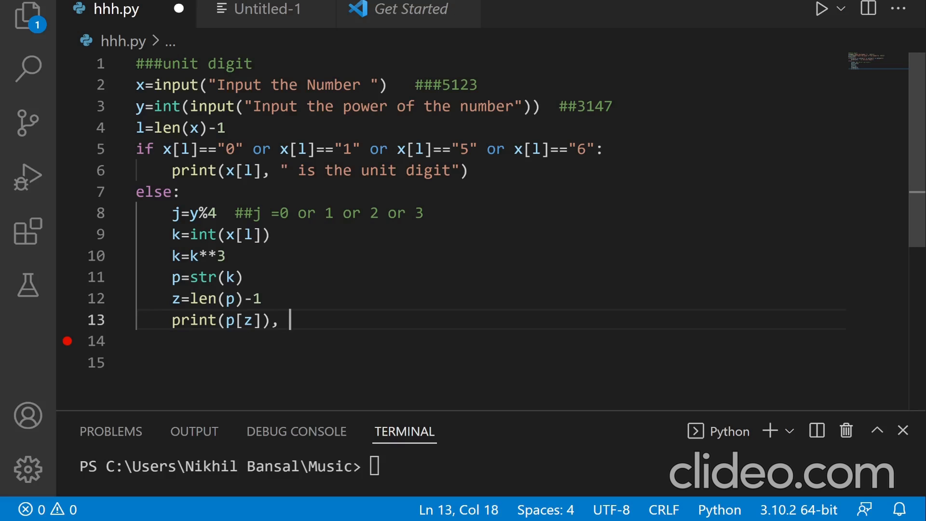
# Step: Finish the line as print(p[z]), " is the unit digit")
pyautogui.write('" is "')
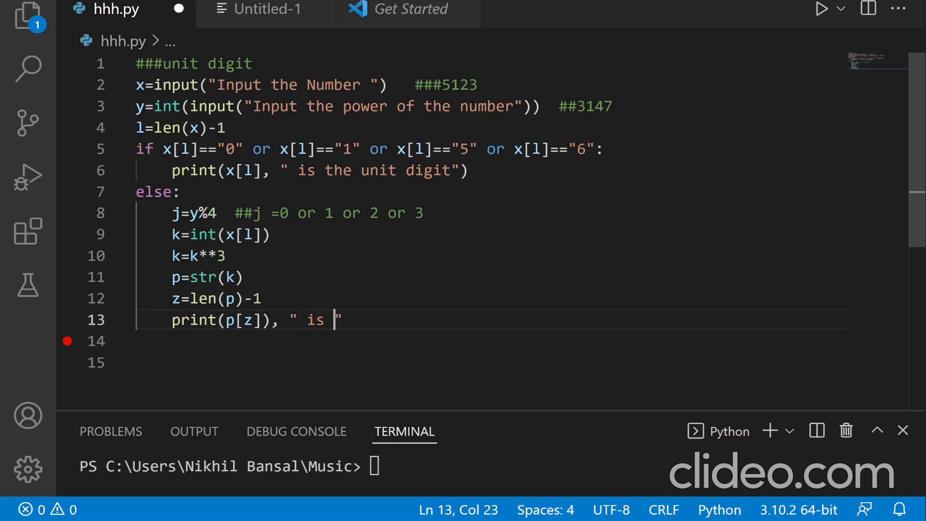
pyautogui.write('the uni')
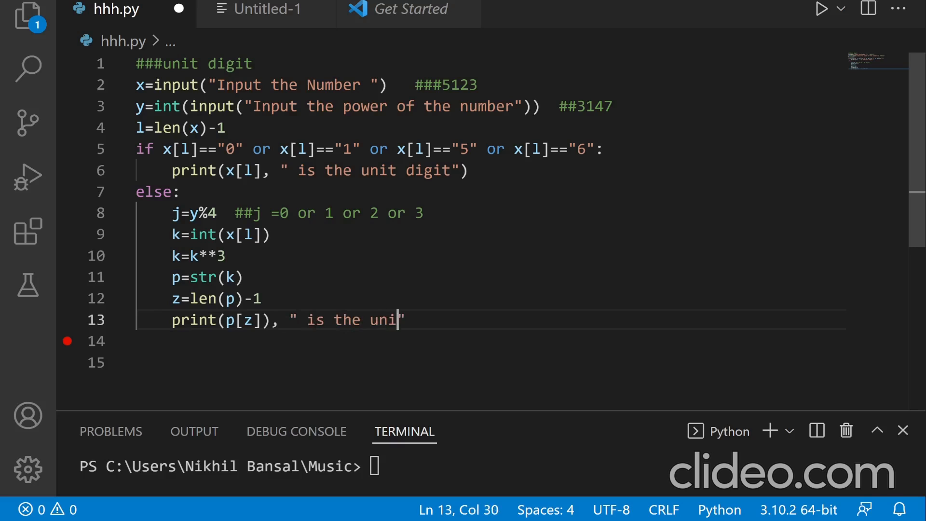
pyautogui.write('t digit')
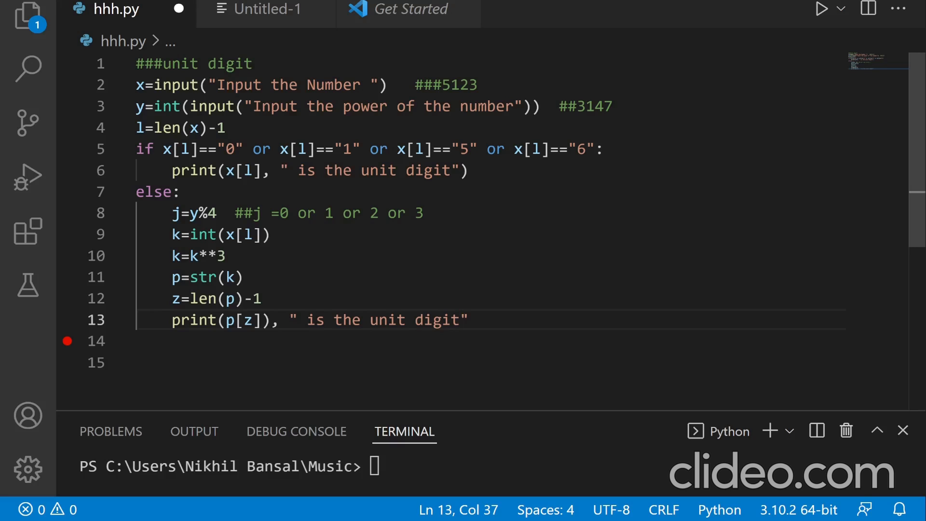
pyautogui.write(')')
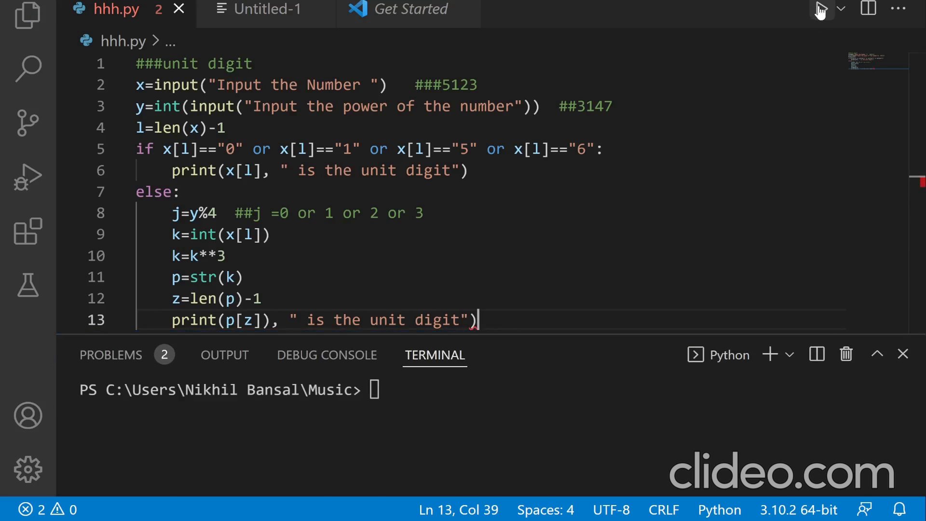
# Step: Run hhh.py, fix the unmatched ')' after p[z] from the SyntaxError, and clear the terminal
pyautogui.click(820, 9)
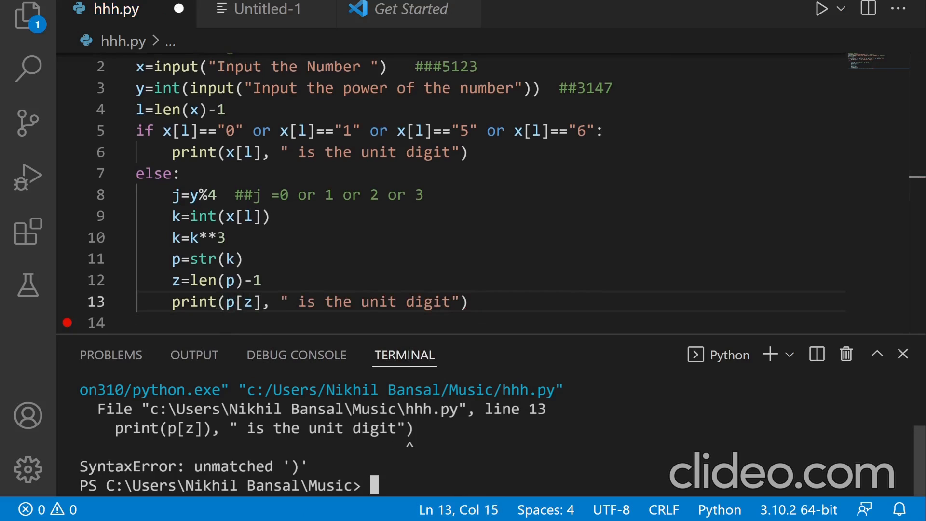
pyautogui.write('clear')
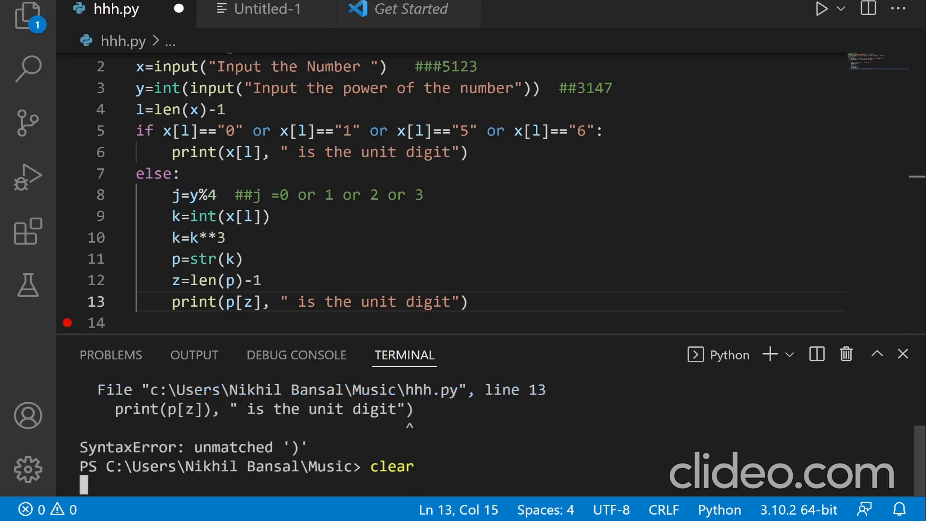
pyautogui.press('Return')
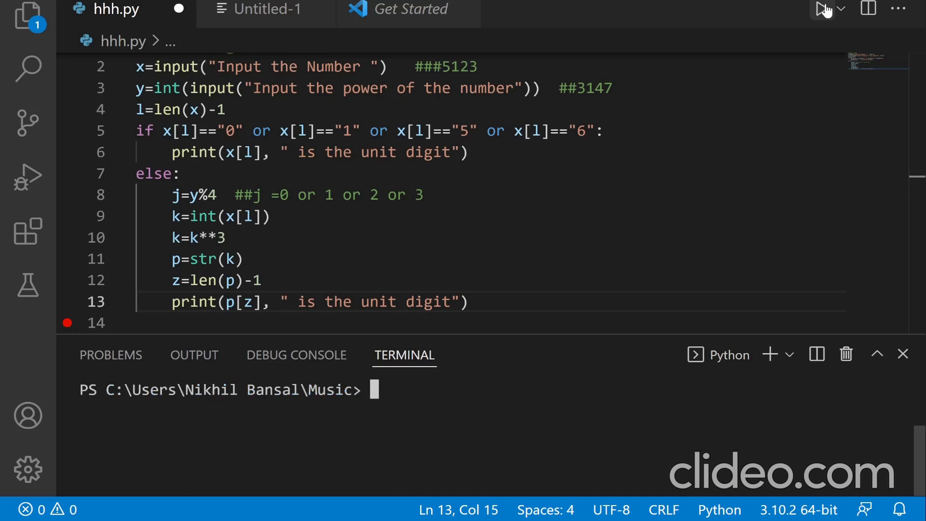
# Step: Run hhh.py with 5123 and power 3147, getting "7 is the unit digit"
pyautogui.click(820, 9)
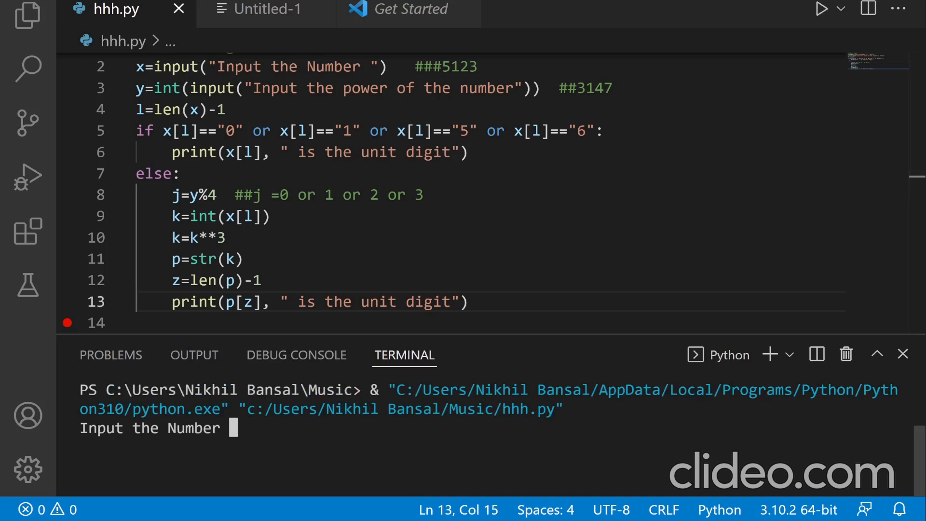
pyautogui.write('5')
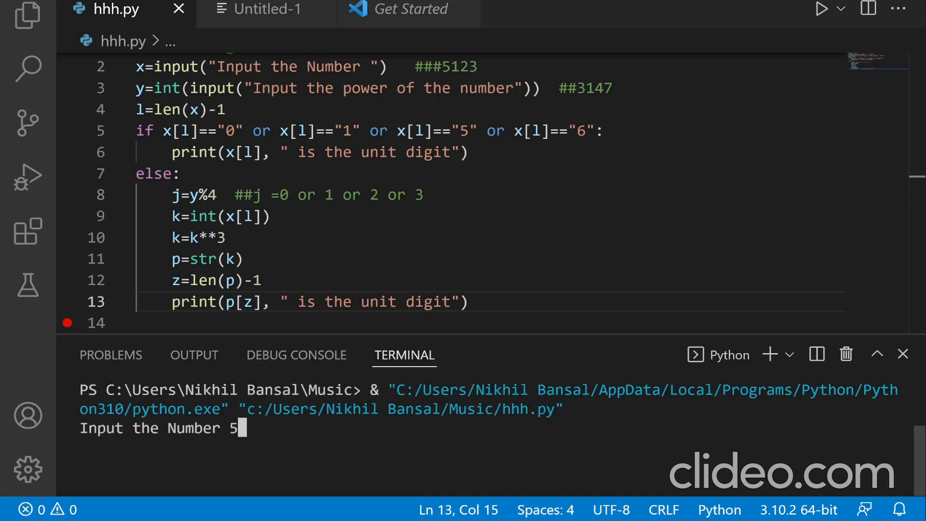
pyautogui.write('123')
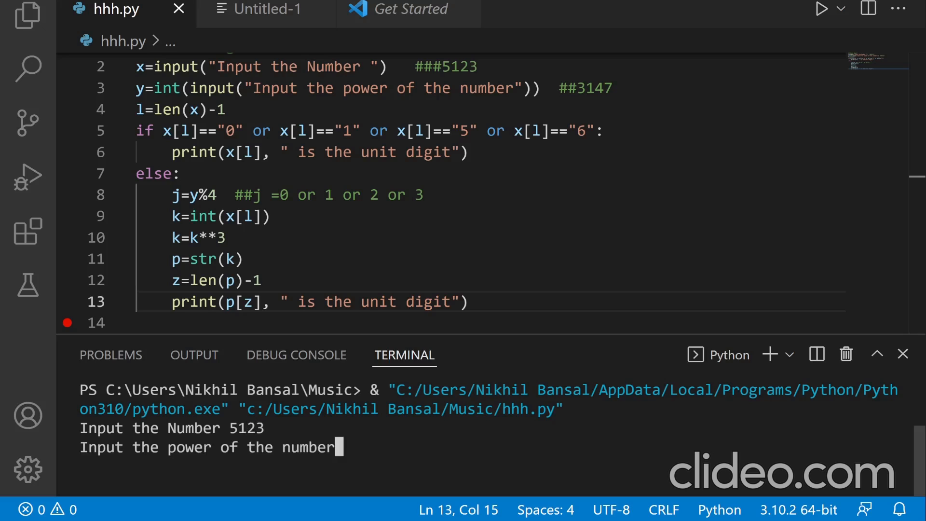
pyautogui.write('3')
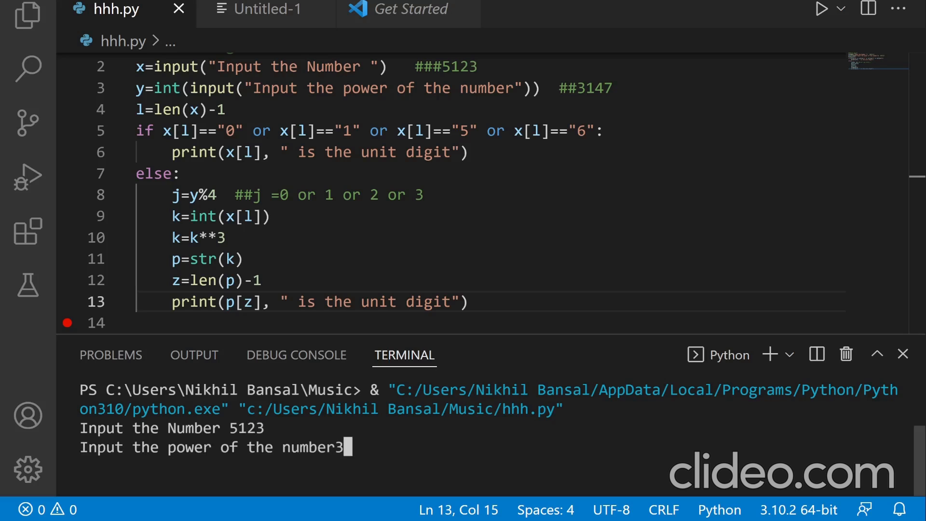
pyautogui.write('147')
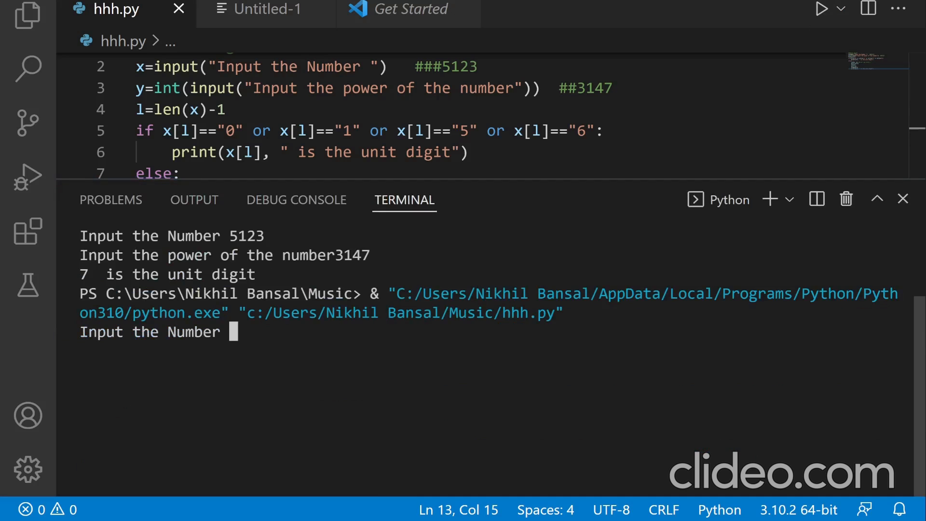
# Step: Run hhh.py with 4122 to 2435 (unit digit 8), then 3125 to 4579 (unit digit 5)
pyautogui.write('412')
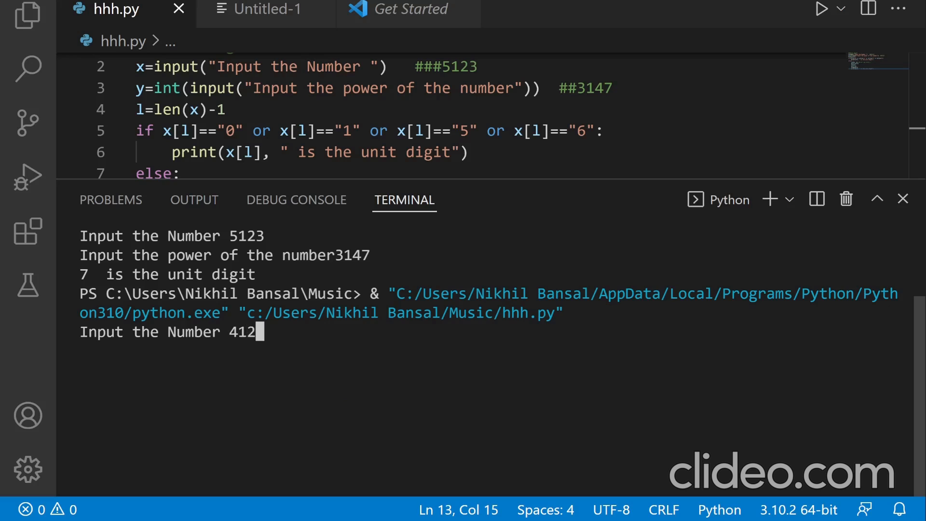
pyautogui.write('2')
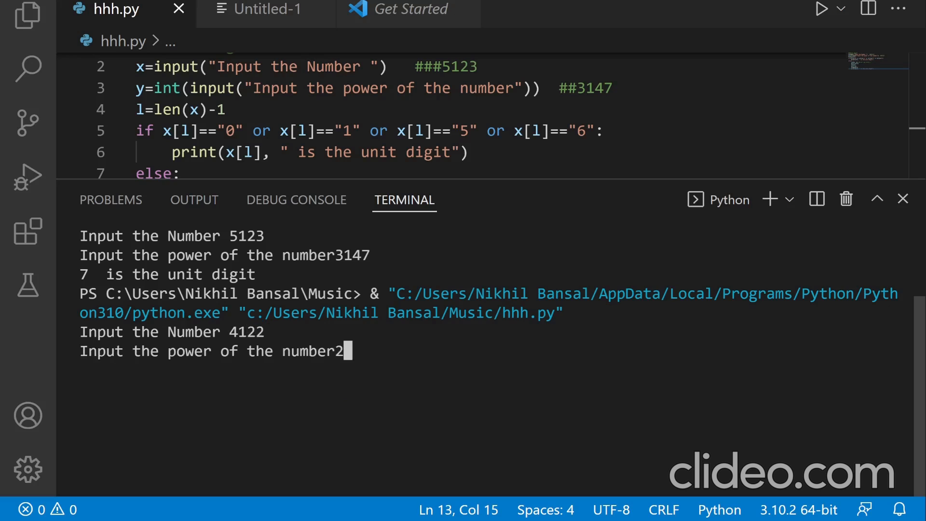
pyautogui.write('435')
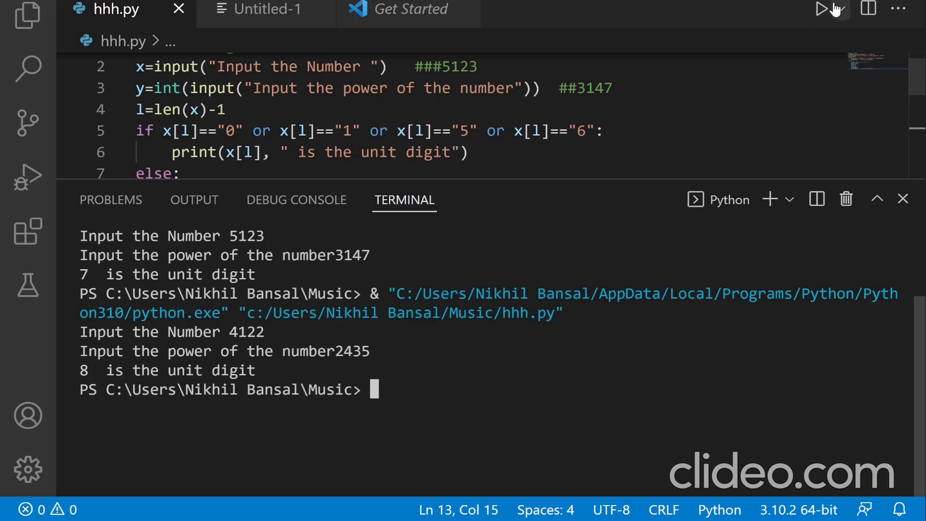
pyautogui.click(821, 10)
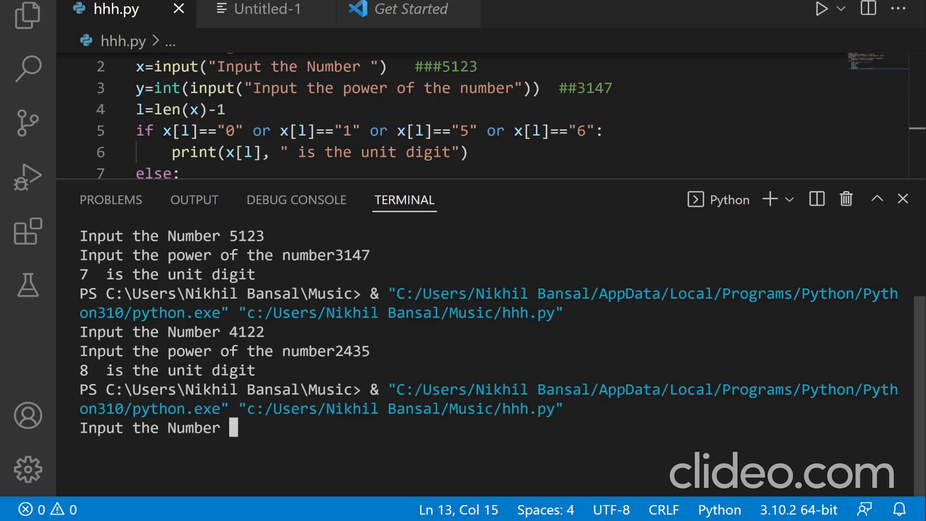
pyautogui.write('3125')
pyautogui.write('4579')
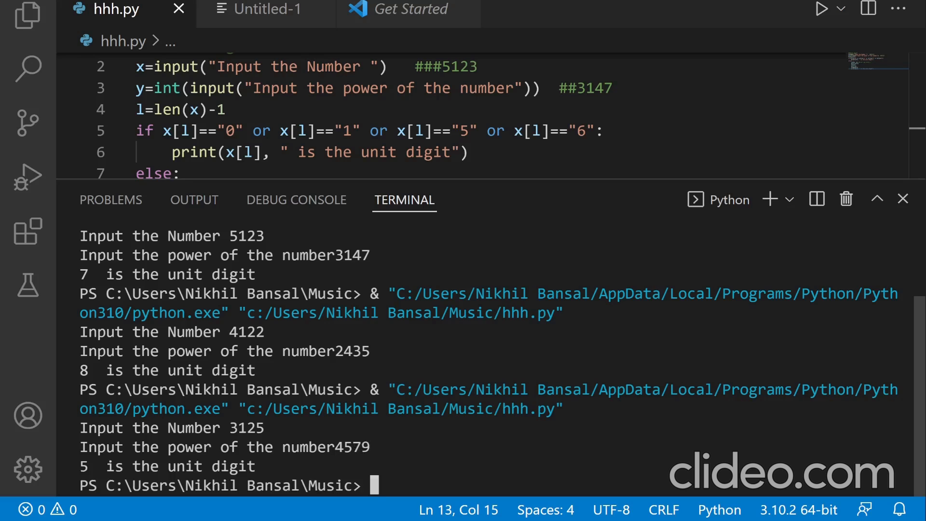
pyautogui.moveTo(554, 194)
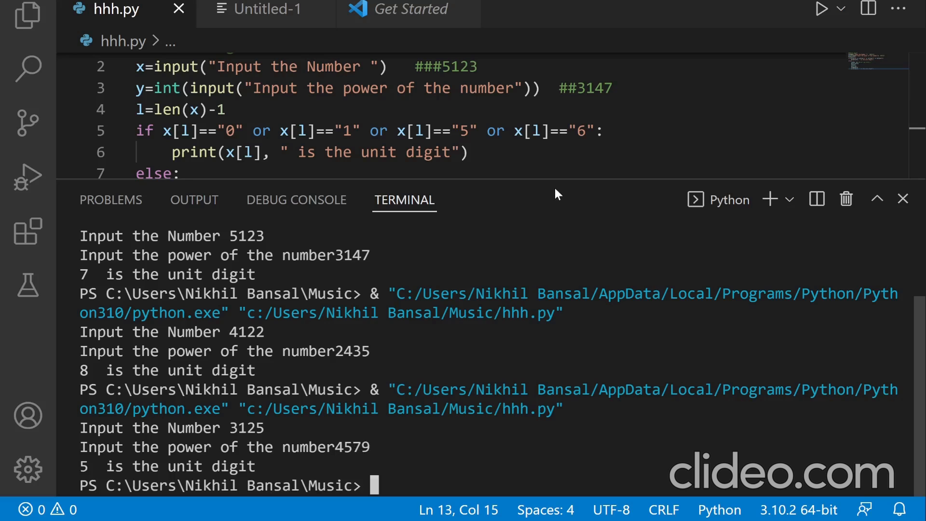